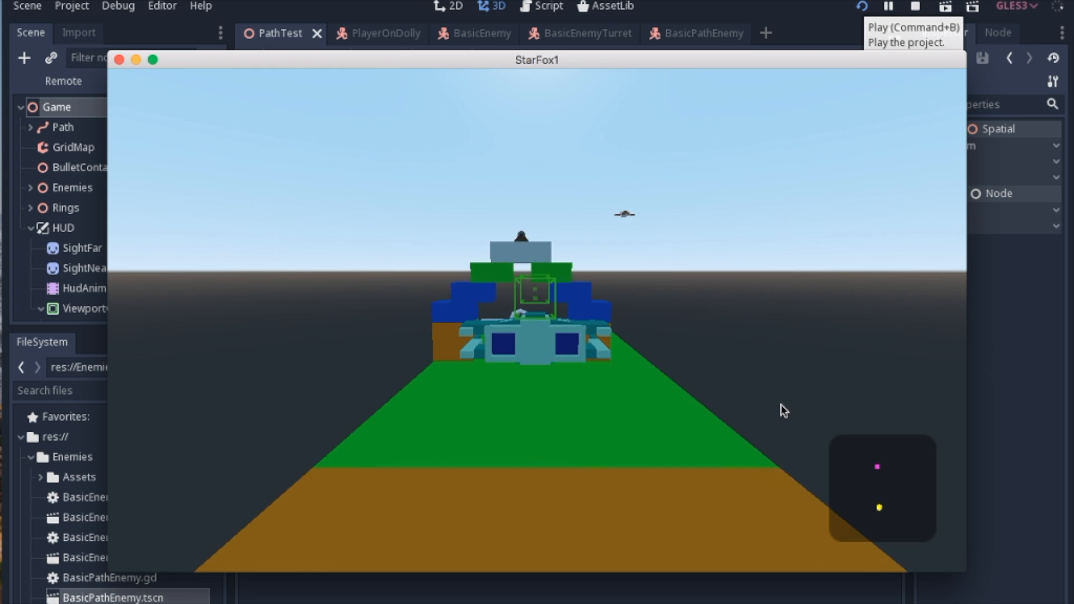
Stop the running game and expand the Path node to show Dolly, RadarPosition and the player.
{"action": "left_click", "coordinate": [915, 7]}
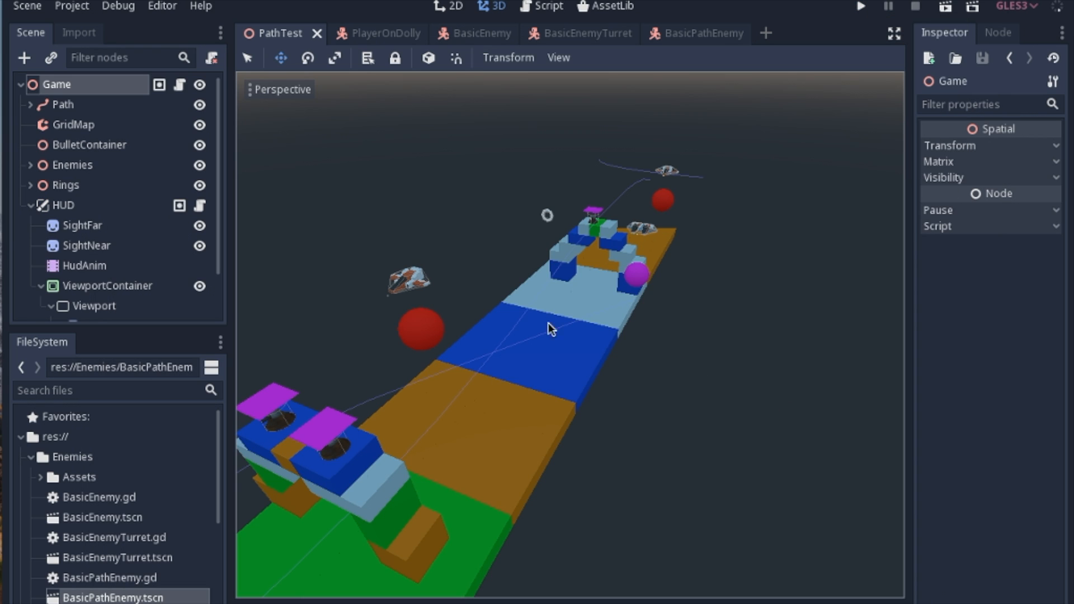
{"action": "mouse_move", "coordinate": [393, 411]}
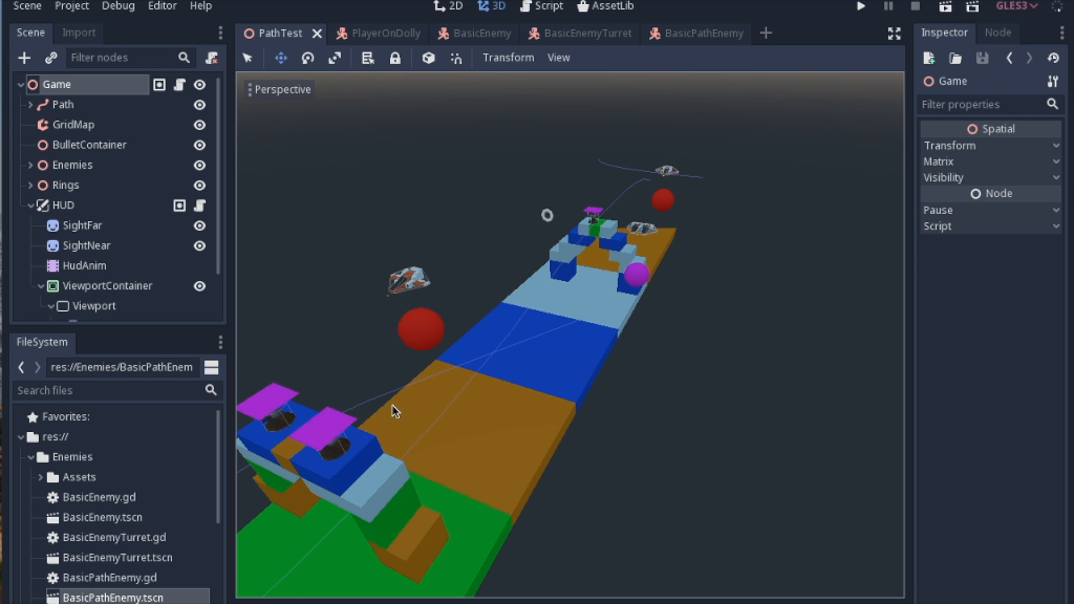
{"action": "mouse_move", "coordinate": [379, 430]}
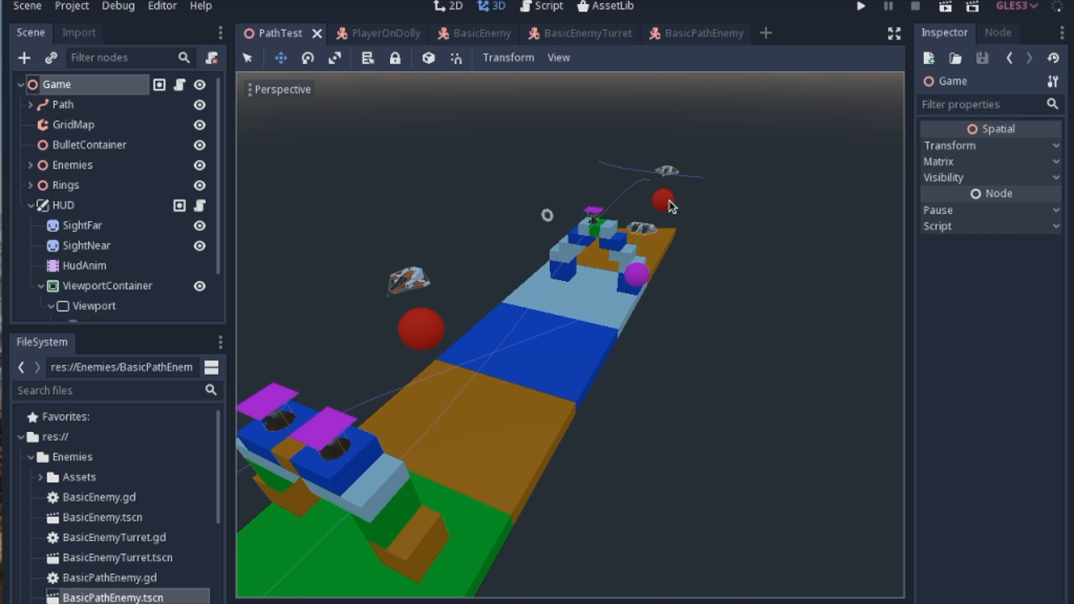
{"action": "mouse_move", "coordinate": [273, 406]}
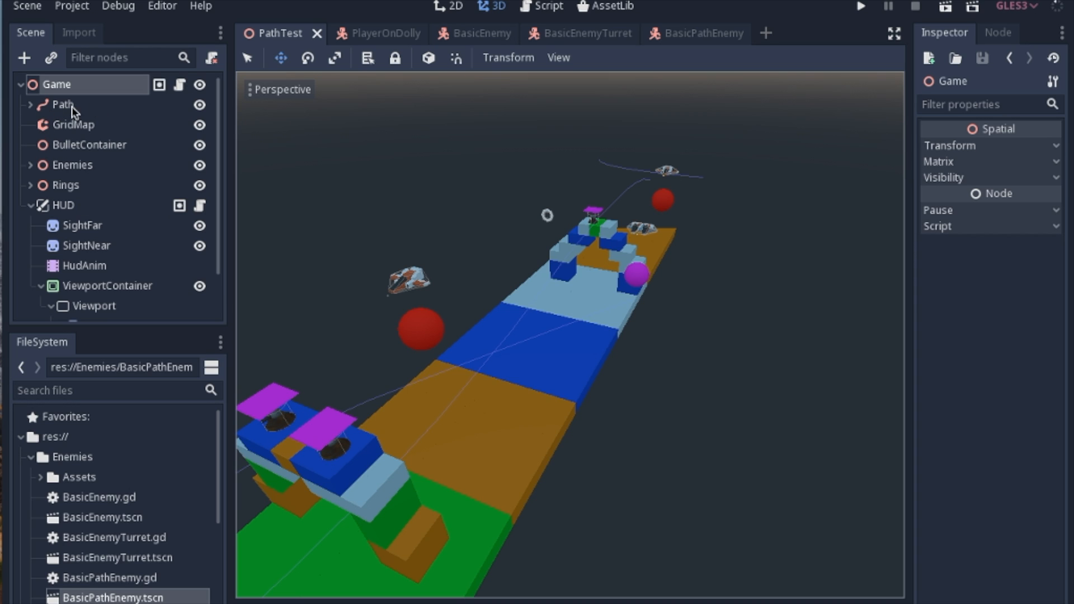
{"action": "left_click", "coordinate": [30, 105]}
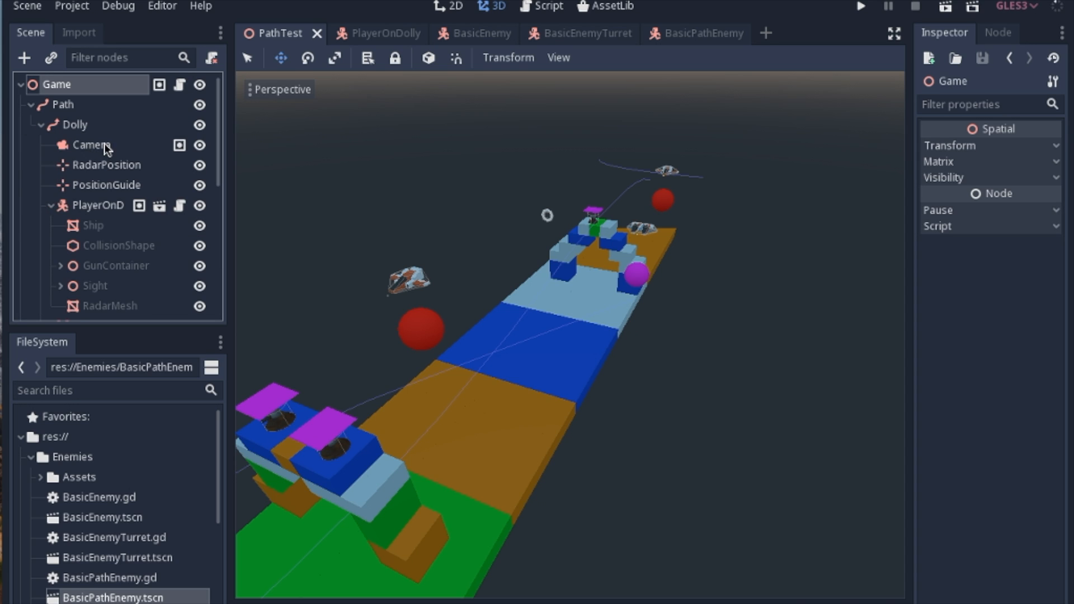
{"action": "mouse_move", "coordinate": [338, 435]}
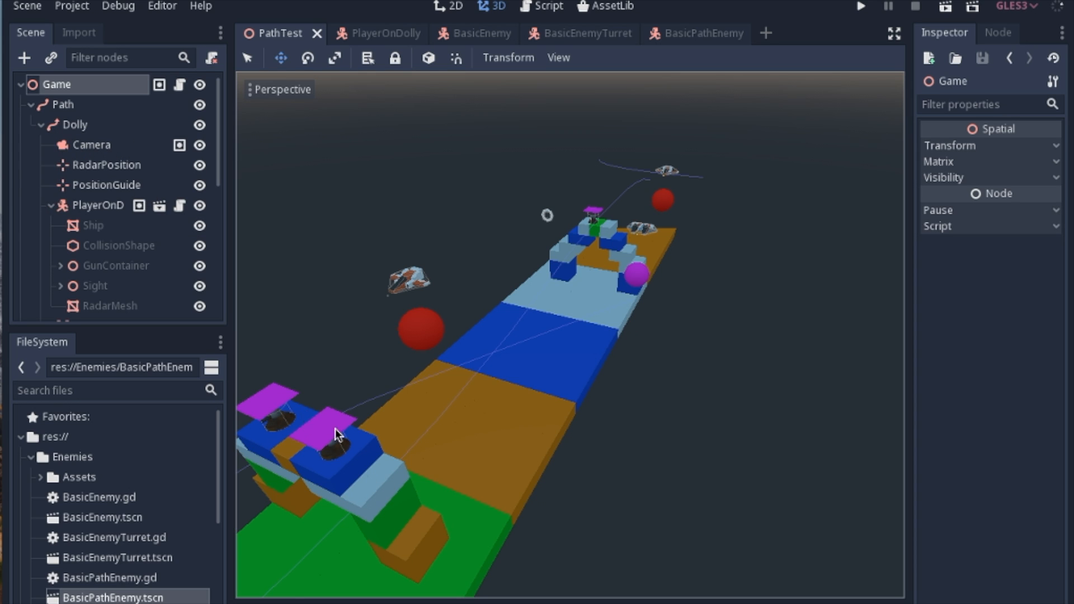
{"action": "mouse_move", "coordinate": [305, 429]}
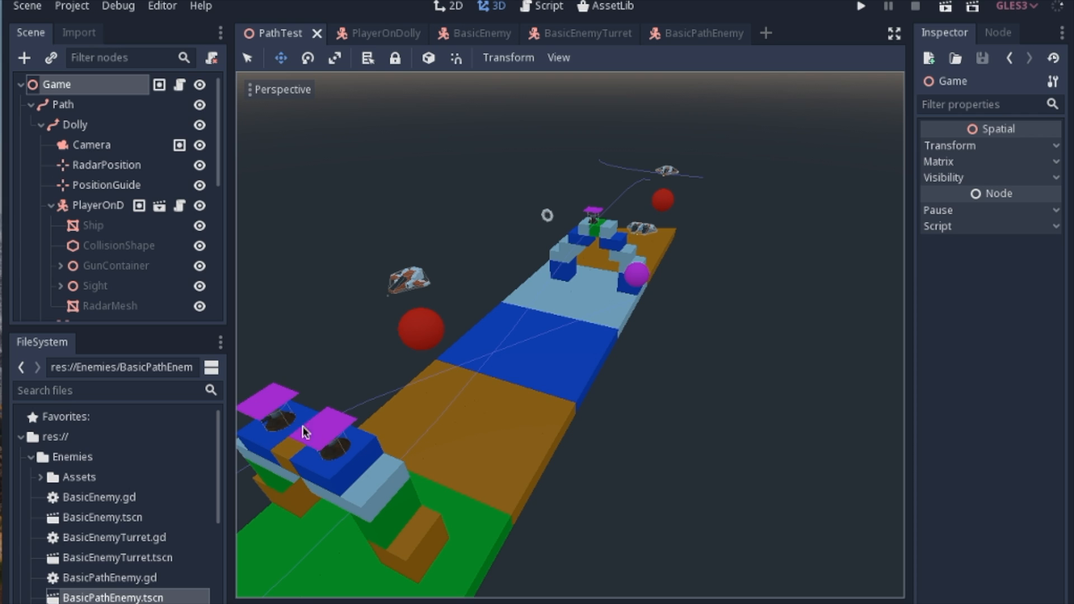
{"action": "mouse_move", "coordinate": [661, 209]}
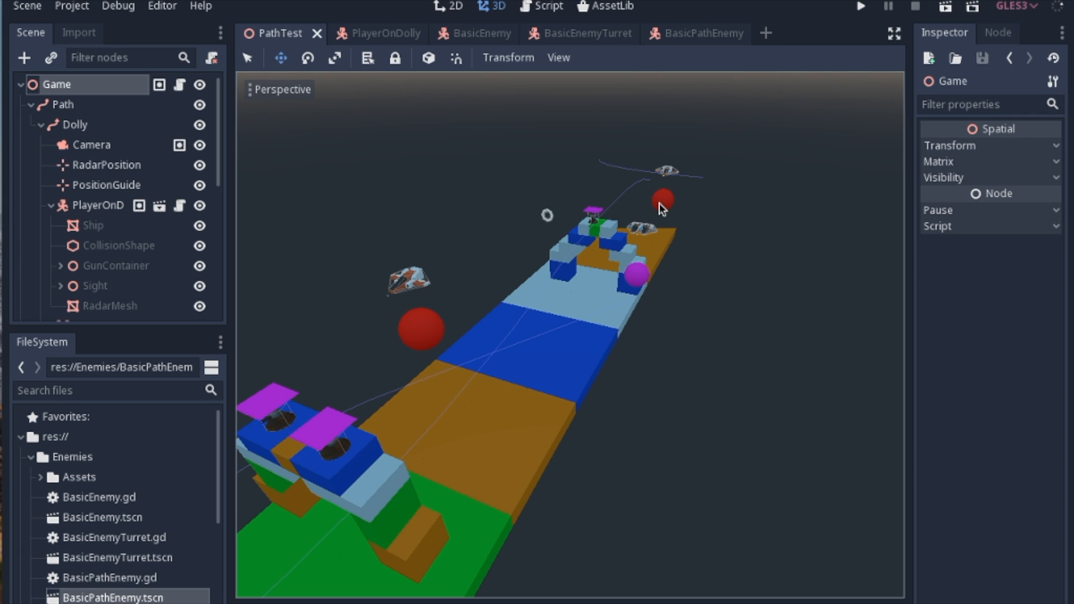
Select RadarPosition and expand its Transform, showing translation x 0, y 150, z -65.448.
{"action": "left_click", "coordinate": [107, 165]}
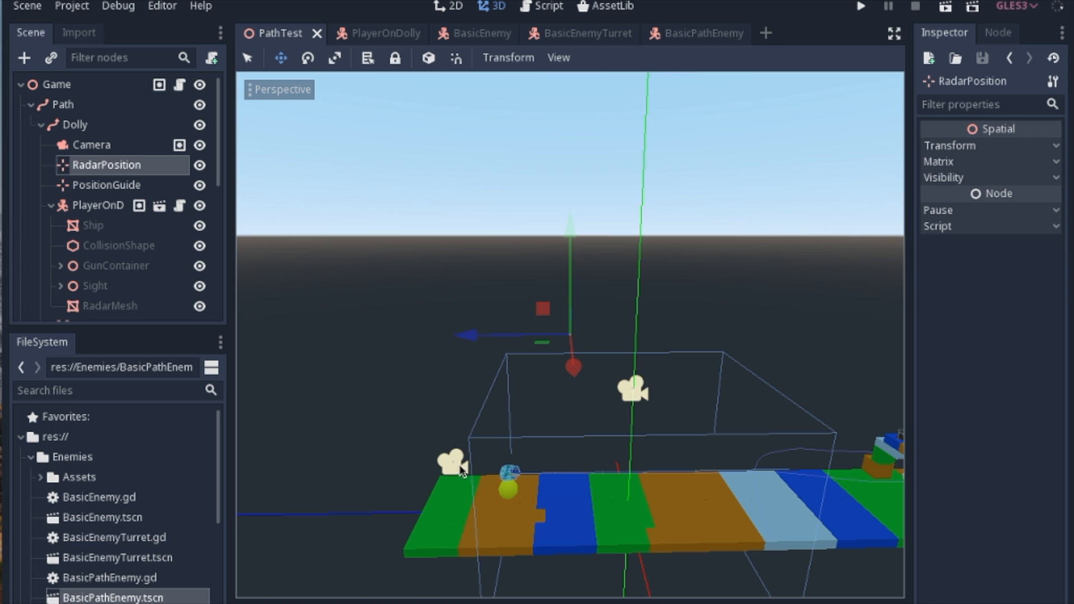
{"action": "mouse_move", "coordinate": [554, 478]}
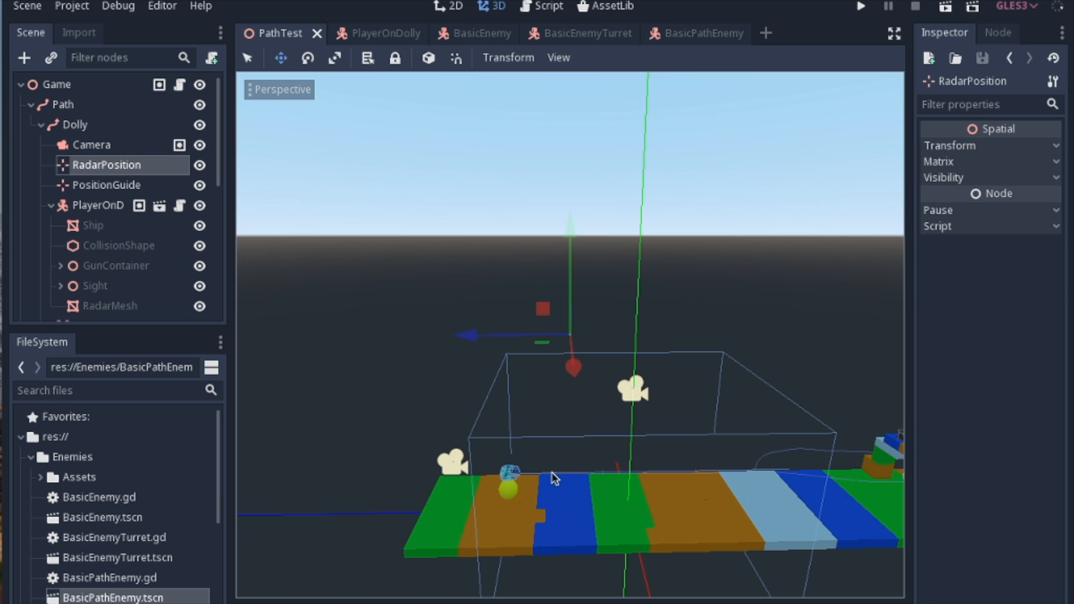
{"action": "mouse_move", "coordinate": [561, 458]}
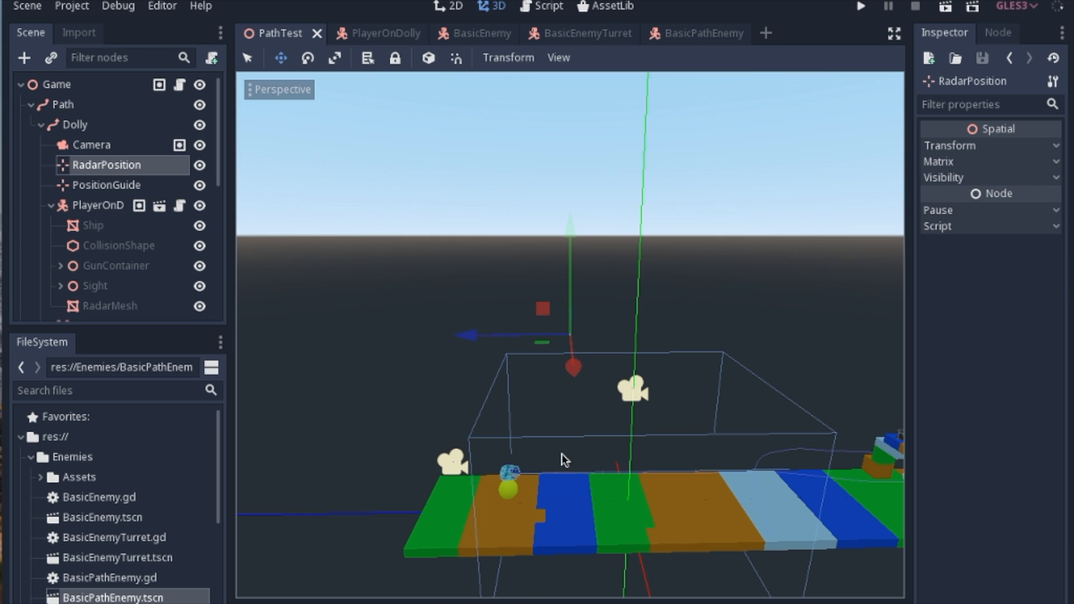
{"action": "mouse_move", "coordinate": [571, 340]}
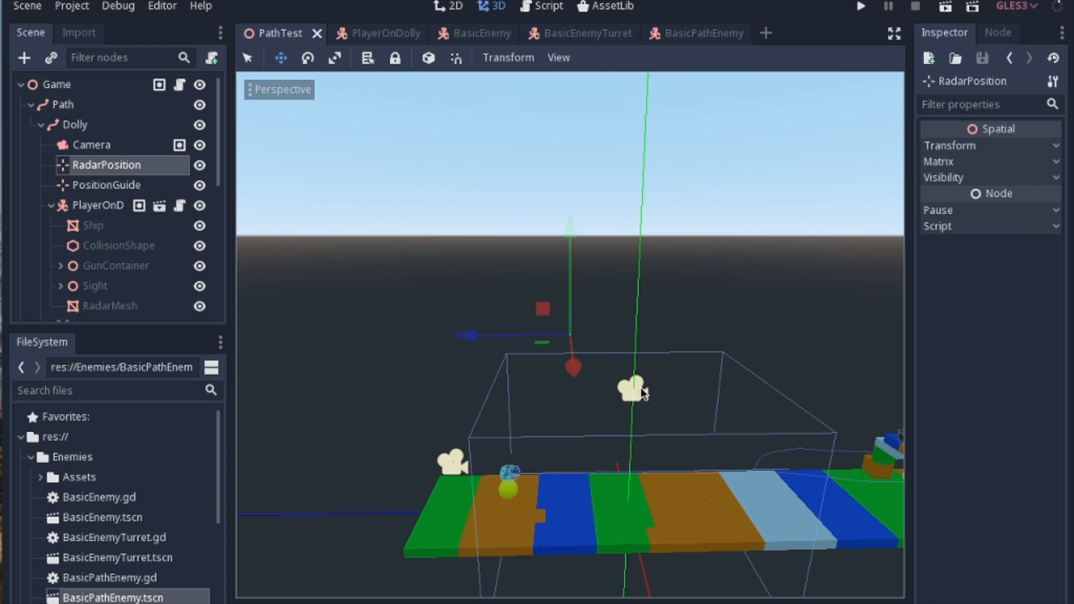
{"action": "left_click_drag", "start_coordinate": [645, 394], "coordinate": [635, 390]}
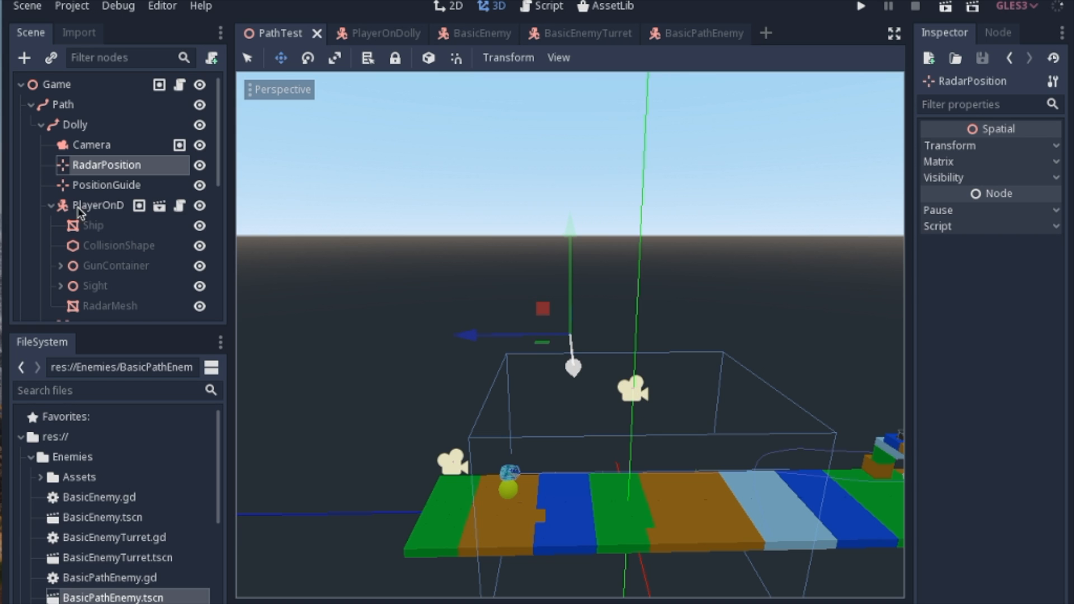
{"action": "mouse_move", "coordinate": [126, 175]}
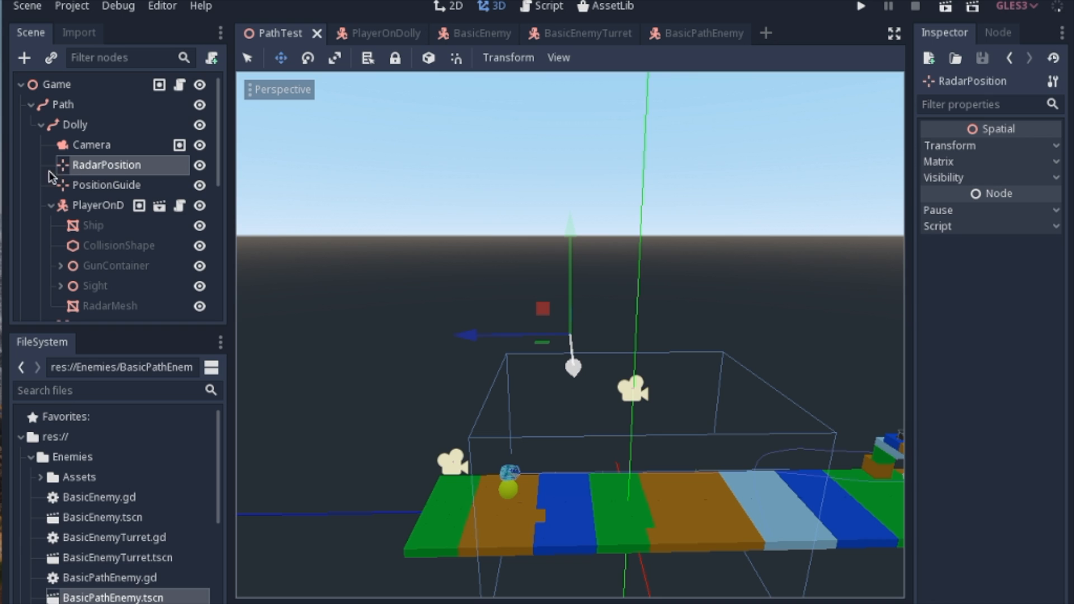
{"action": "mouse_move", "coordinate": [94, 172]}
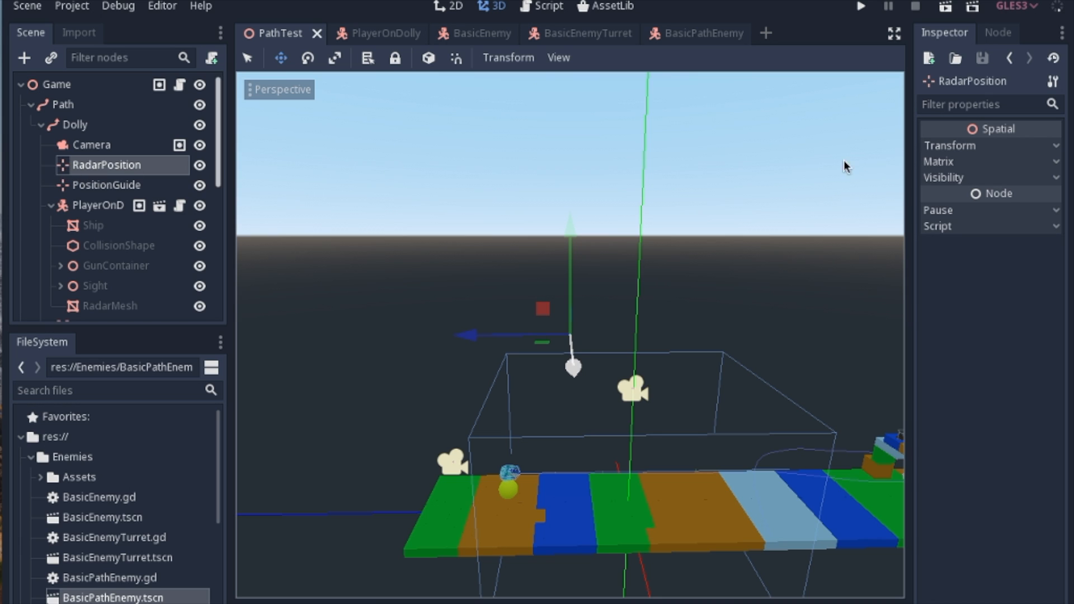
{"action": "left_click", "coordinate": [949, 146]}
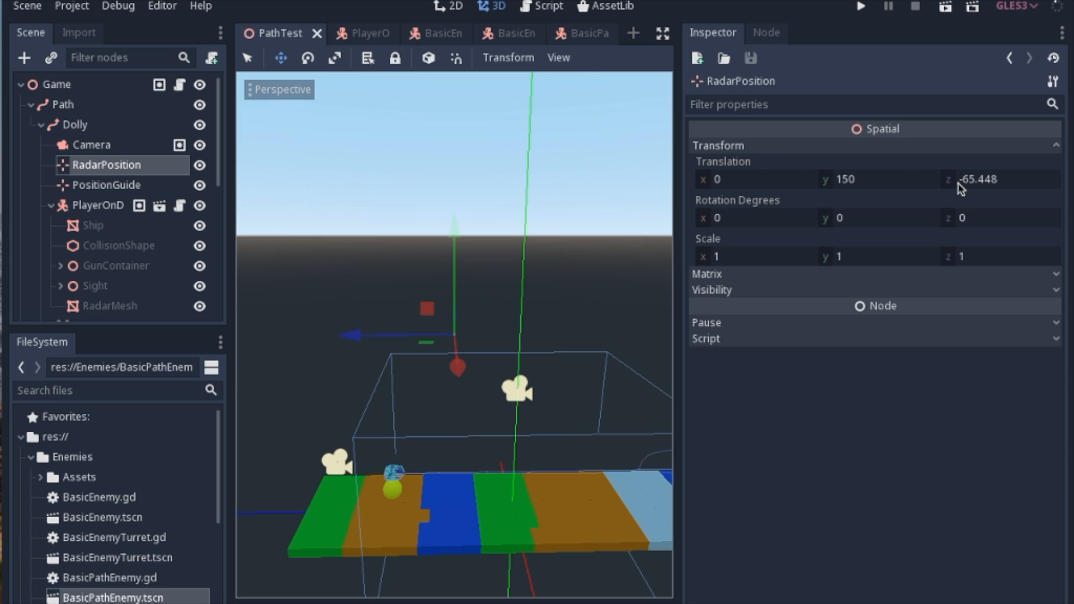
{"action": "mouse_move", "coordinate": [393, 336]}
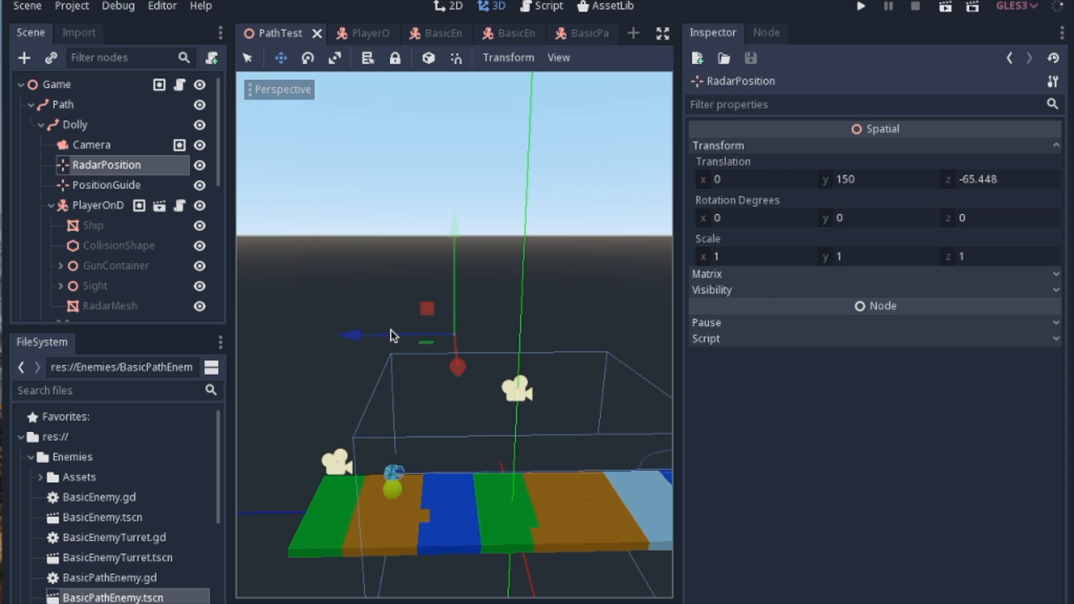
{"action": "mouse_move", "coordinate": [832, 192]}
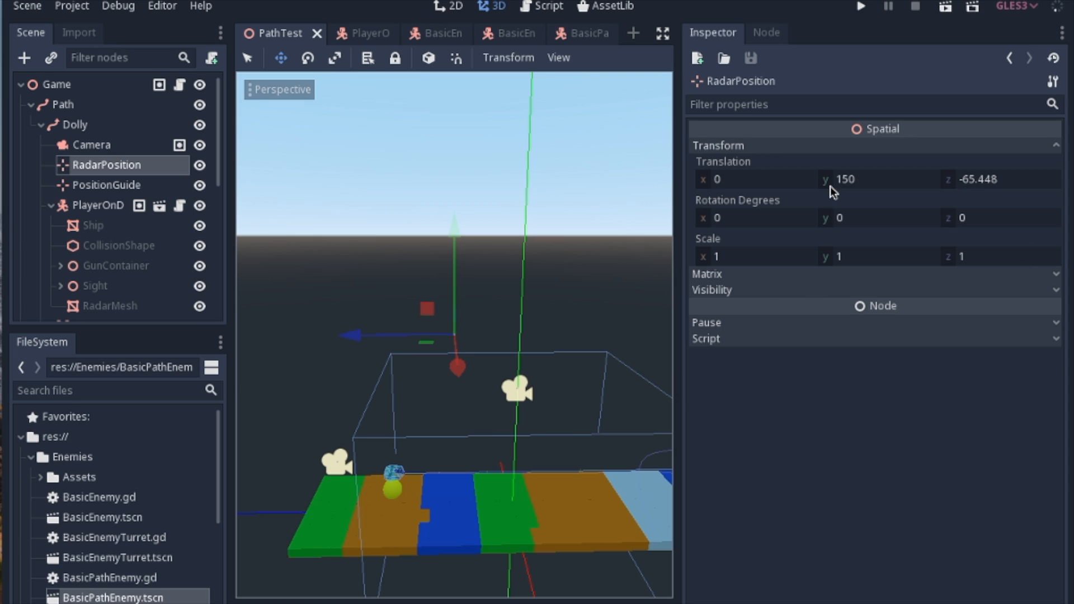
{"action": "mouse_move", "coordinate": [408, 526]}
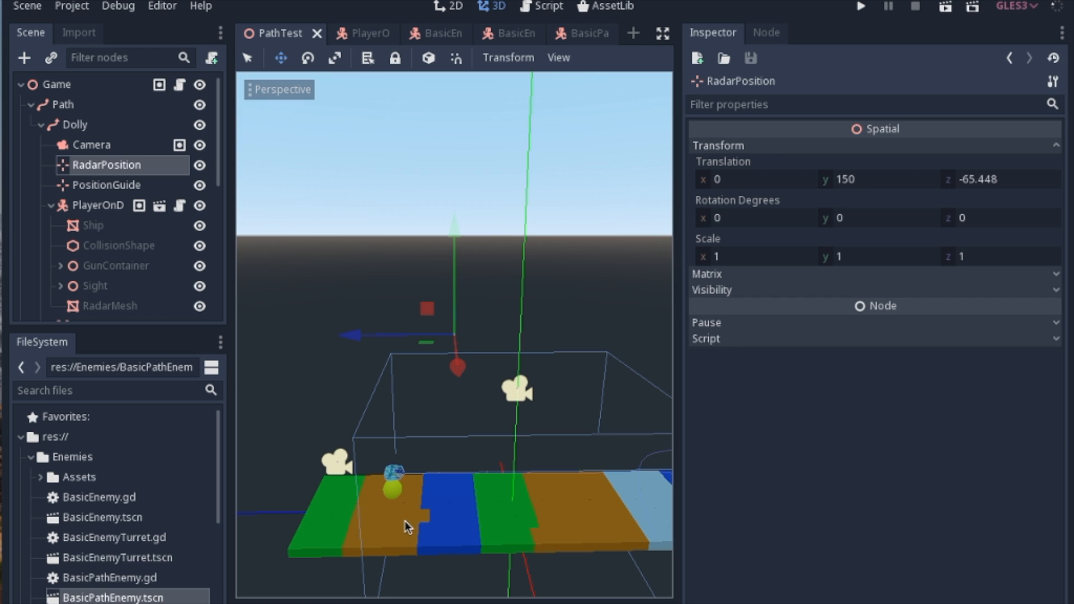
{"action": "mouse_move", "coordinate": [226, 297]}
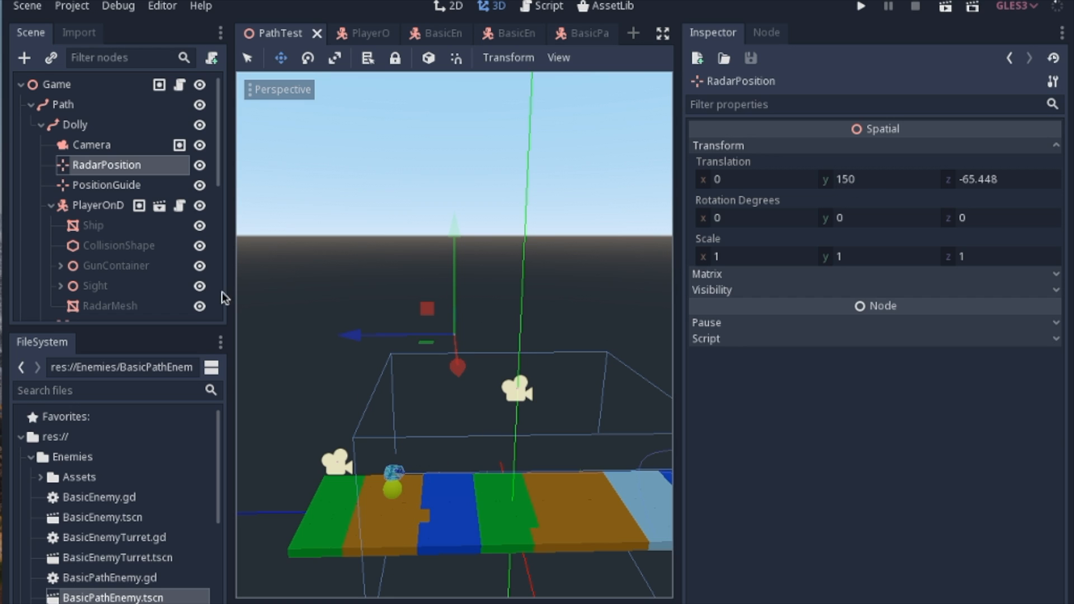
{"action": "mouse_move", "coordinate": [111, 129]}
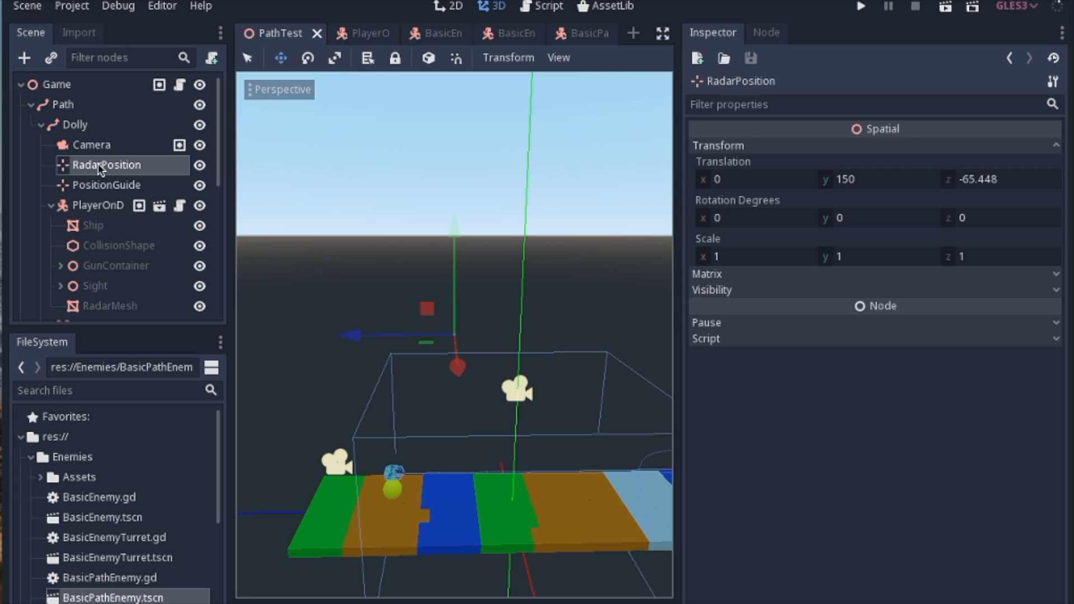
{"action": "mouse_move", "coordinate": [115, 179]}
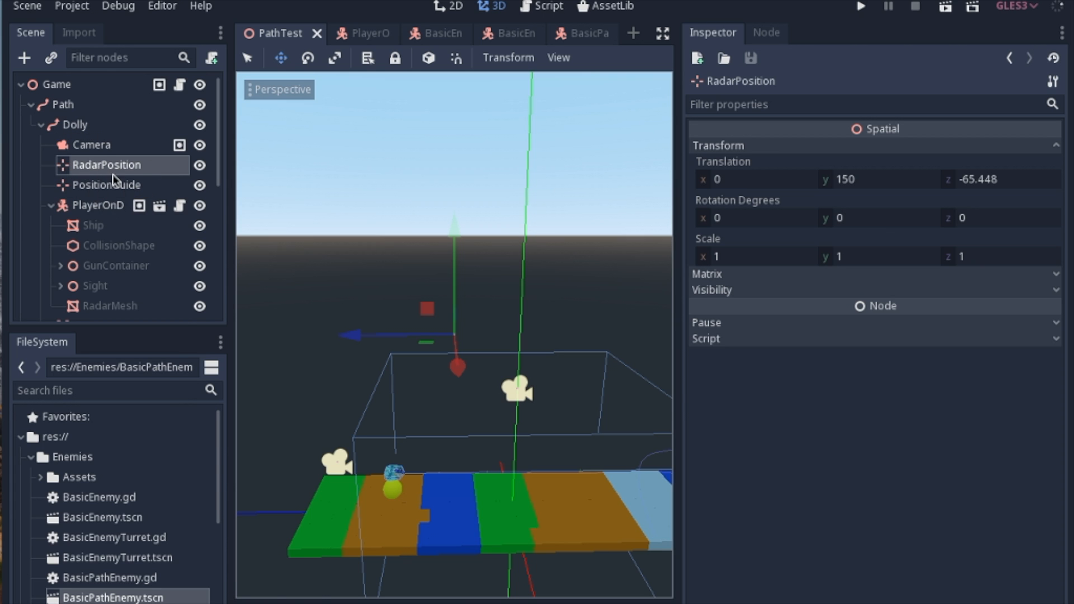
Switch to the PathTest.gd script and review align_radar copying radar_position's origin onto radar_camera.
{"action": "left_click", "coordinate": [540, 7]}
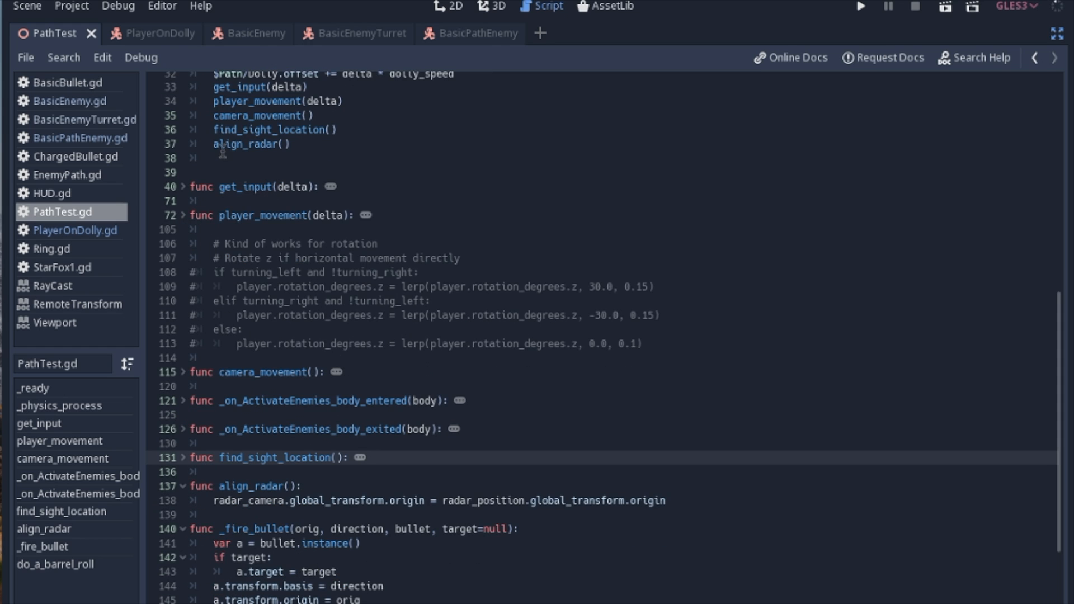
{"action": "left_click", "coordinate": [193, 146]}
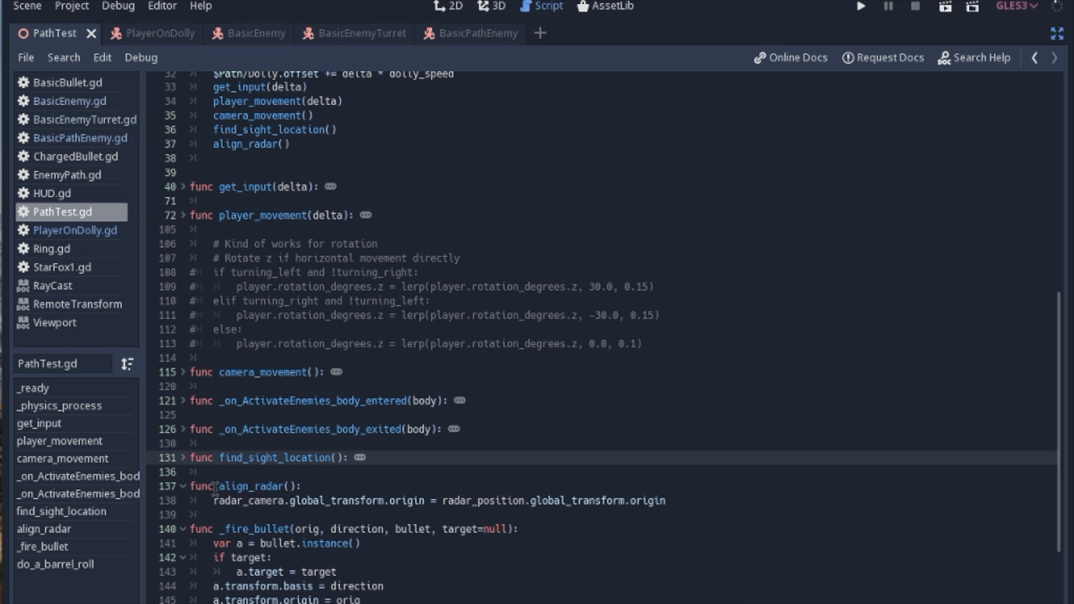
{"action": "mouse_move", "coordinate": [262, 499]}
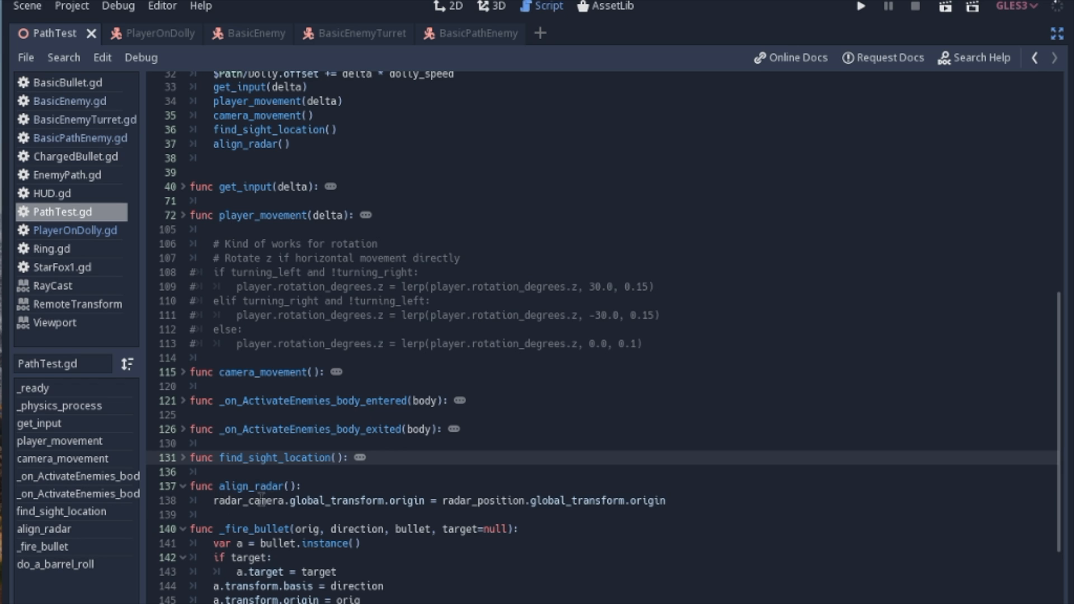
{"action": "mouse_move", "coordinate": [390, 501]}
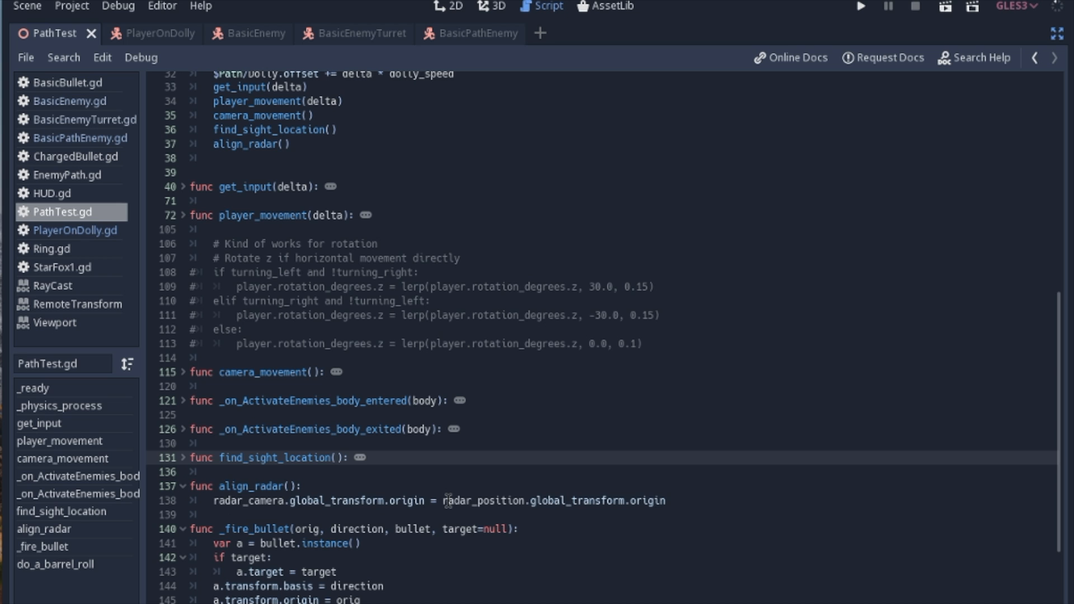
{"action": "mouse_move", "coordinate": [460, 500]}
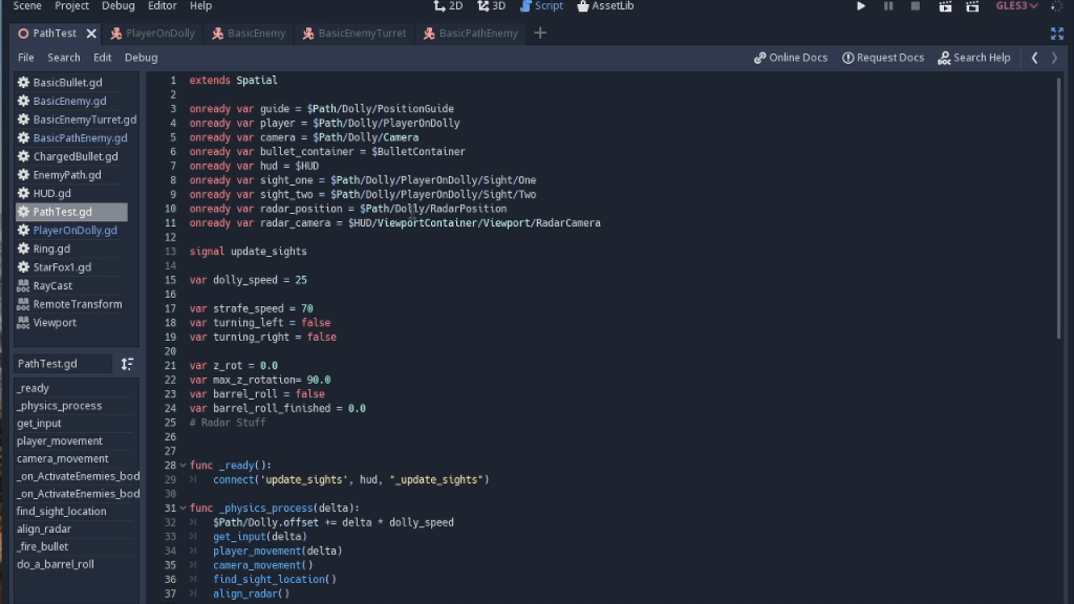
{"action": "mouse_move", "coordinate": [258, 222]}
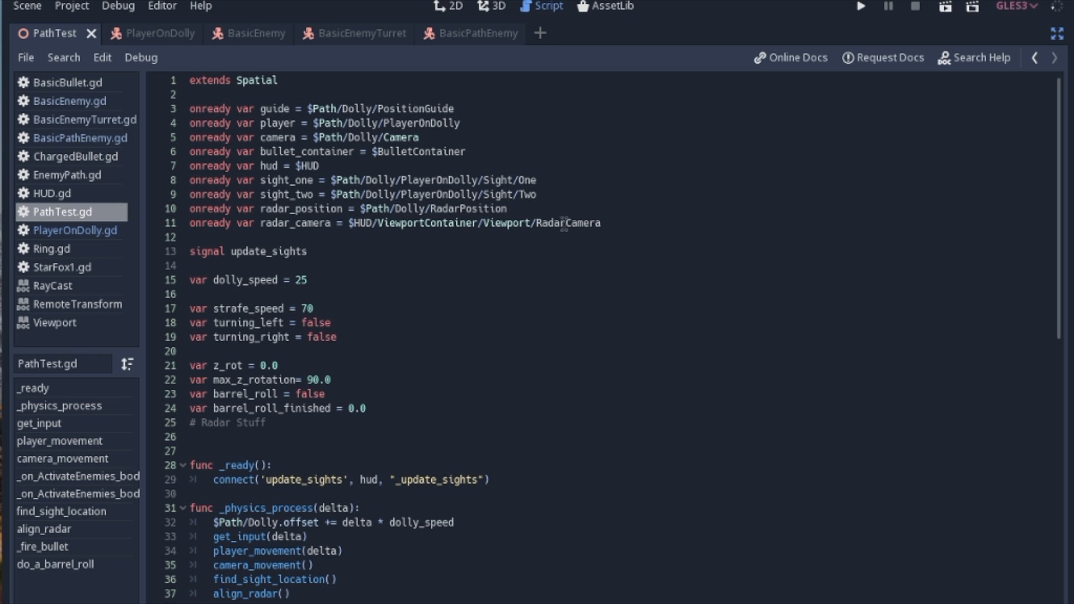
Return to the 3D scene and select the HUD CanvasLayer to show its properties.
{"action": "left_click", "coordinate": [497, 6]}
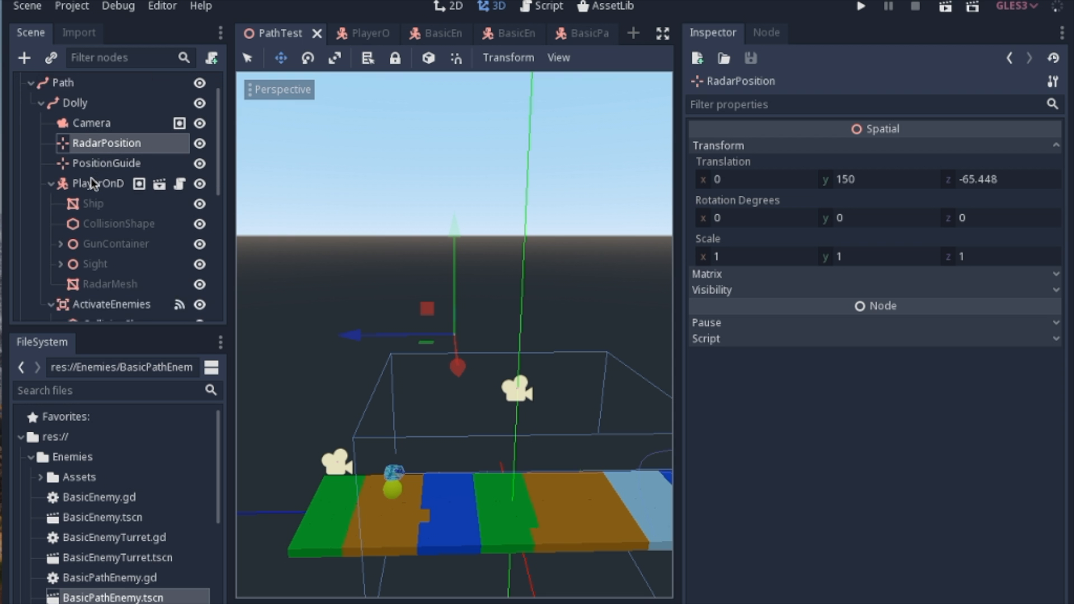
{"action": "scroll", "scroll_direction": "down", "scroll_amount": 3}
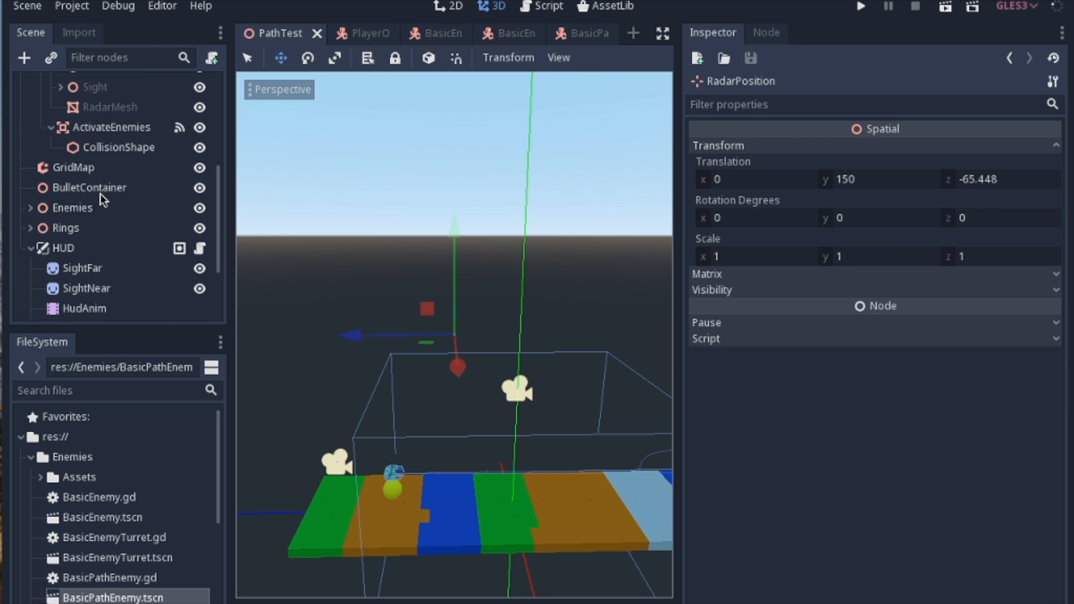
{"action": "scroll", "scroll_direction": "down", "scroll_amount": 3}
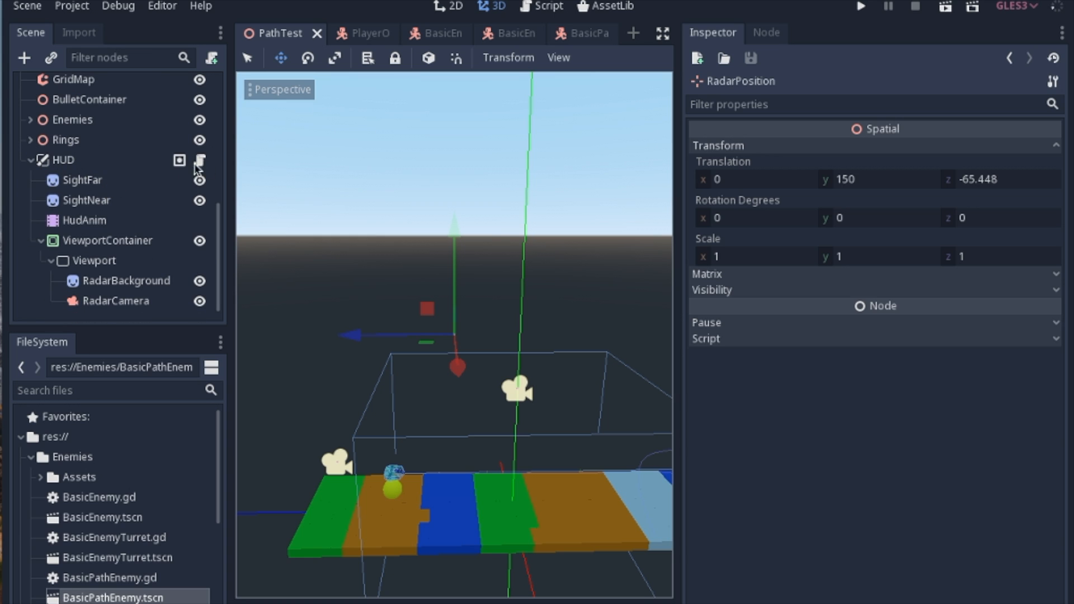
{"action": "mouse_move", "coordinate": [66, 168]}
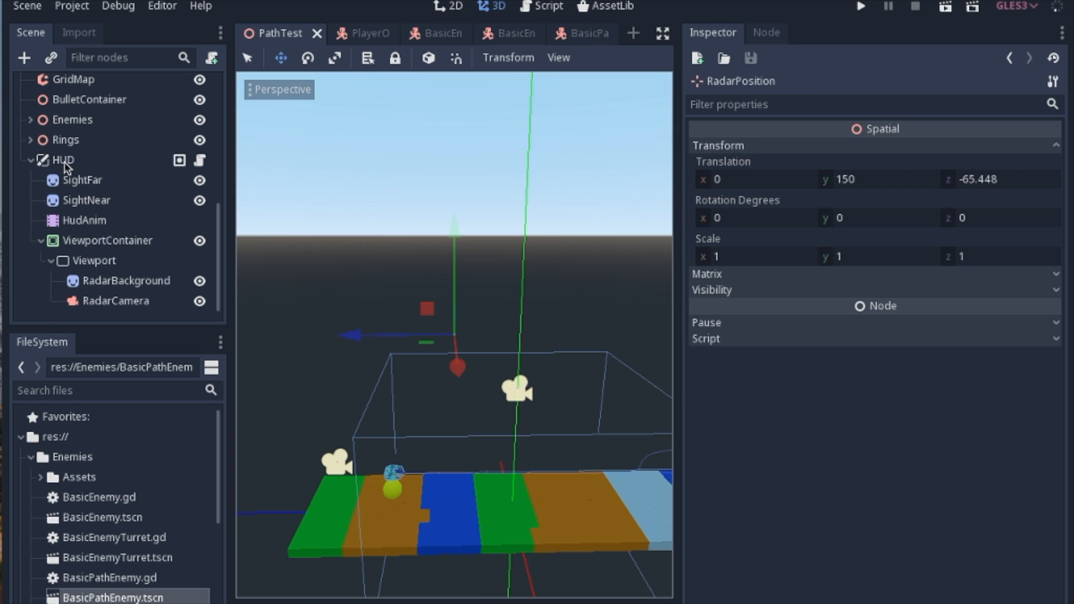
{"action": "left_click", "coordinate": [65, 160]}
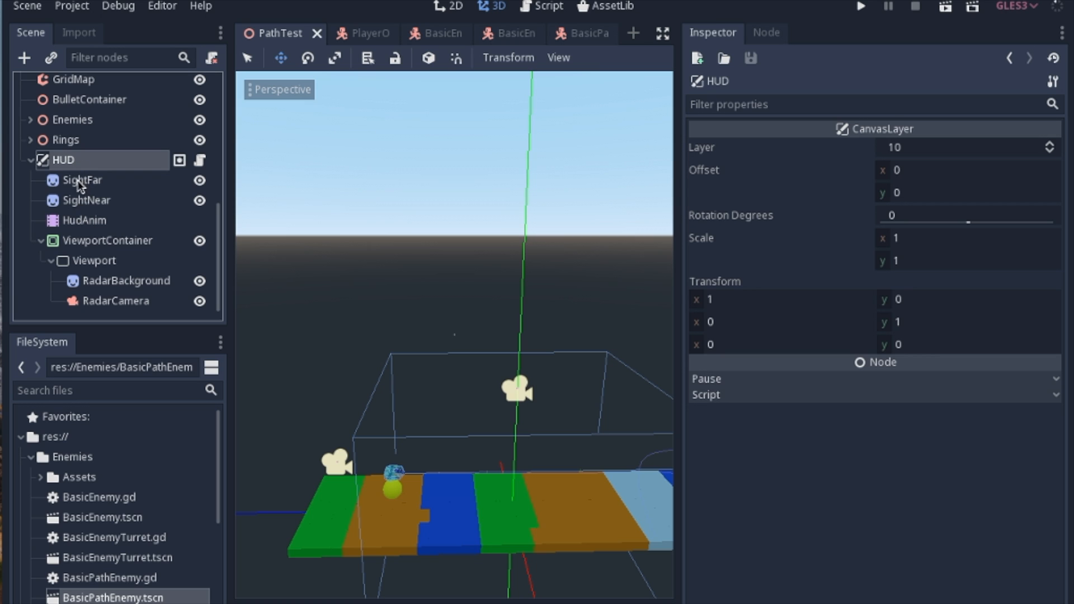
{"action": "mouse_move", "coordinate": [114, 250]}
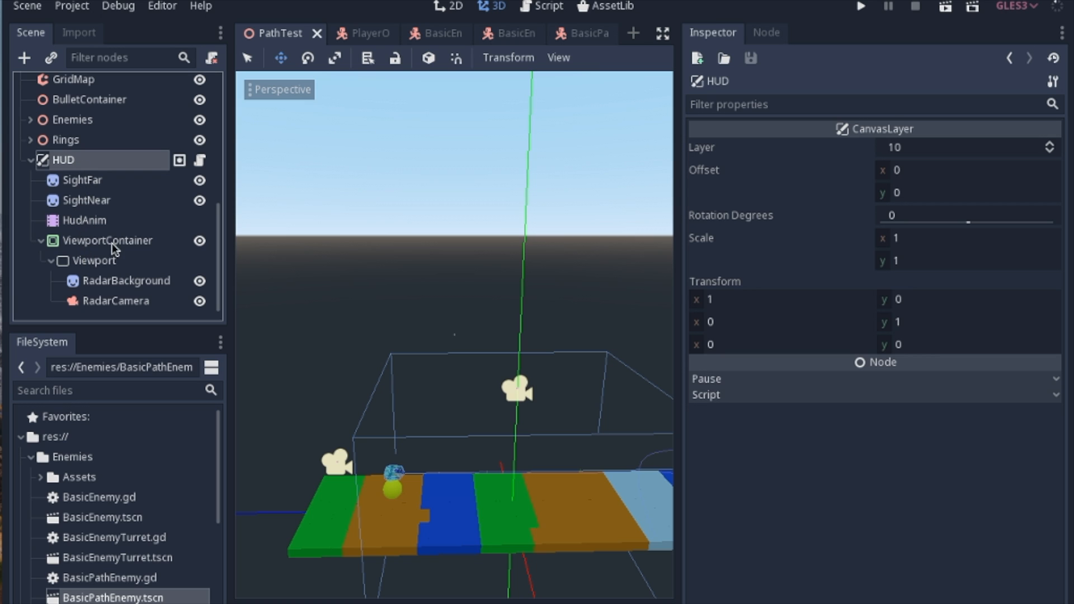
Select the ViewportContainer under HUD, switching to the 2D view of the radar box.
{"action": "left_click", "coordinate": [107, 240]}
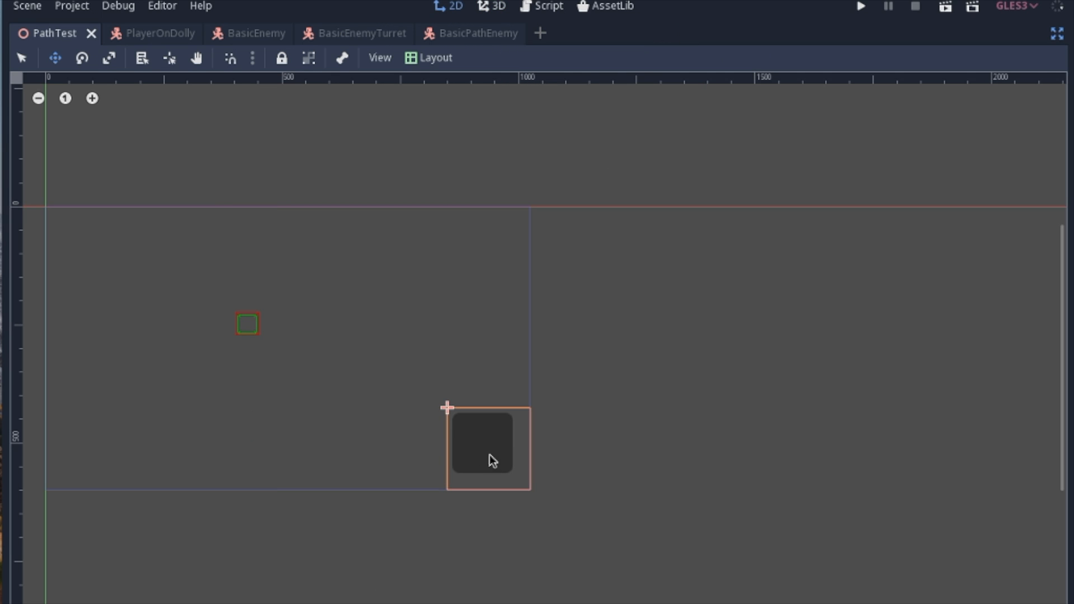
{"action": "mouse_move", "coordinate": [449, 443]}
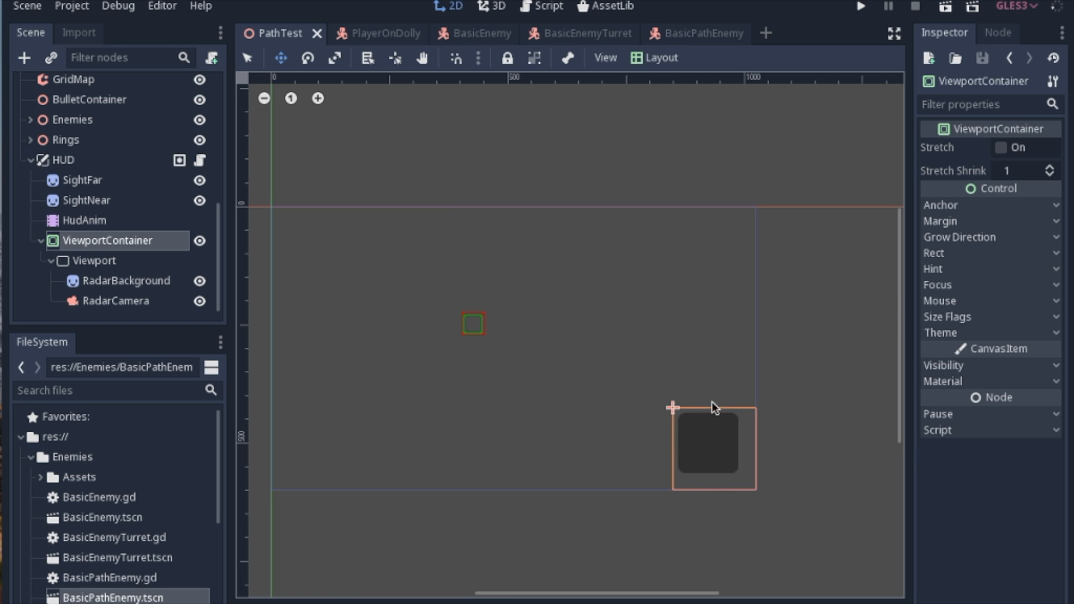
{"action": "mouse_move", "coordinate": [77, 243]}
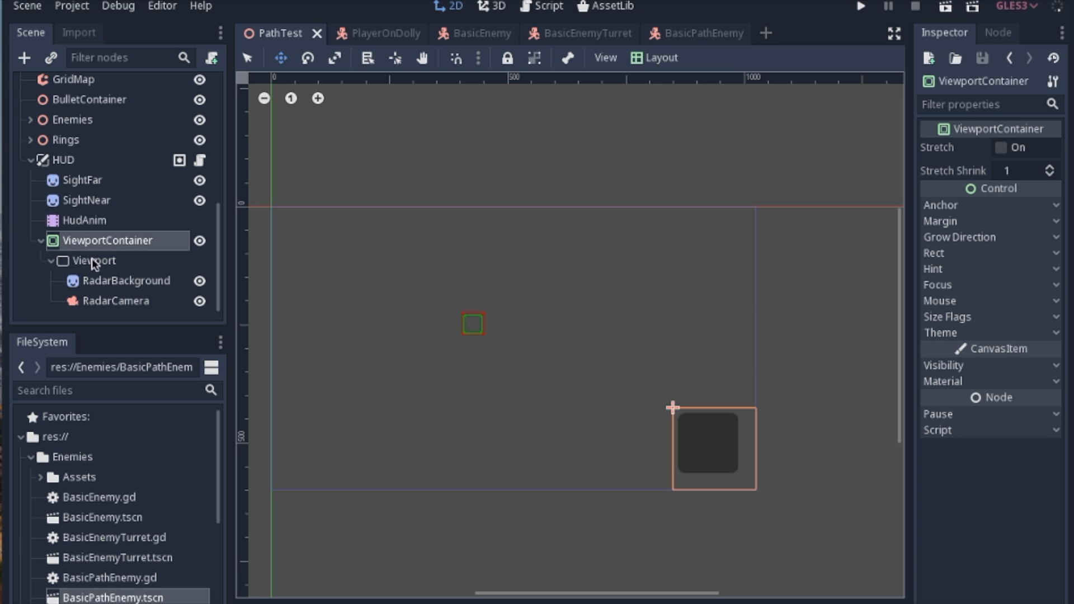
{"action": "mouse_move", "coordinate": [95, 274]}
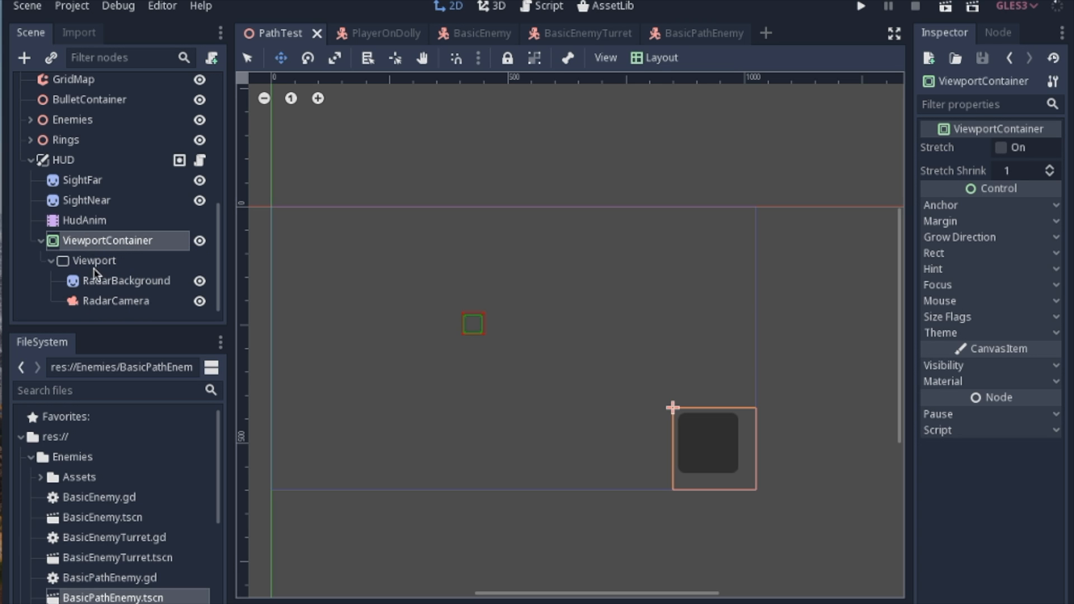
{"action": "mouse_move", "coordinate": [236, 296]}
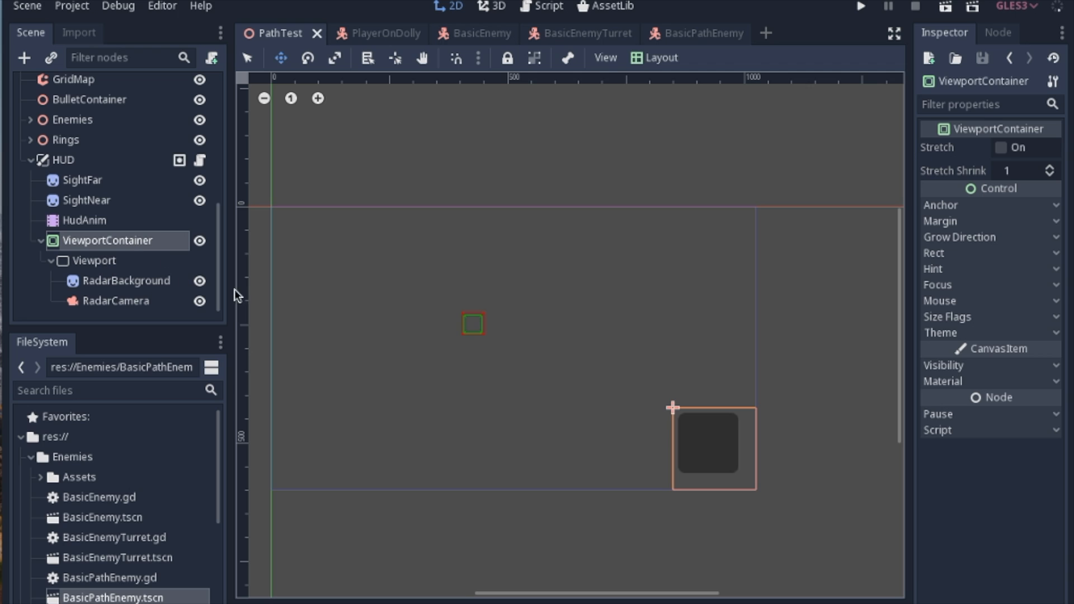
{"action": "mouse_move", "coordinate": [535, 413]}
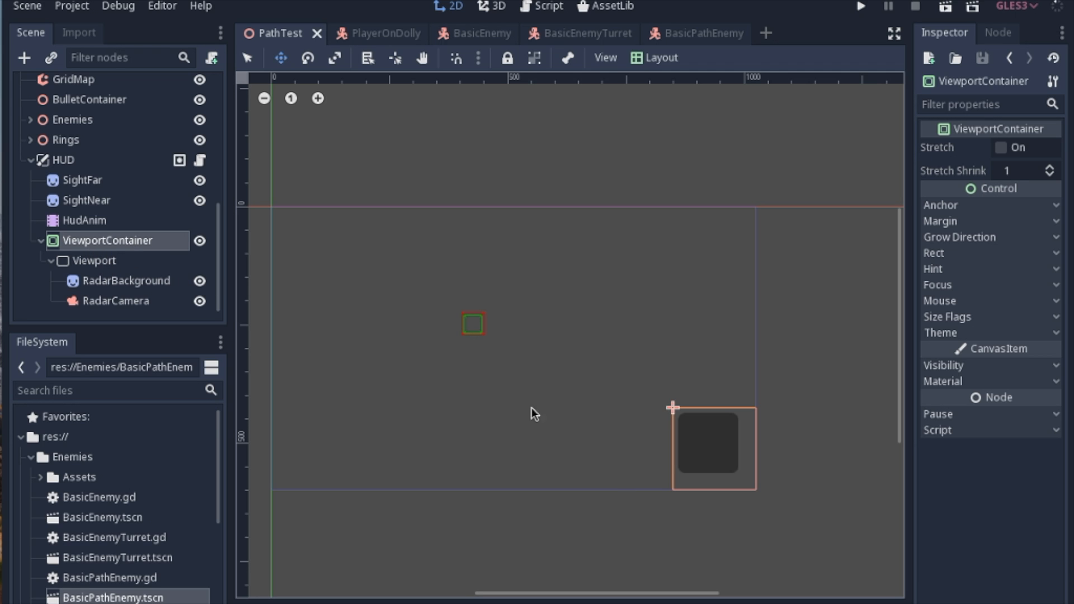
{"action": "mouse_move", "coordinate": [655, 431]}
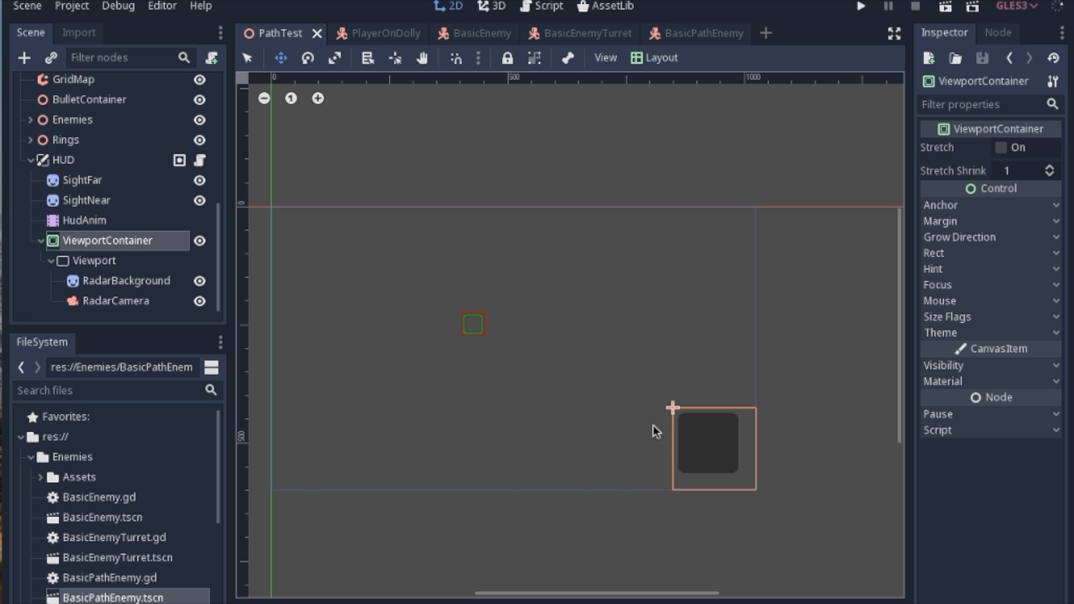
{"action": "mouse_move", "coordinate": [481, 242]}
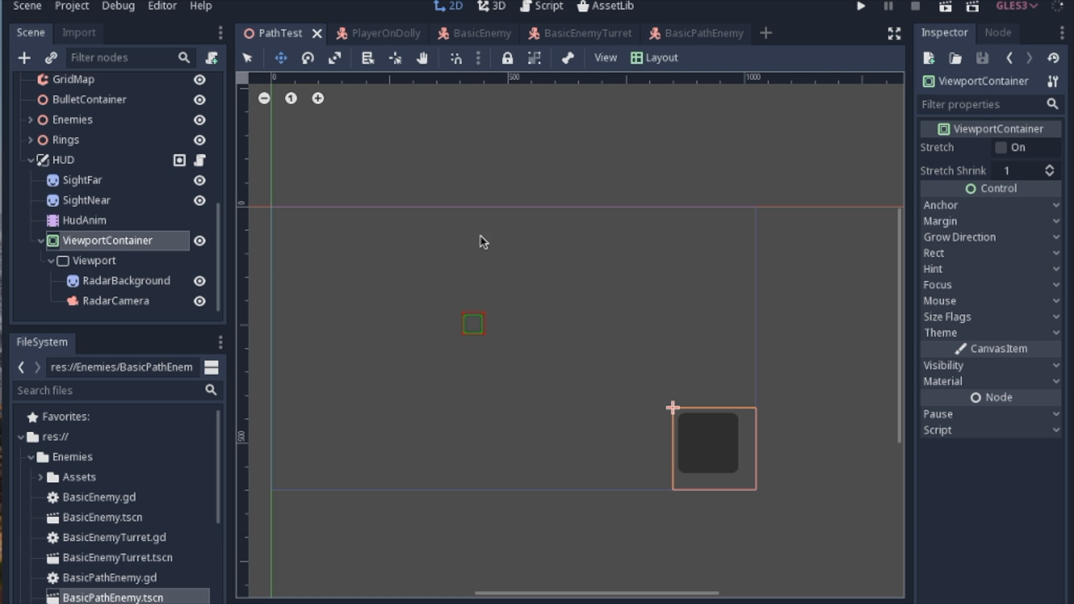
{"action": "mouse_move", "coordinate": [699, 242]}
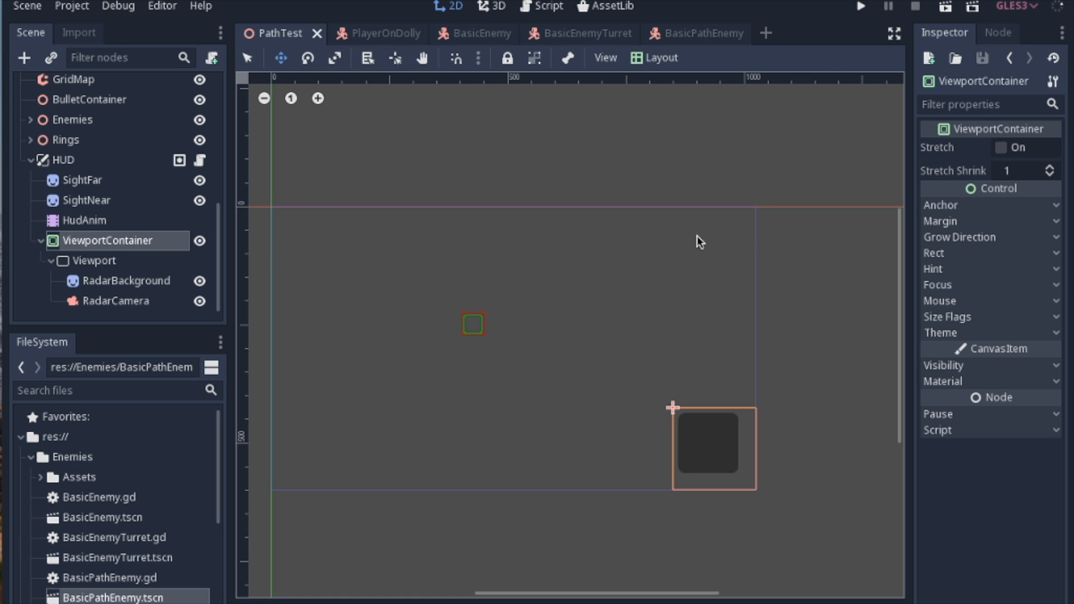
{"action": "mouse_move", "coordinate": [746, 250]}
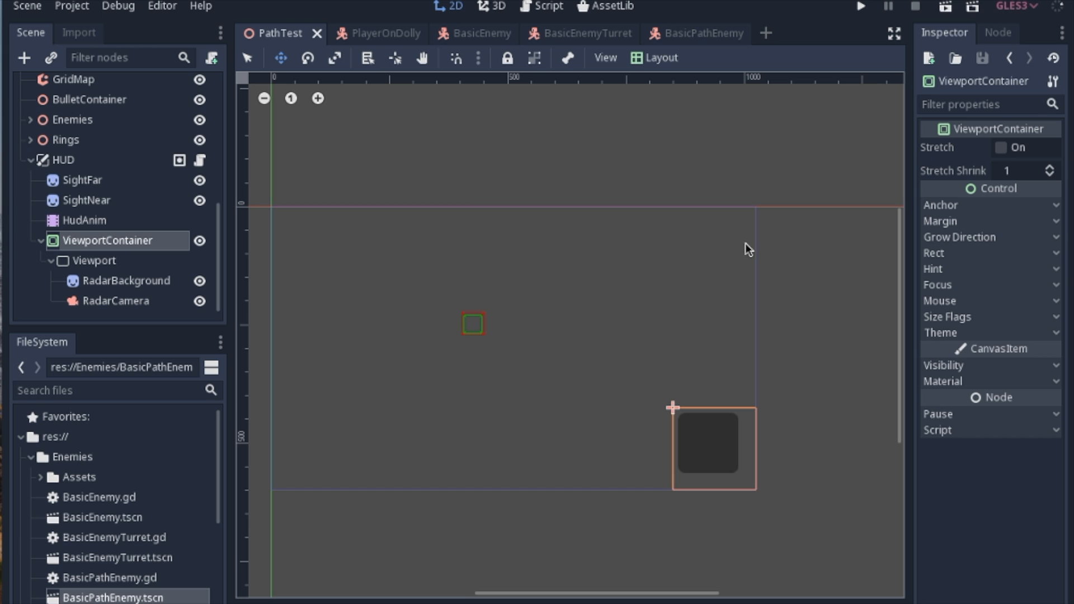
{"action": "mouse_move", "coordinate": [297, 416]}
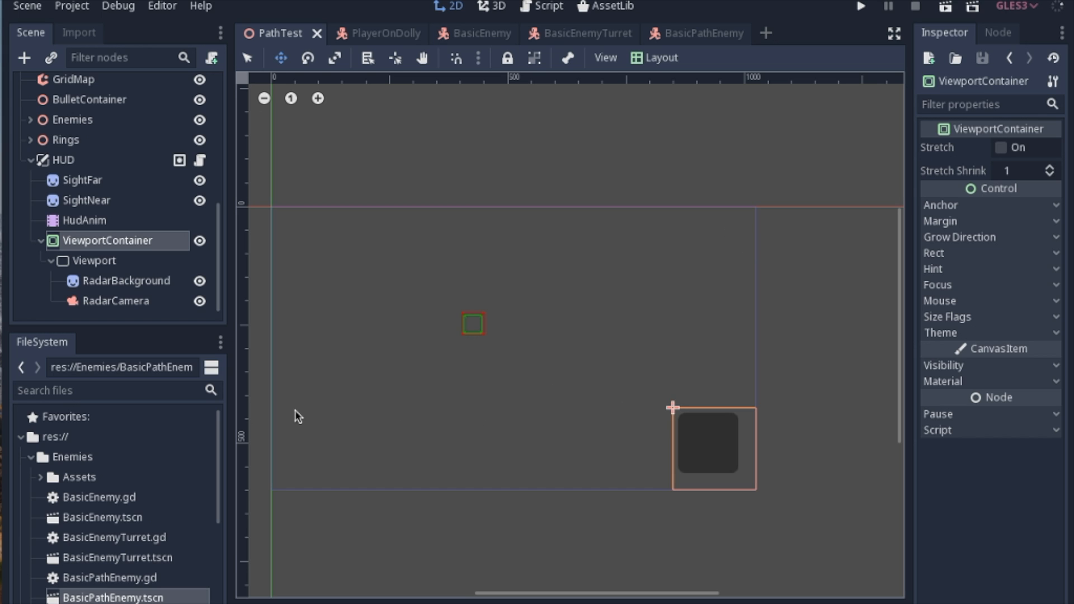
{"action": "mouse_move", "coordinate": [305, 425]}
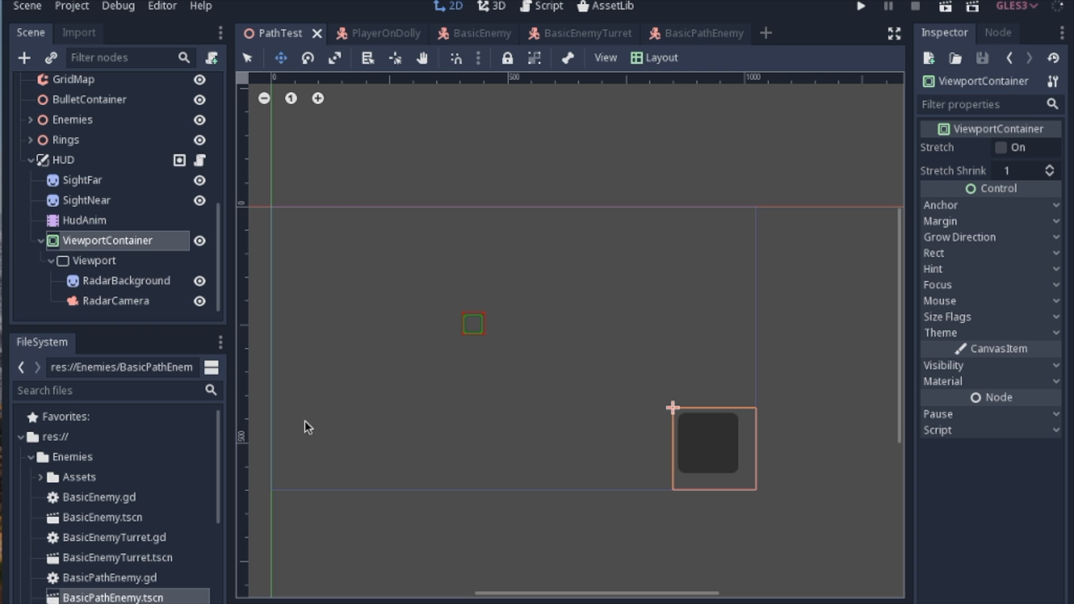
{"action": "mouse_move", "coordinate": [415, 418]}
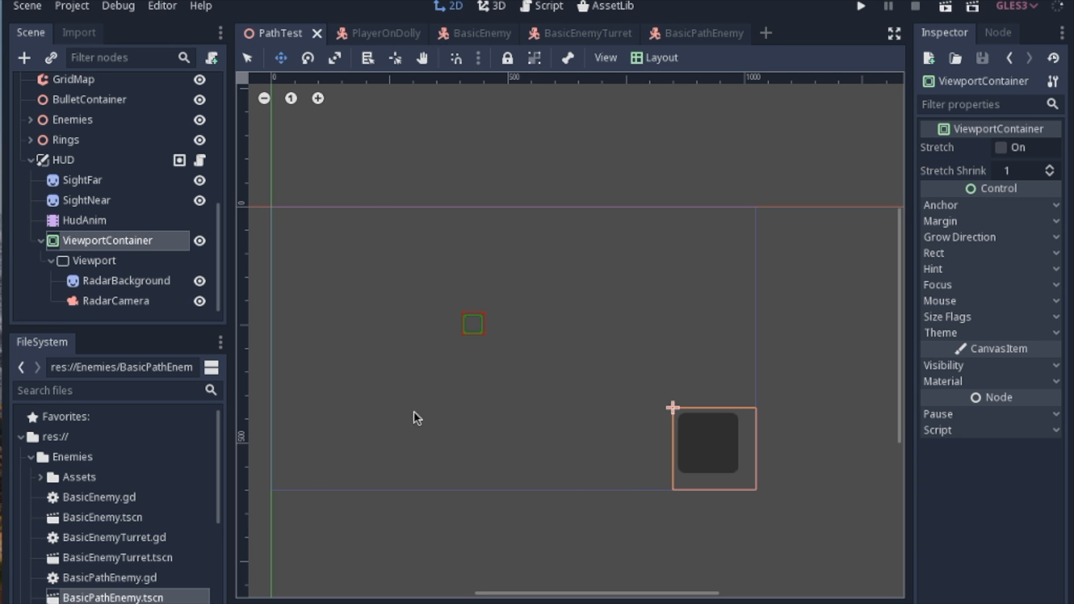
{"action": "mouse_move", "coordinate": [622, 409]}
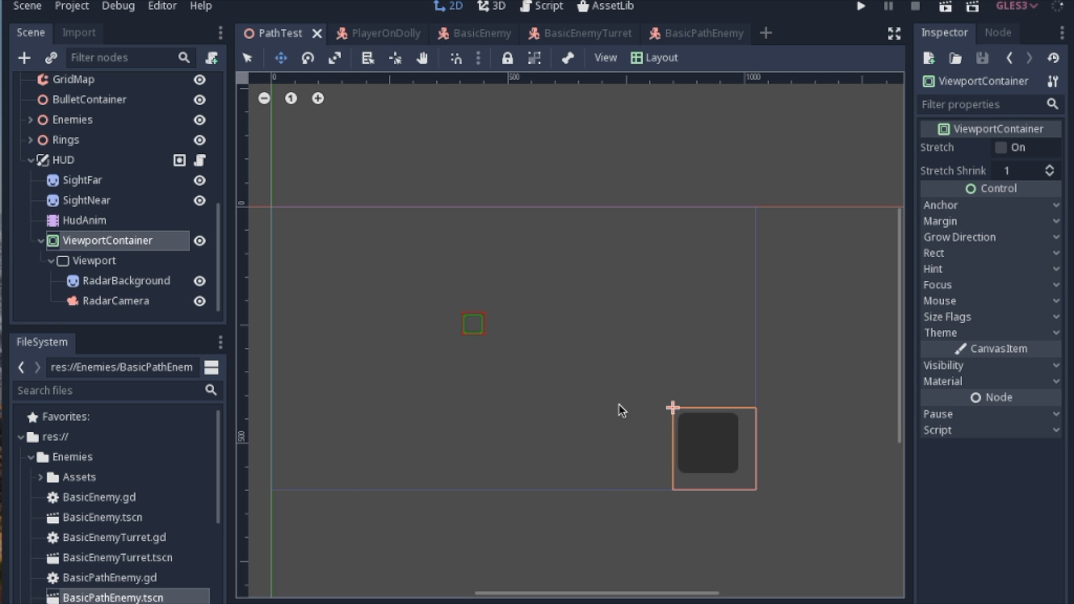
{"action": "mouse_move", "coordinate": [67, 240]}
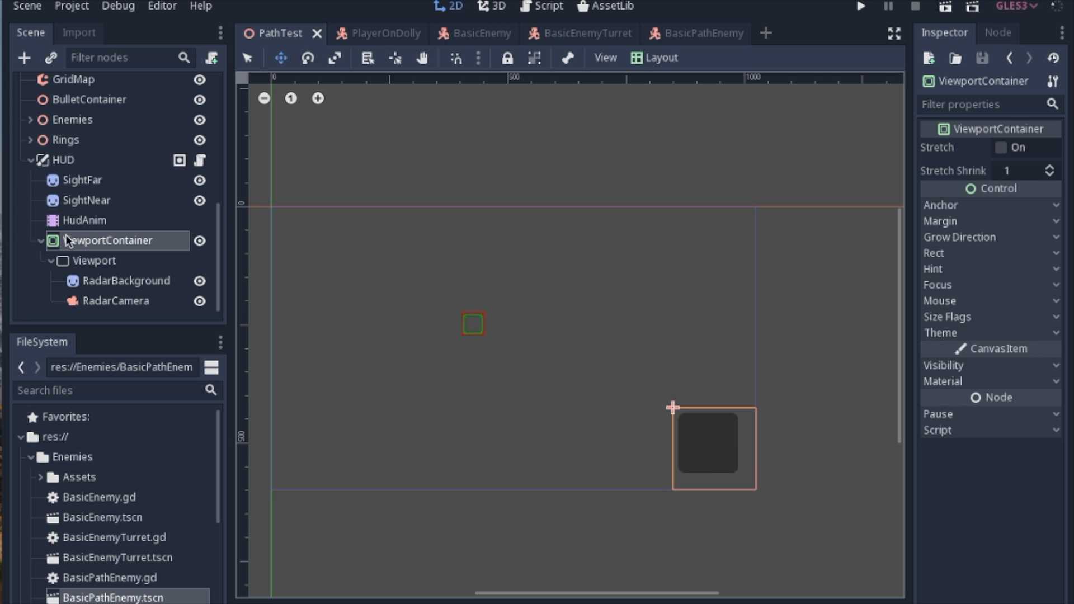
{"action": "mouse_move", "coordinate": [690, 58]}
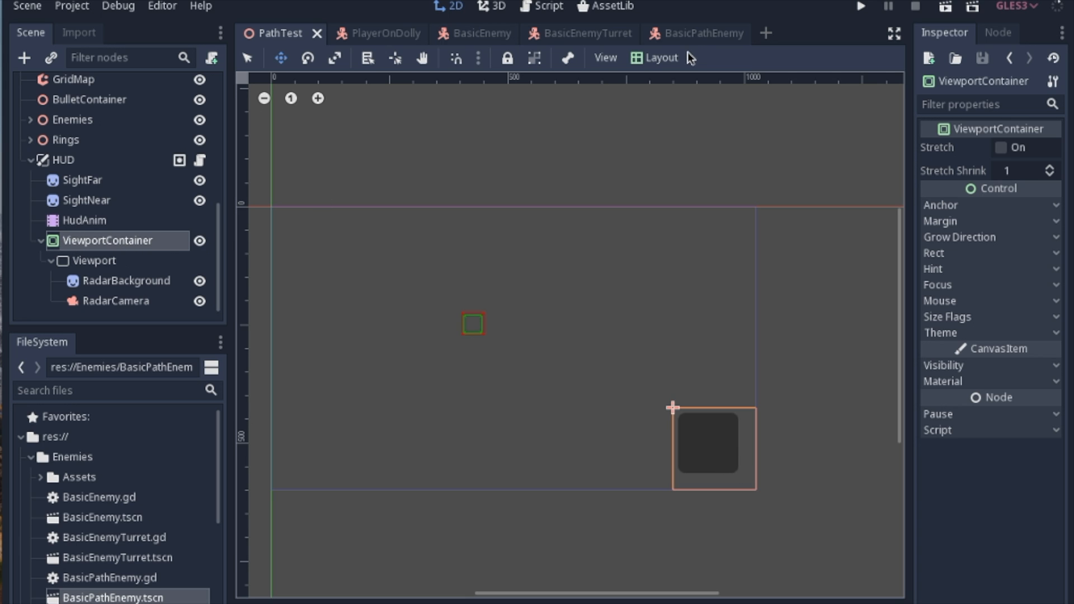
Check the anchor layout presets, then select the radar Viewport showing its 150 by 150 size.
{"action": "left_click", "coordinate": [655, 57]}
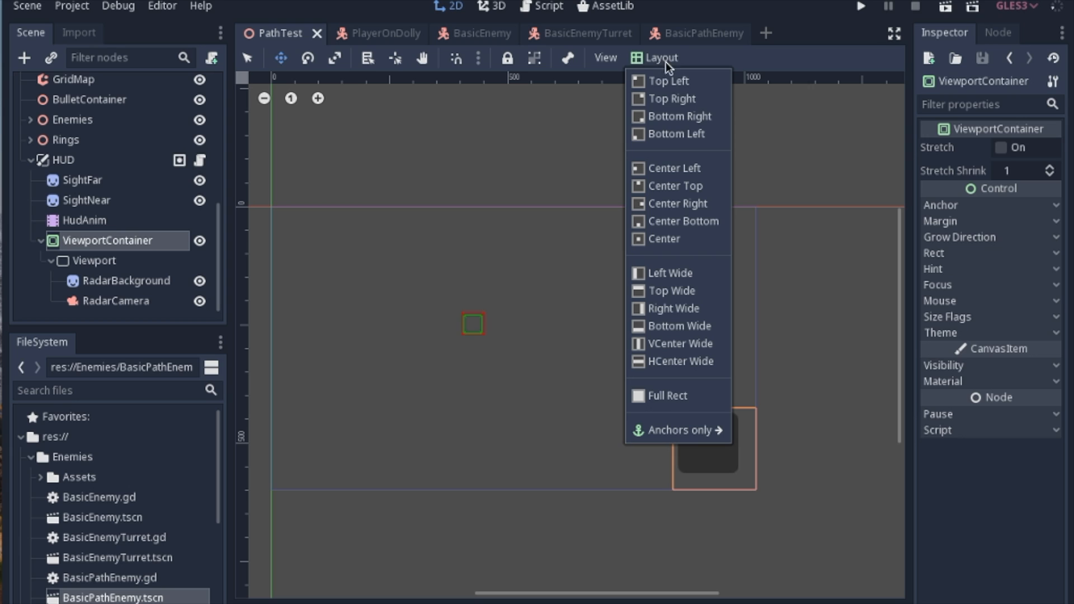
{"action": "mouse_move", "coordinate": [681, 116]}
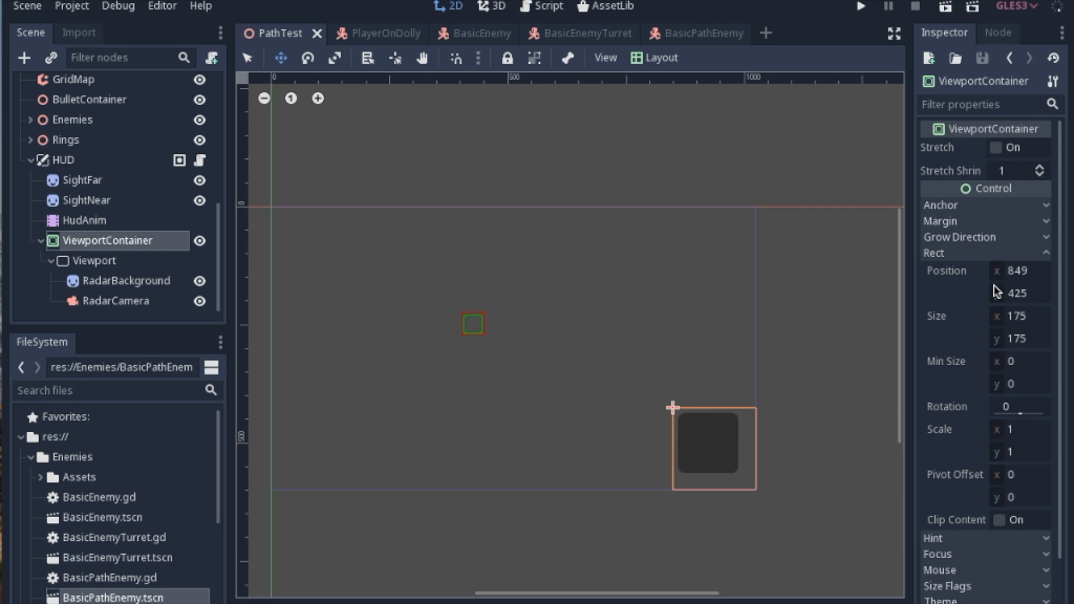
{"action": "mouse_move", "coordinate": [1007, 292]}
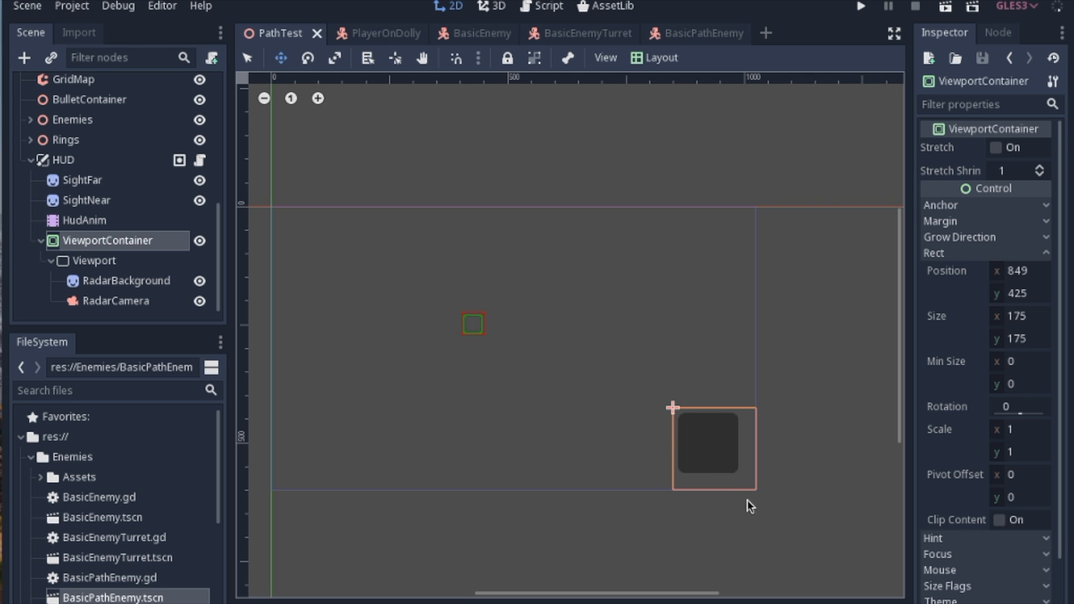
{"action": "mouse_move", "coordinate": [1015, 325]}
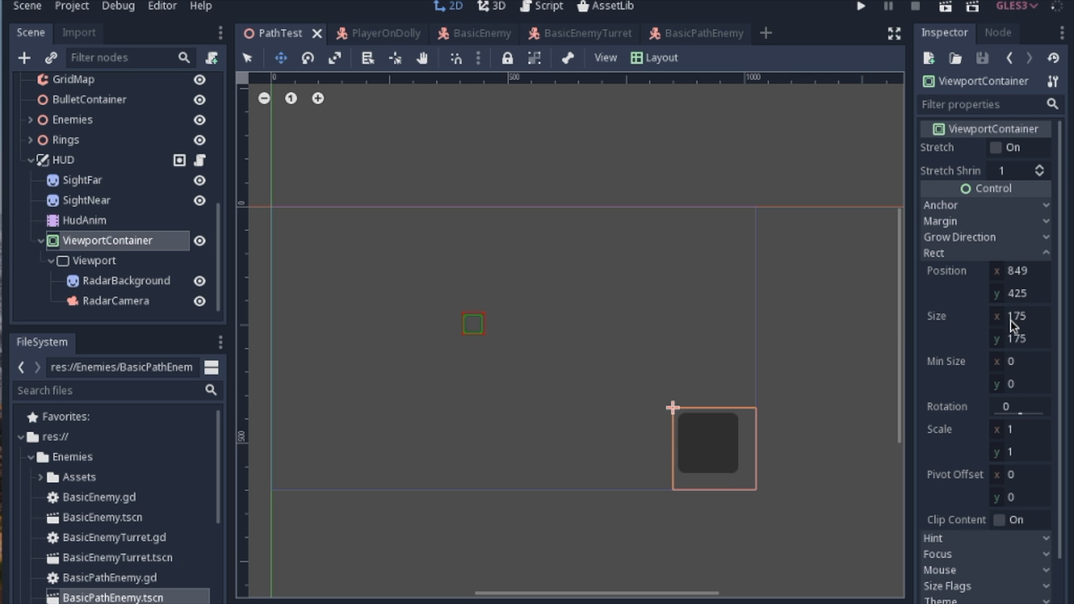
{"action": "mouse_move", "coordinate": [694, 464]}
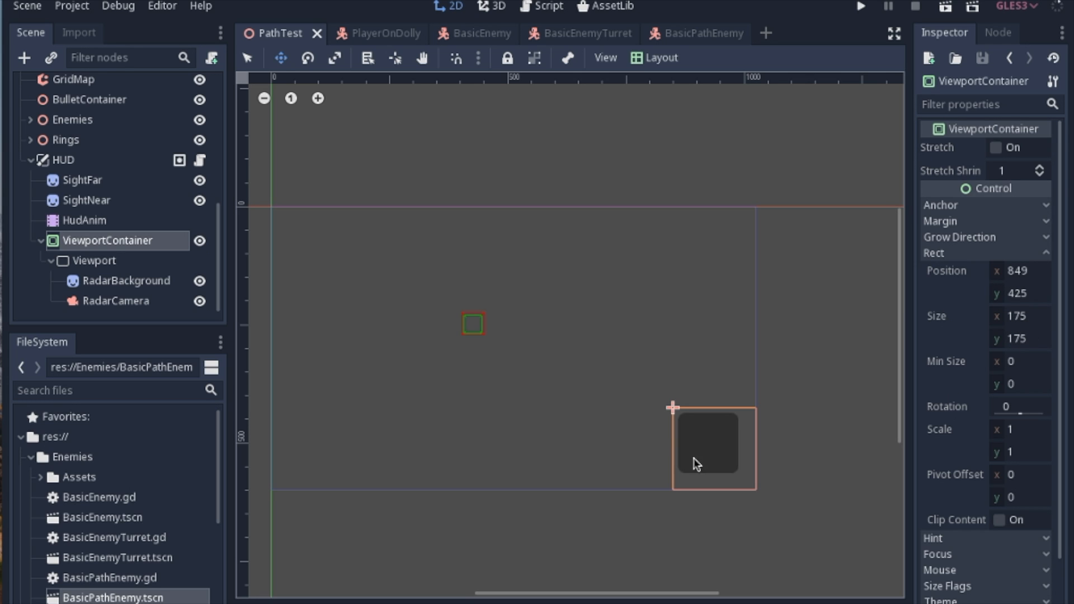
{"action": "mouse_move", "coordinate": [629, 489]}
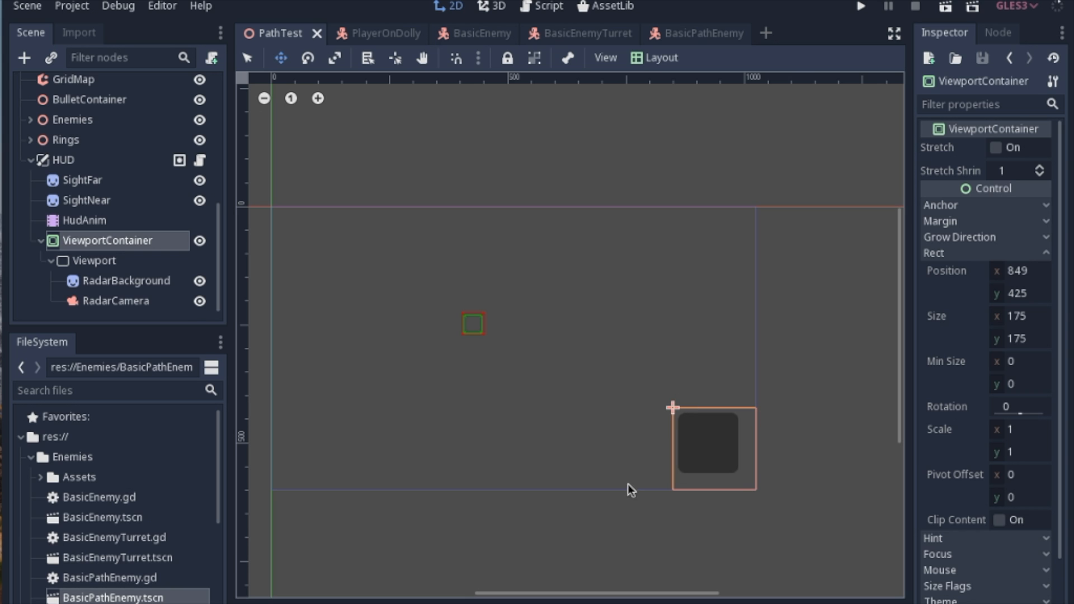
{"action": "left_click", "coordinate": [95, 260]}
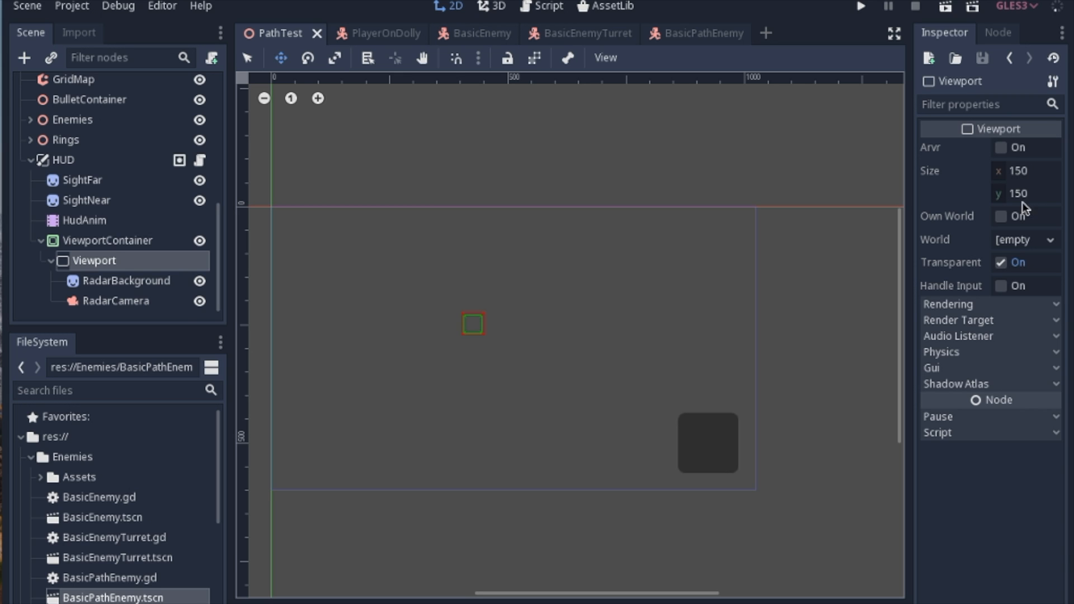
{"action": "mouse_move", "coordinate": [94, 261]}
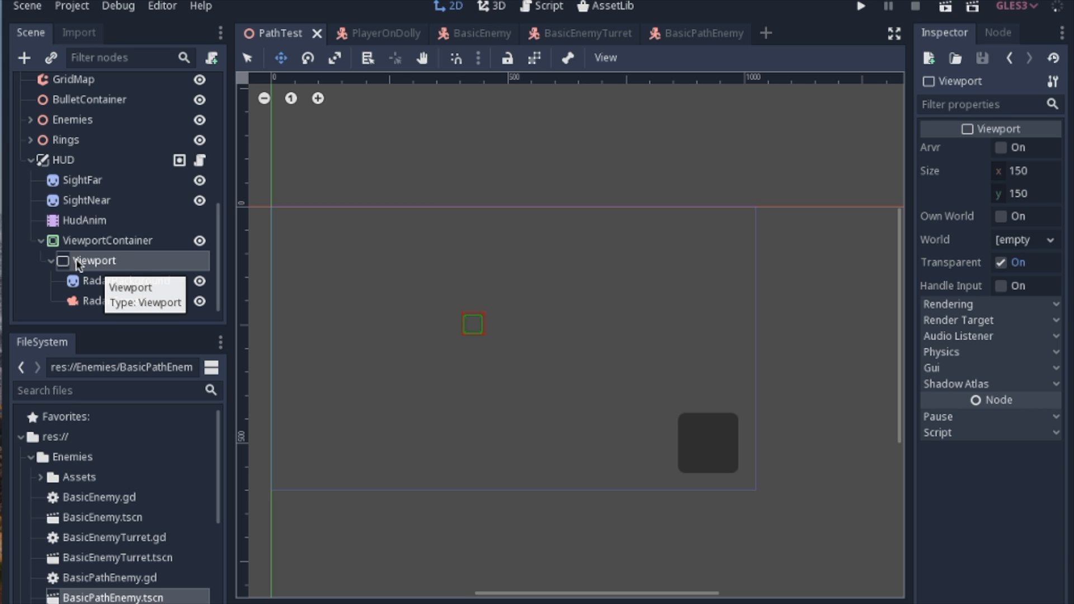
{"action": "mouse_move", "coordinate": [90, 269]}
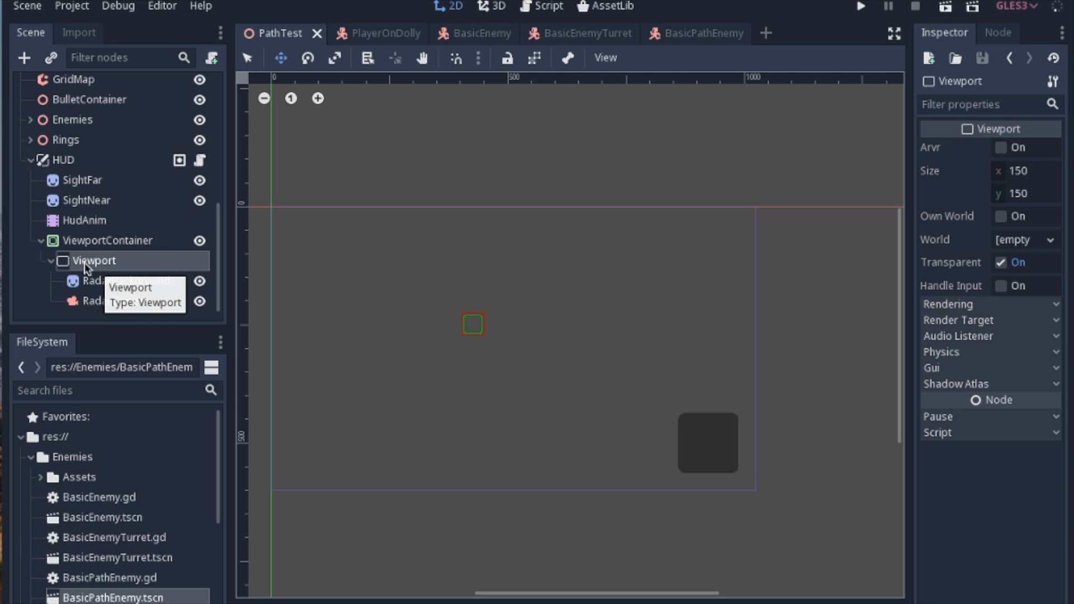
{"action": "mouse_move", "coordinate": [99, 266]}
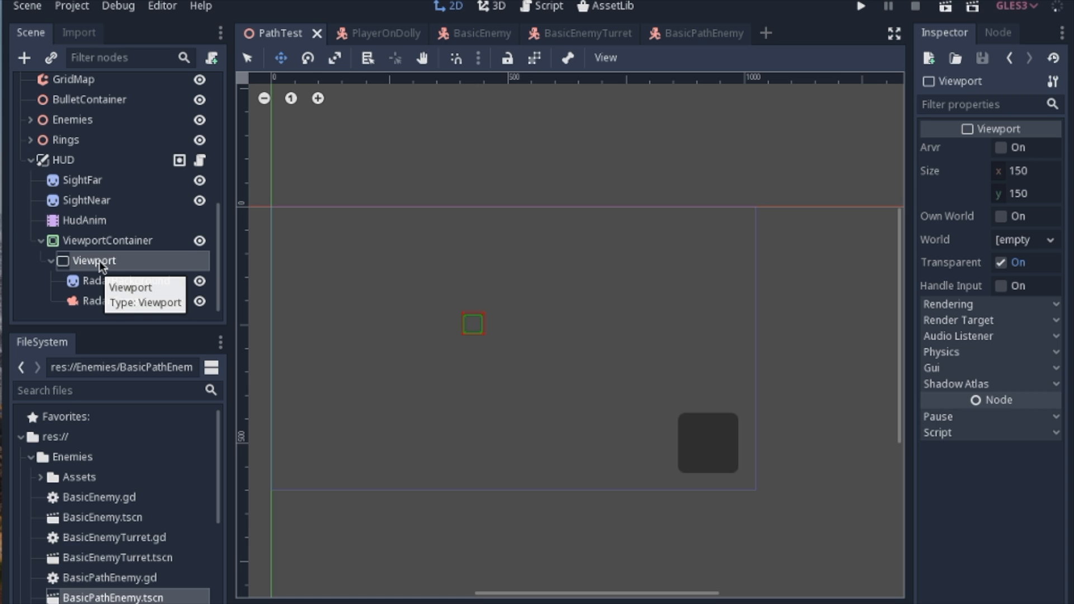
{"action": "mouse_move", "coordinate": [67, 269]}
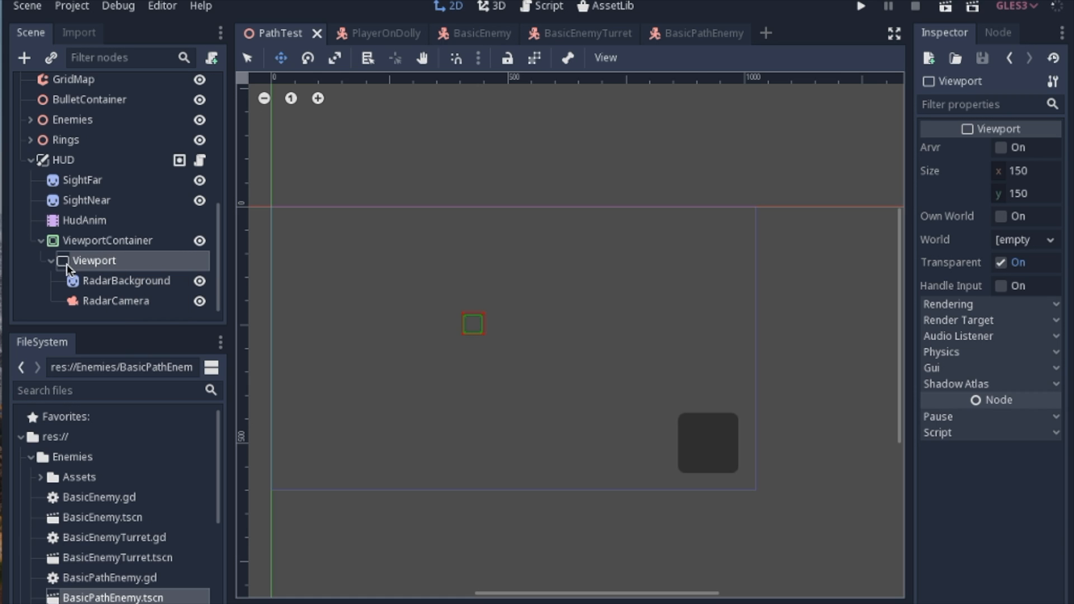
{"action": "mouse_move", "coordinate": [105, 319]}
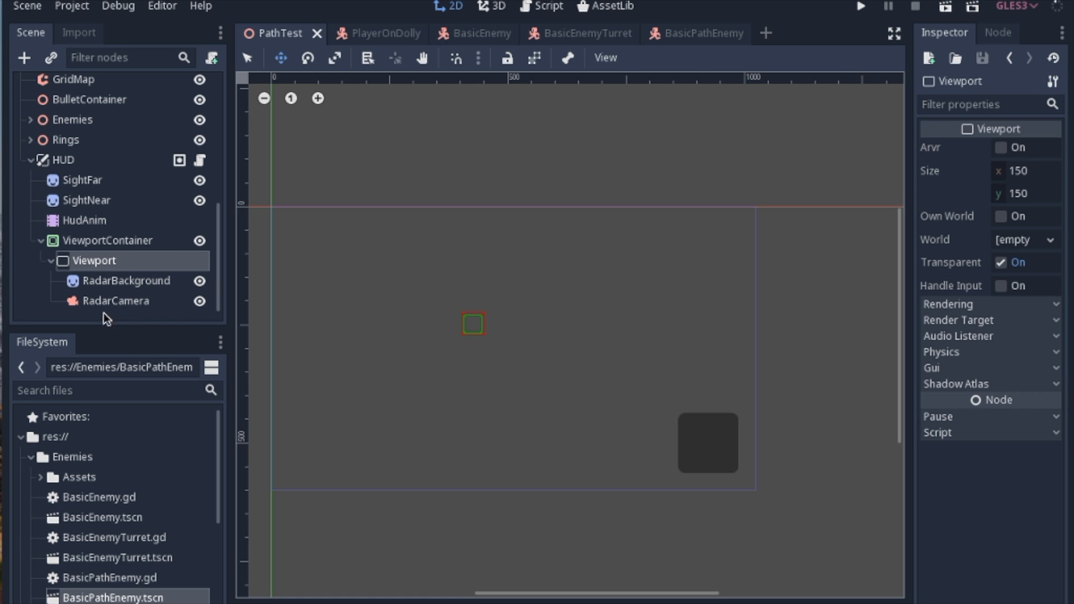
{"action": "mouse_move", "coordinate": [128, 308]}
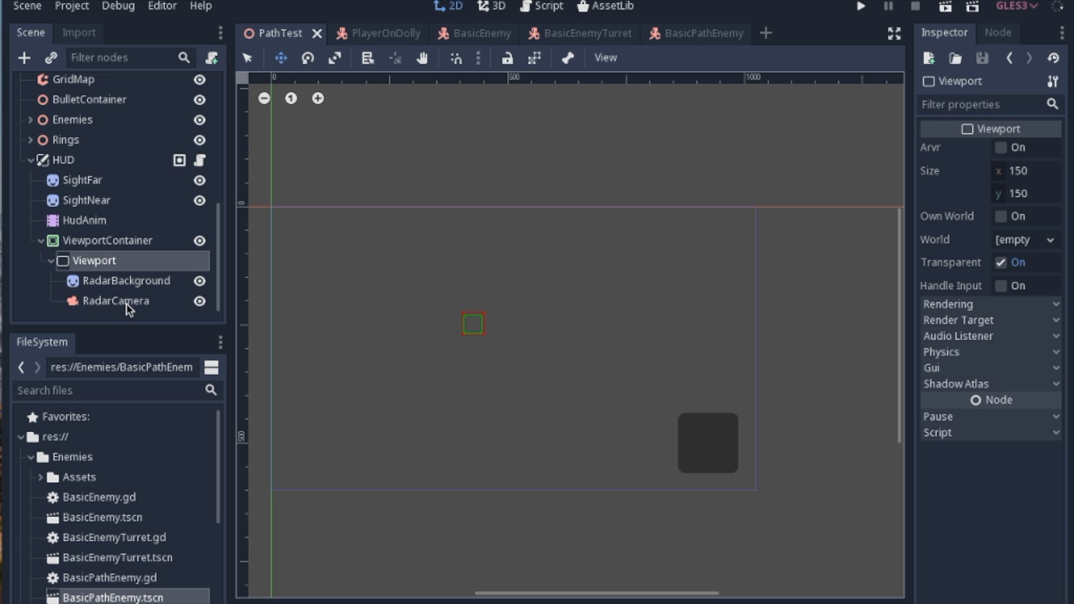
{"action": "mouse_move", "coordinate": [116, 284]}
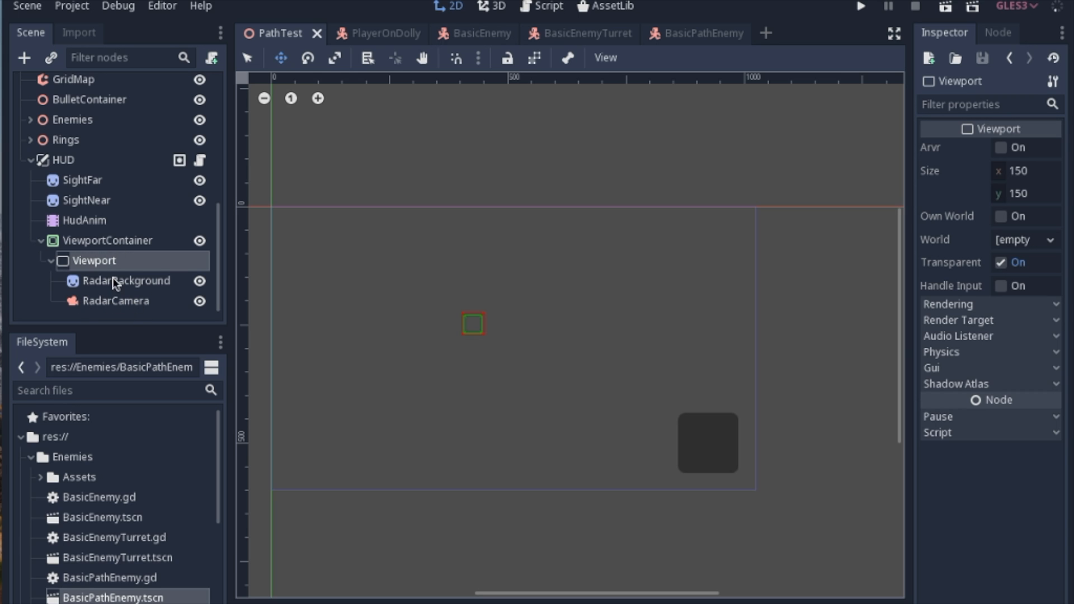
{"action": "mouse_move", "coordinate": [114, 270]}
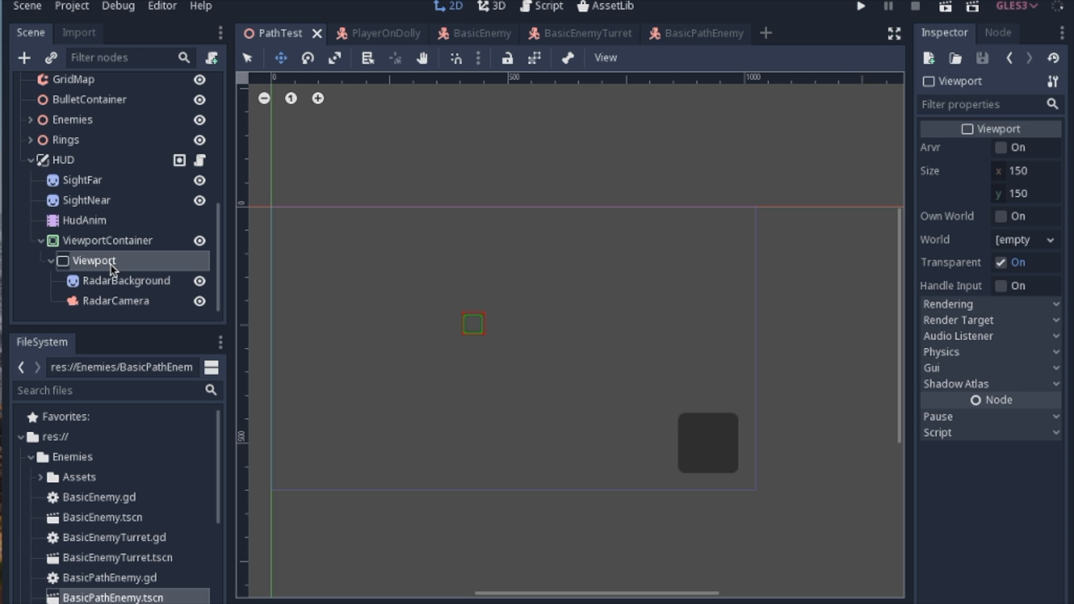
{"action": "mouse_move", "coordinate": [113, 268]}
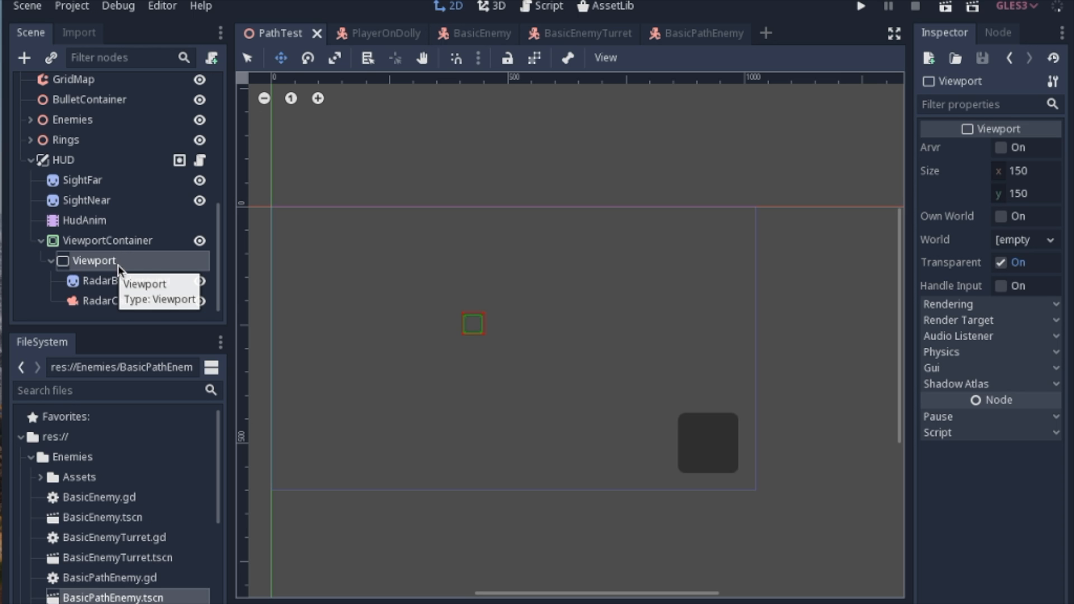
{"action": "mouse_move", "coordinate": [713, 477]}
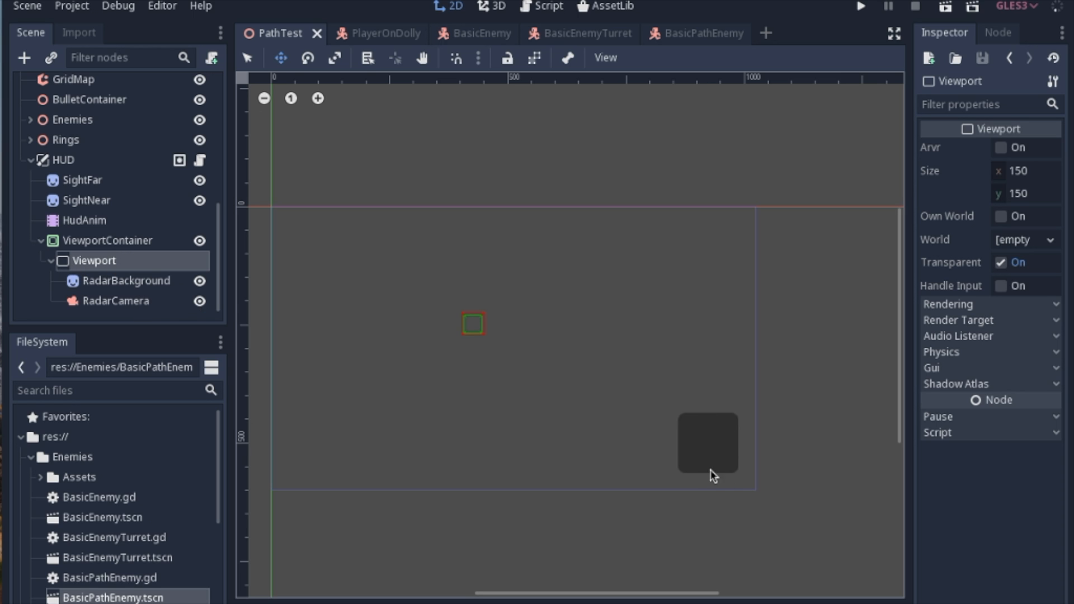
{"action": "mouse_move", "coordinate": [686, 367]}
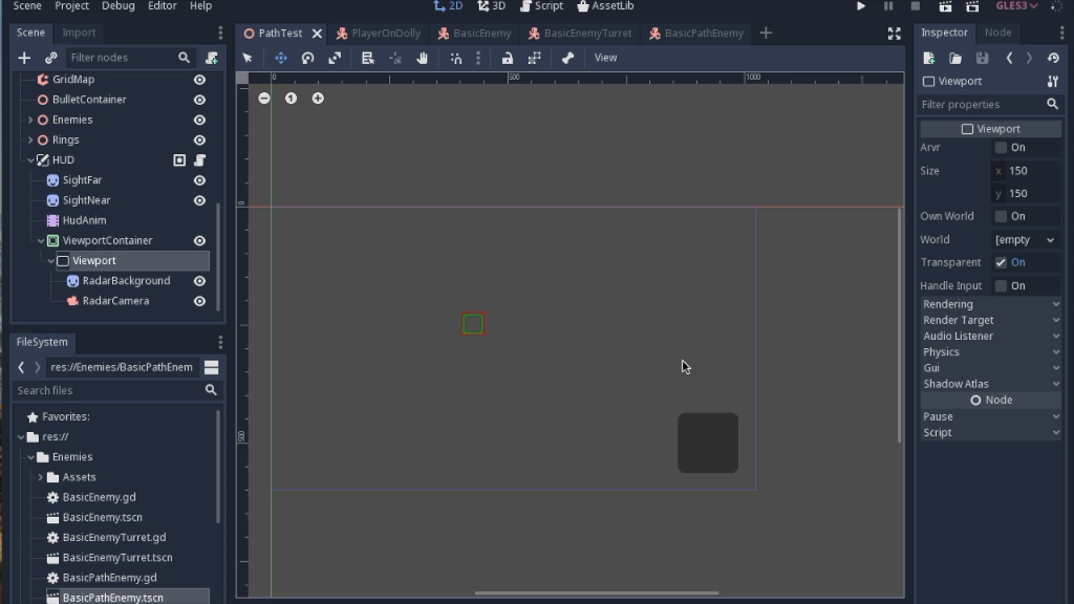
{"action": "mouse_move", "coordinate": [662, 398]}
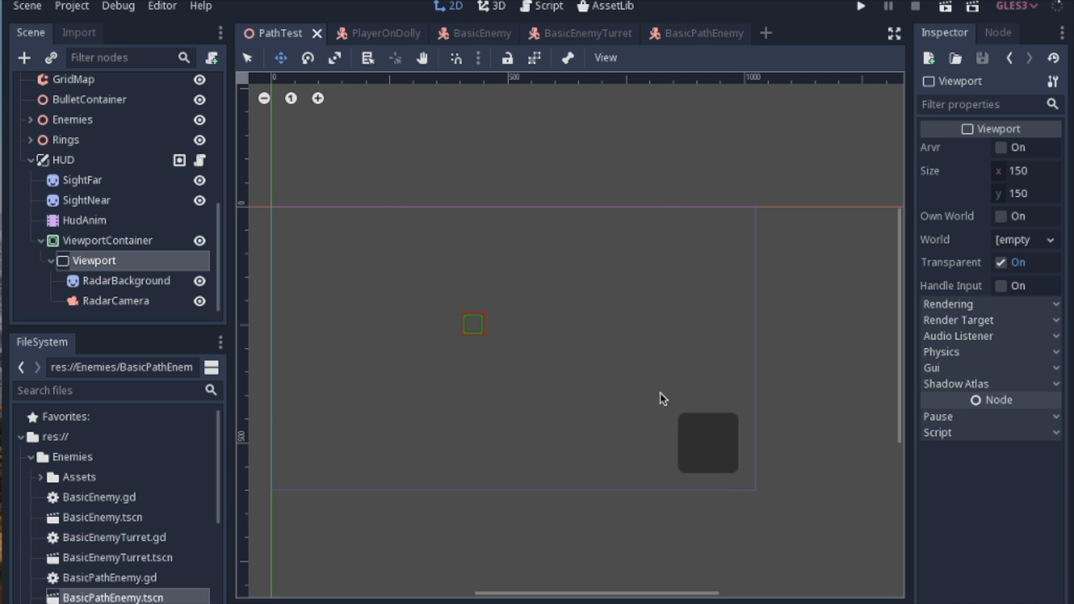
{"action": "mouse_move", "coordinate": [429, 350]}
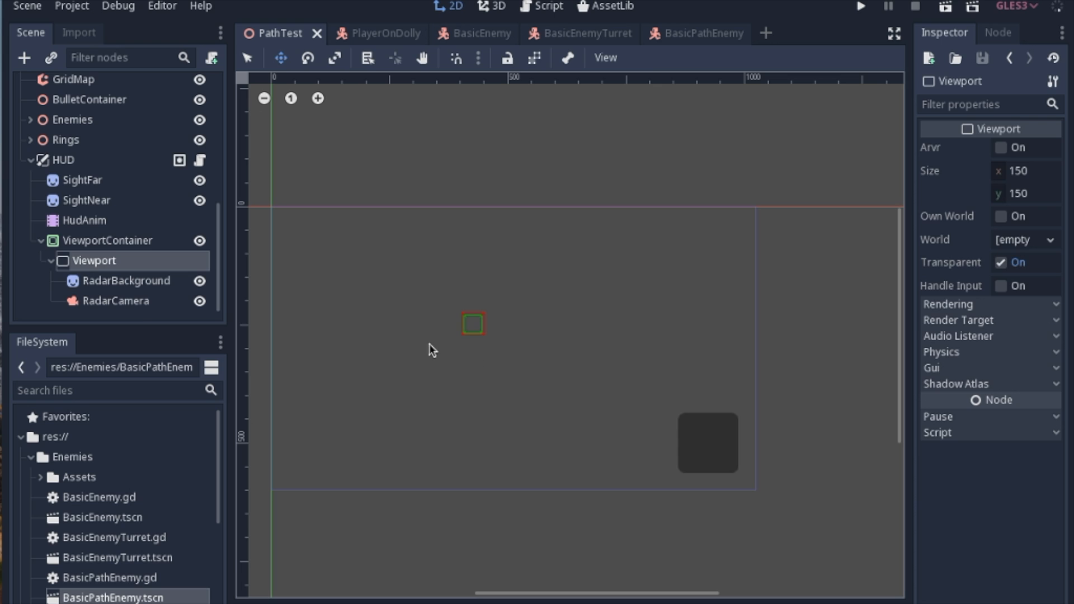
Select the RadarBackground sprite inside the radar Viewport to show its texture properties.
{"action": "left_click", "coordinate": [126, 279]}
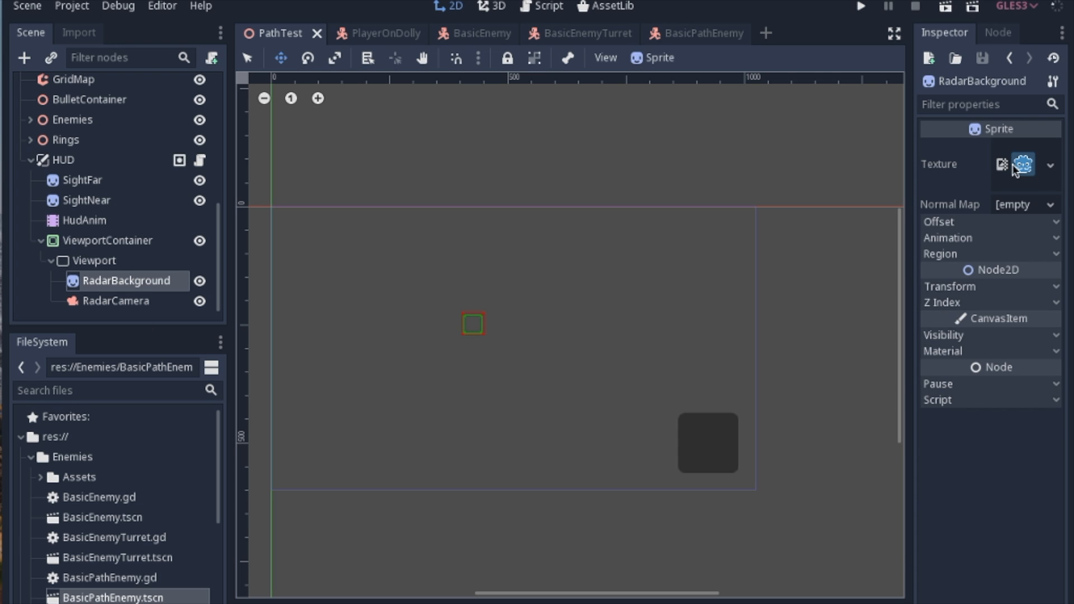
{"action": "mouse_move", "coordinate": [1023, 171]}
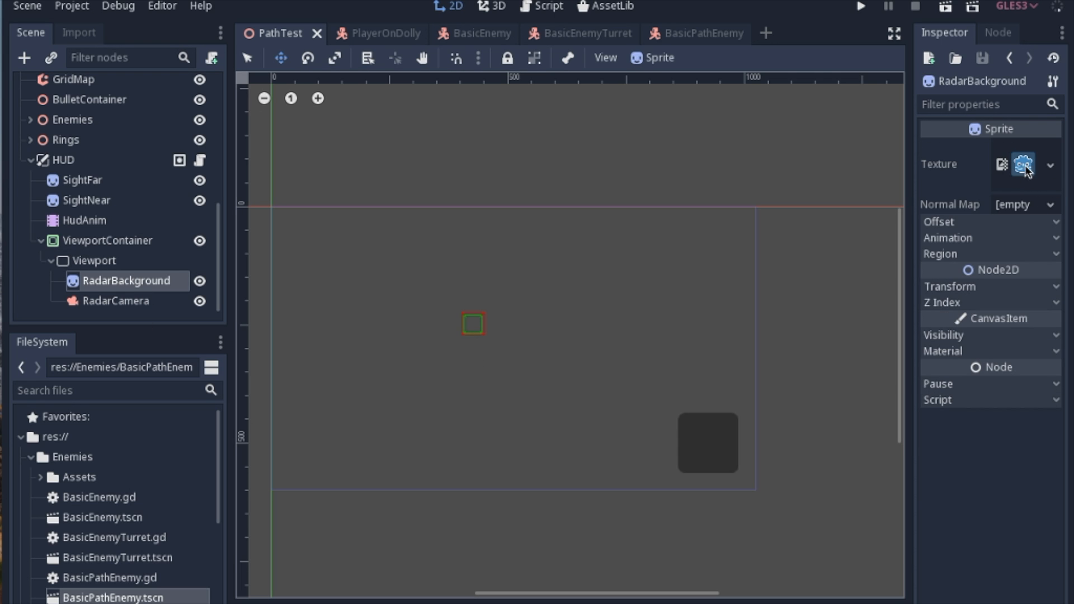
{"action": "mouse_move", "coordinate": [972, 295]}
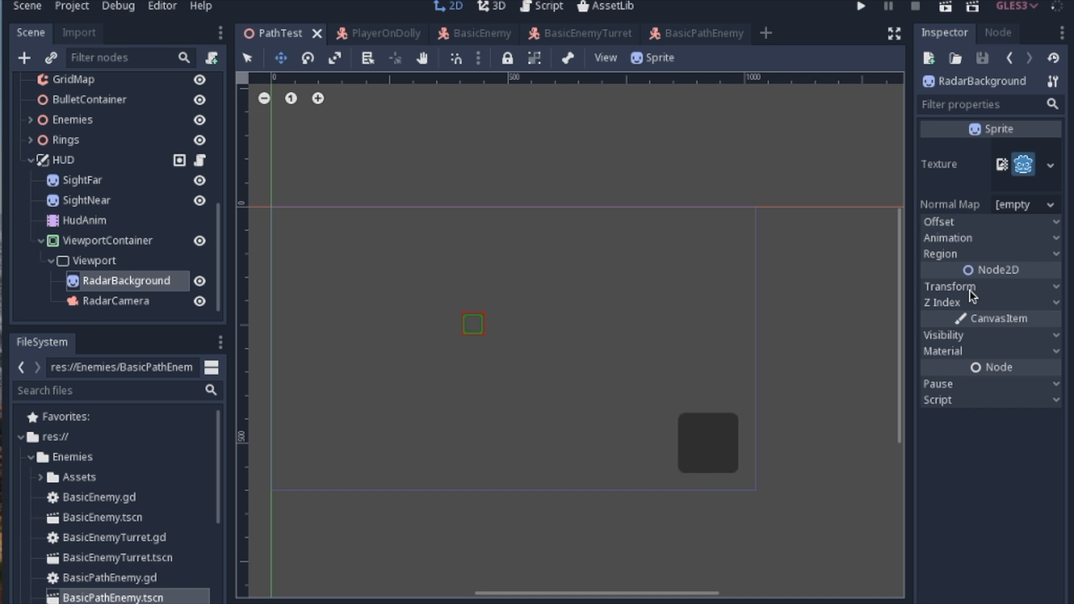
Set RadarBackground's Modulate tint to translucent black 65000000, then move to RadarCamera.
{"action": "left_click", "coordinate": [941, 334]}
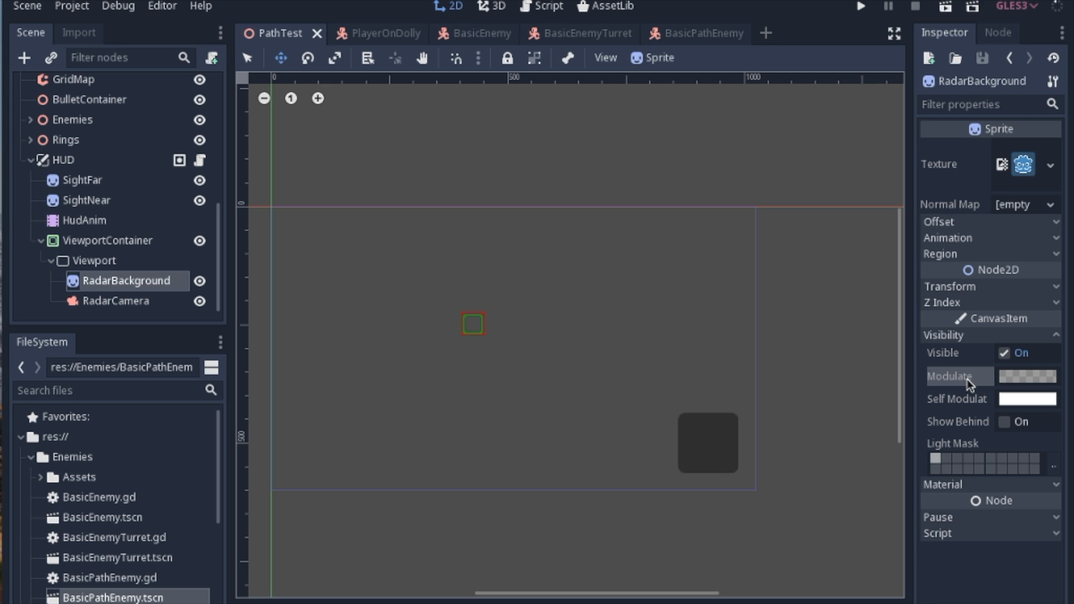
{"action": "left_click", "coordinate": [1026, 377]}
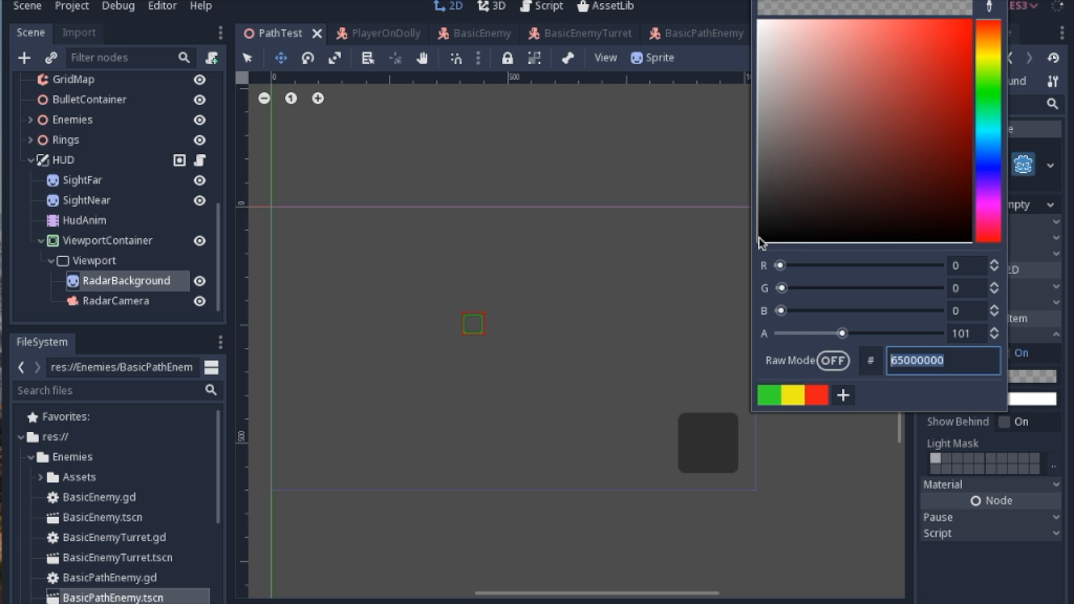
{"action": "mouse_move", "coordinate": [921, 348]}
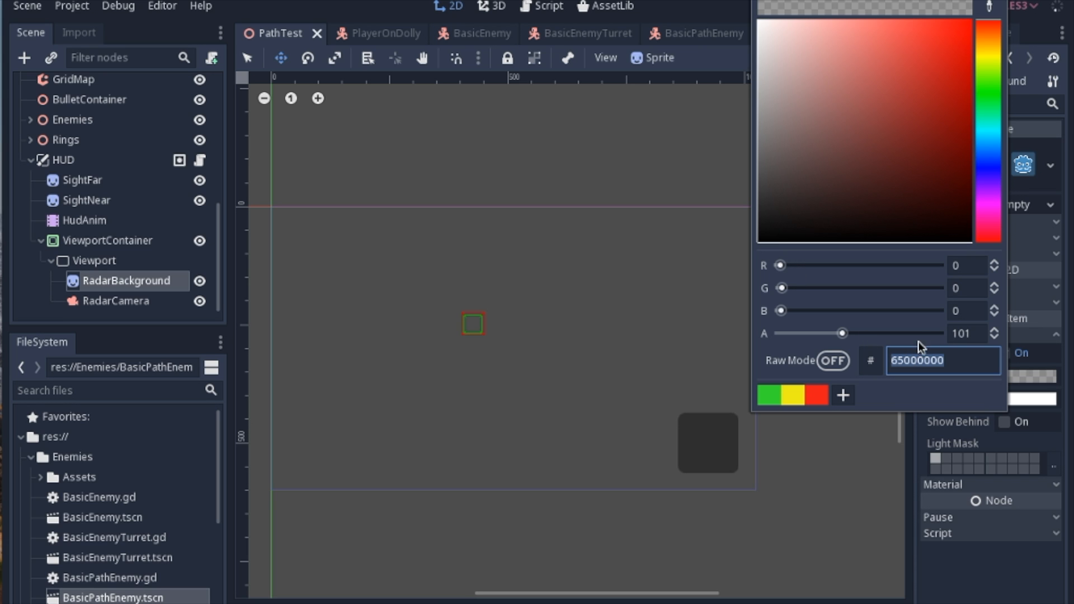
{"action": "mouse_move", "coordinate": [773, 164]}
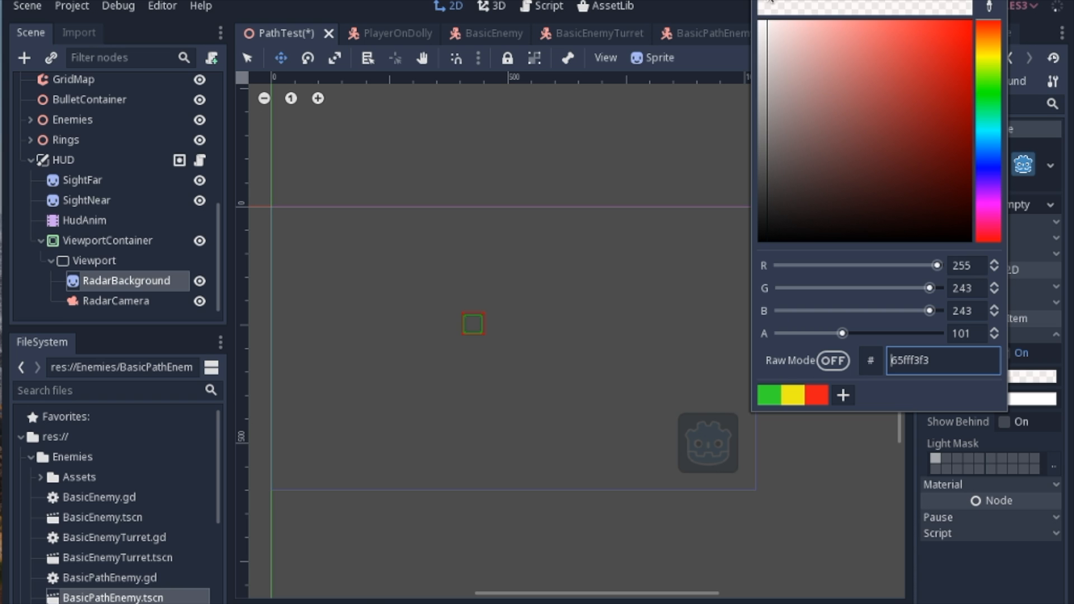
{"action": "left_click", "coordinate": [784, 107]}
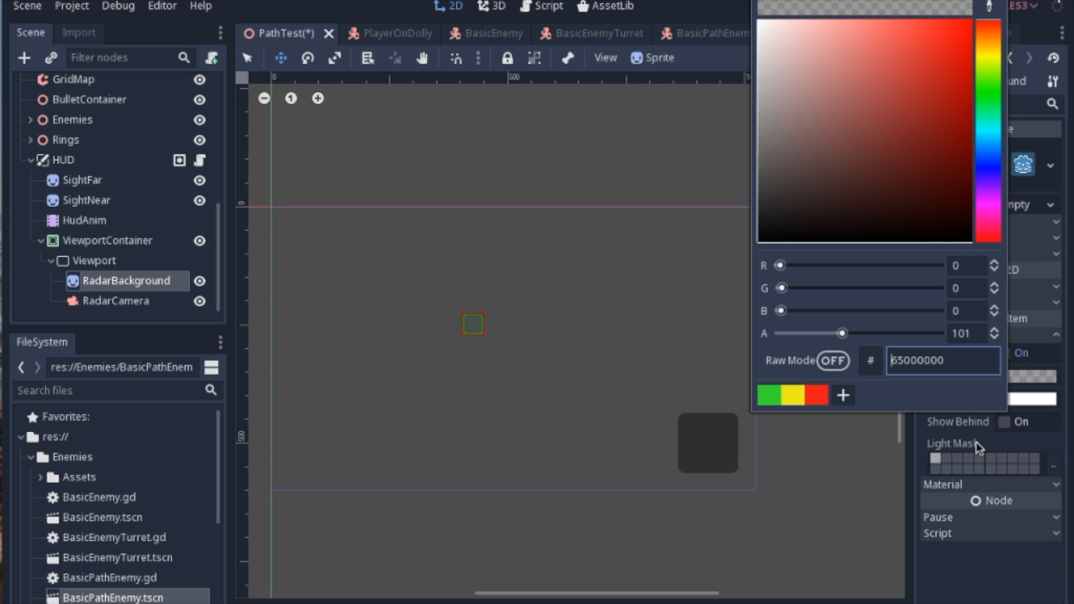
{"action": "left_click", "coordinate": [120, 301]}
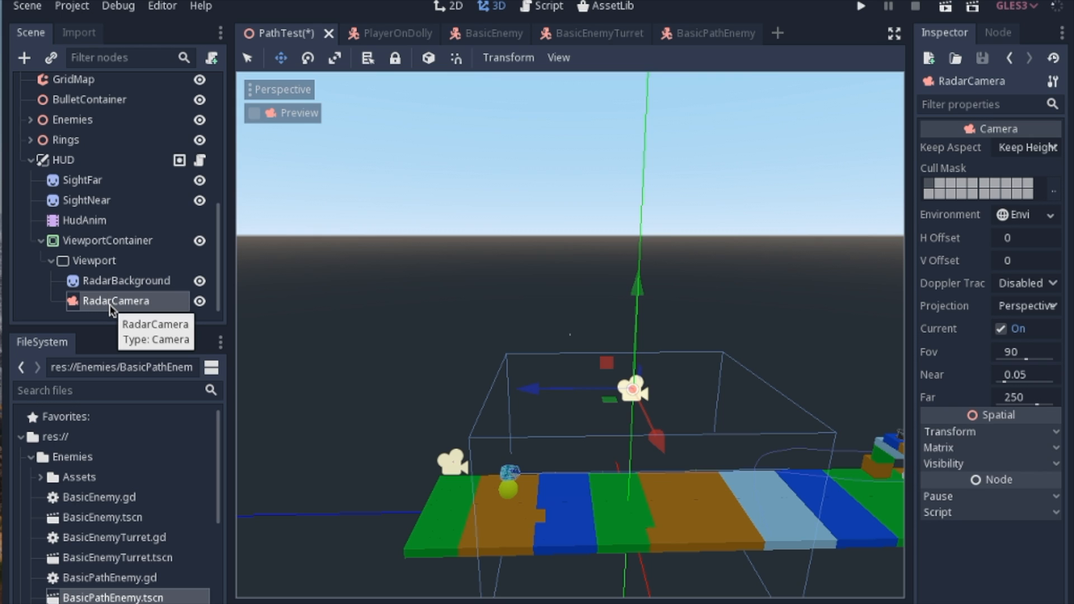
{"action": "mouse_move", "coordinate": [97, 268]}
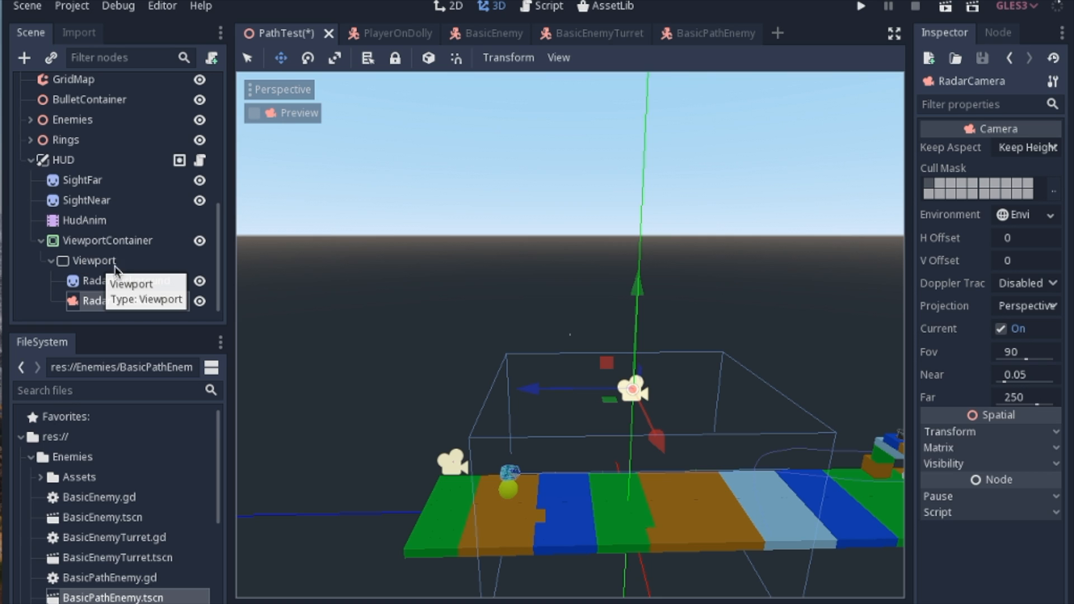
Recheck the radar Viewport's 150 by 150 transparent settings, then select RadarCamera's Camera properties.
{"action": "left_click", "coordinate": [115, 301]}
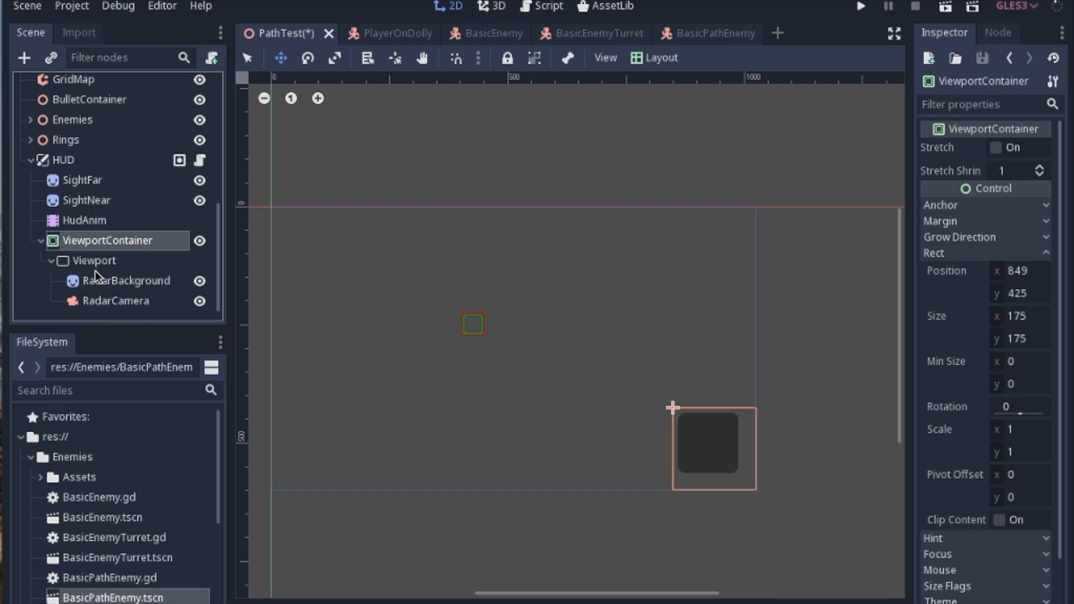
{"action": "left_click", "coordinate": [96, 261]}
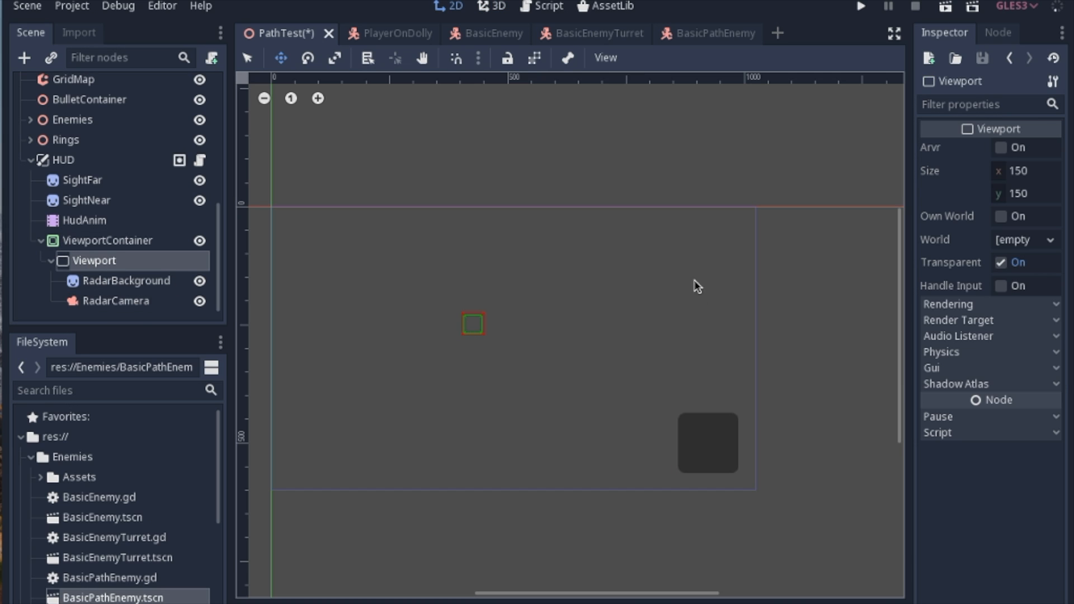
{"action": "mouse_move", "coordinate": [108, 306]}
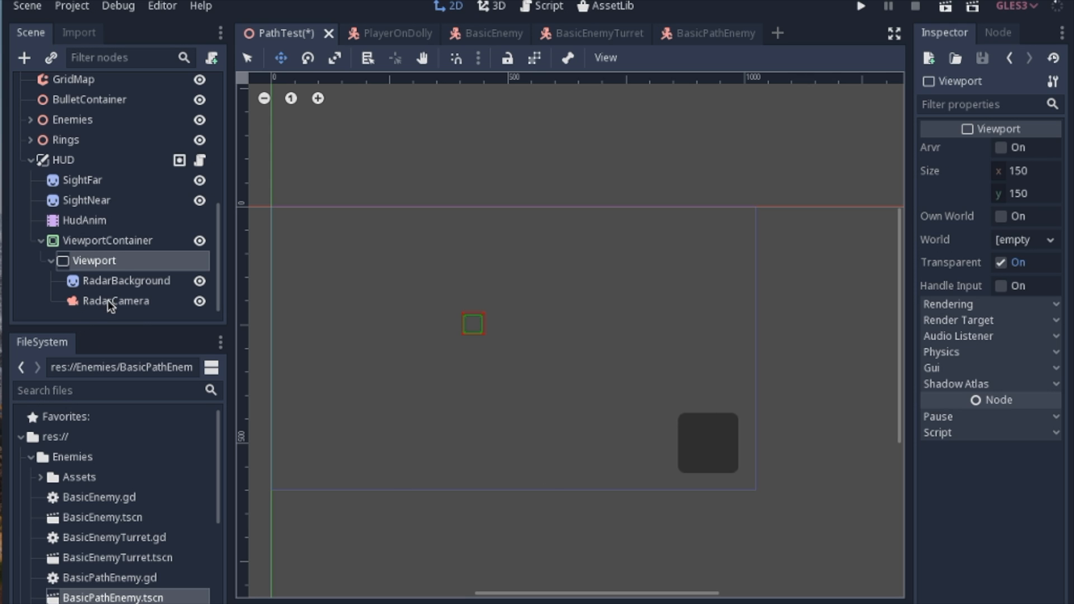
{"action": "left_click", "coordinate": [116, 301]}
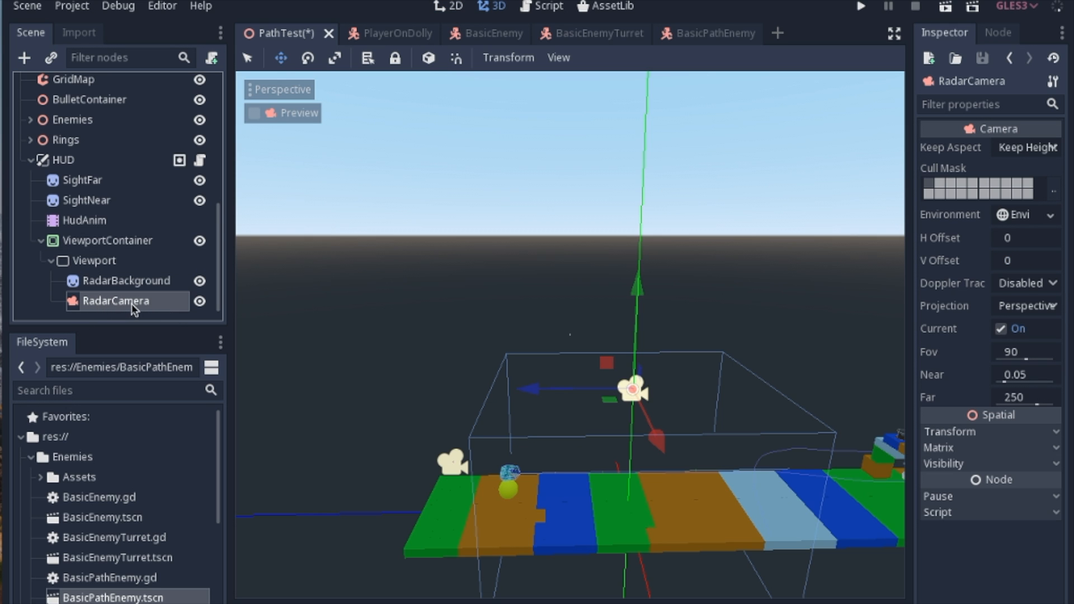
{"action": "mouse_move", "coordinate": [522, 270]}
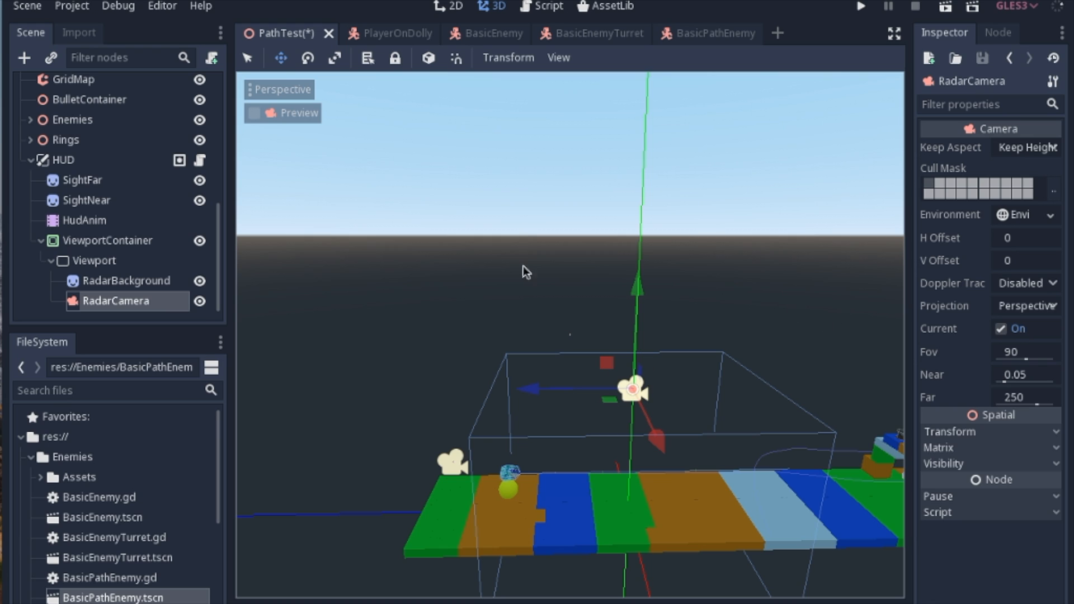
{"action": "mouse_move", "coordinate": [139, 266]}
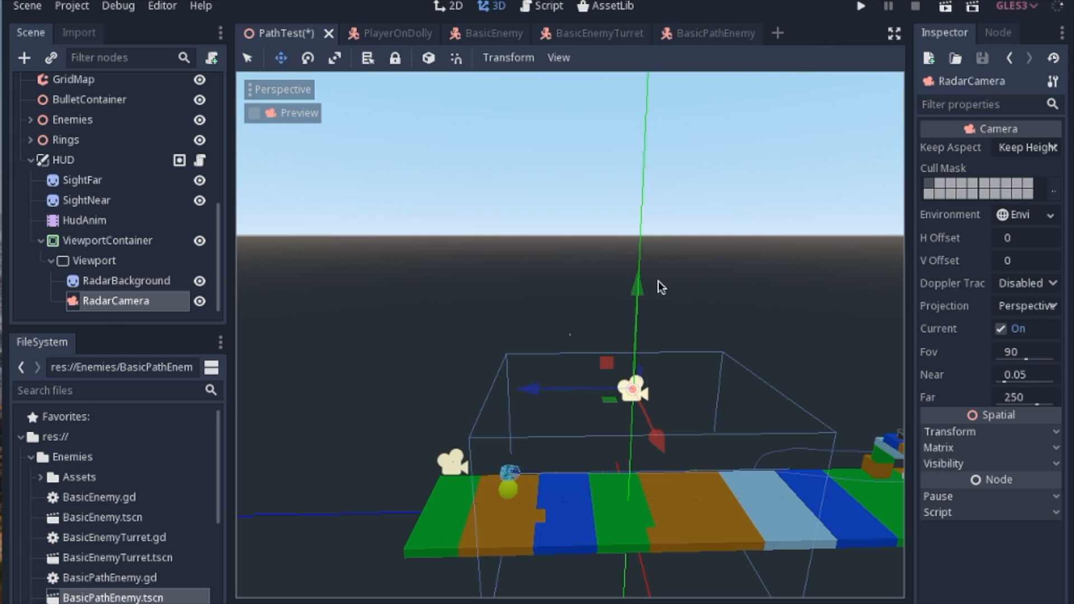
{"action": "mouse_move", "coordinate": [886, 489]}
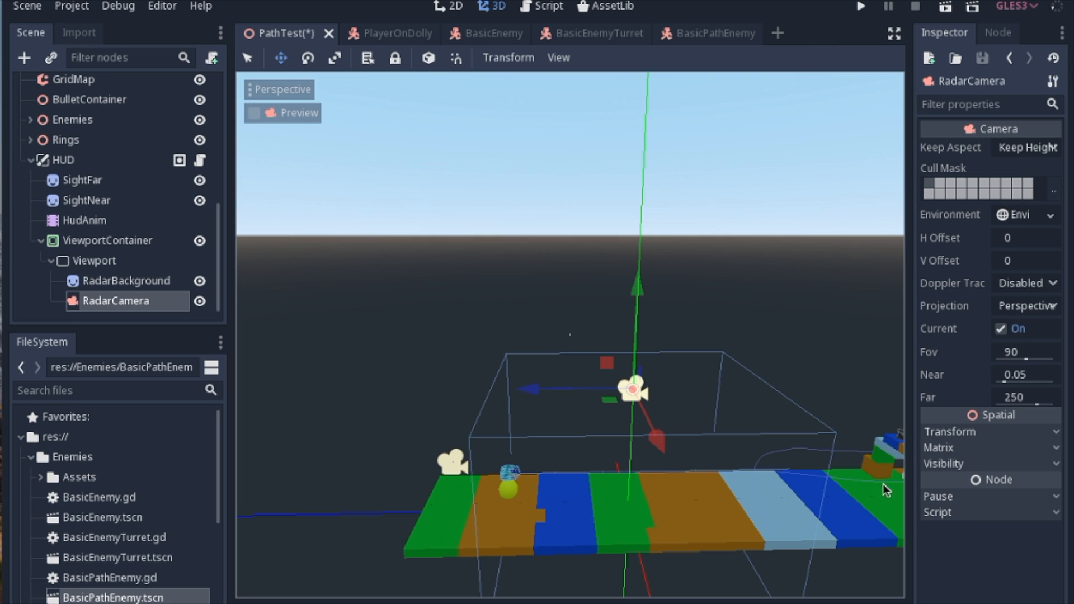
{"action": "mouse_move", "coordinate": [936, 179]}
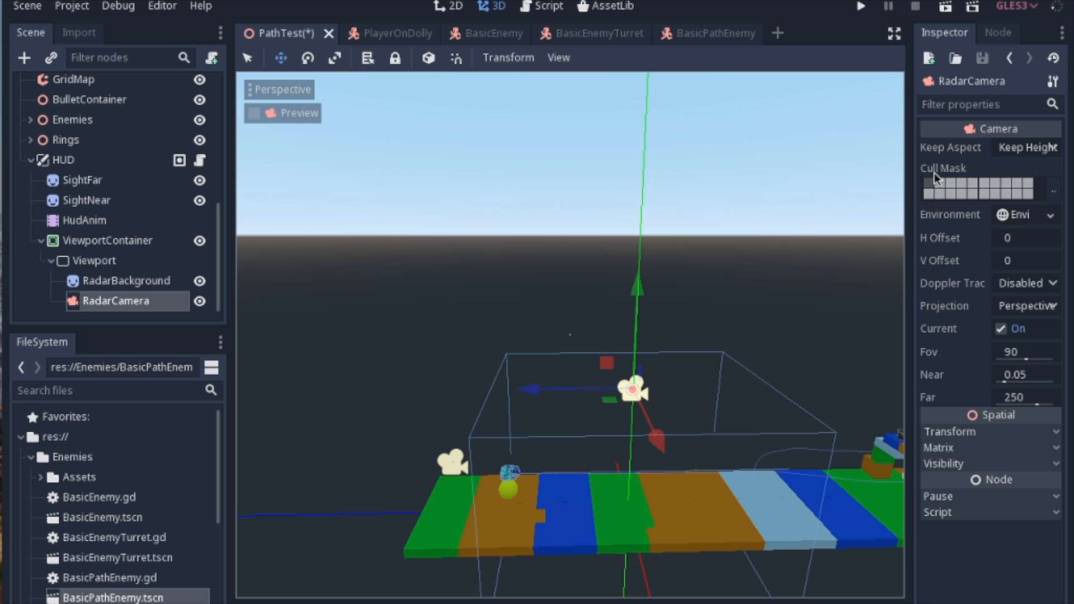
{"action": "mouse_move", "coordinate": [968, 176]}
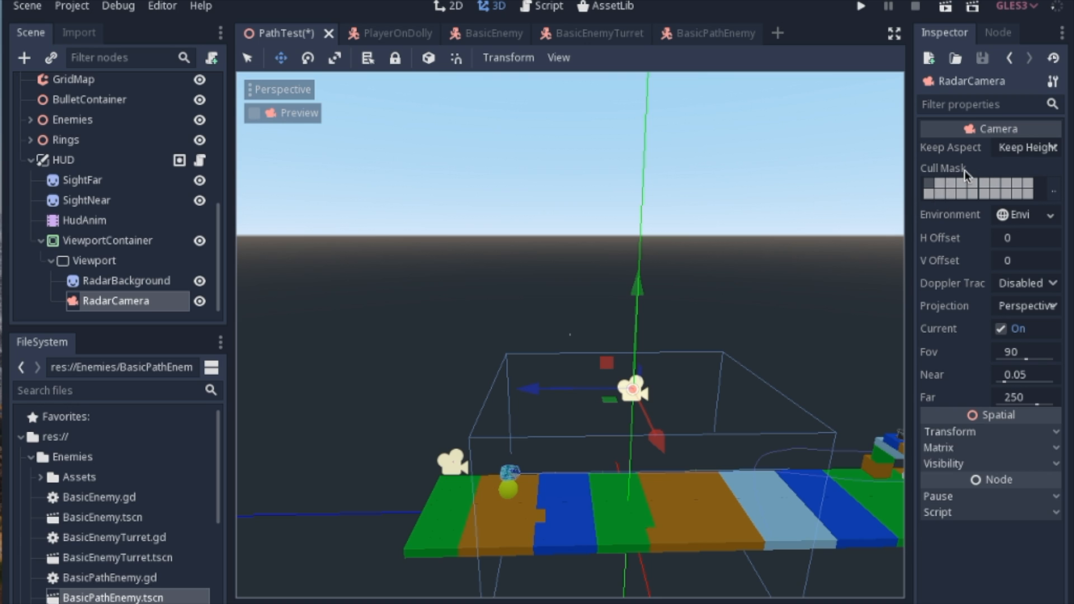
{"action": "mouse_move", "coordinate": [960, 192]}
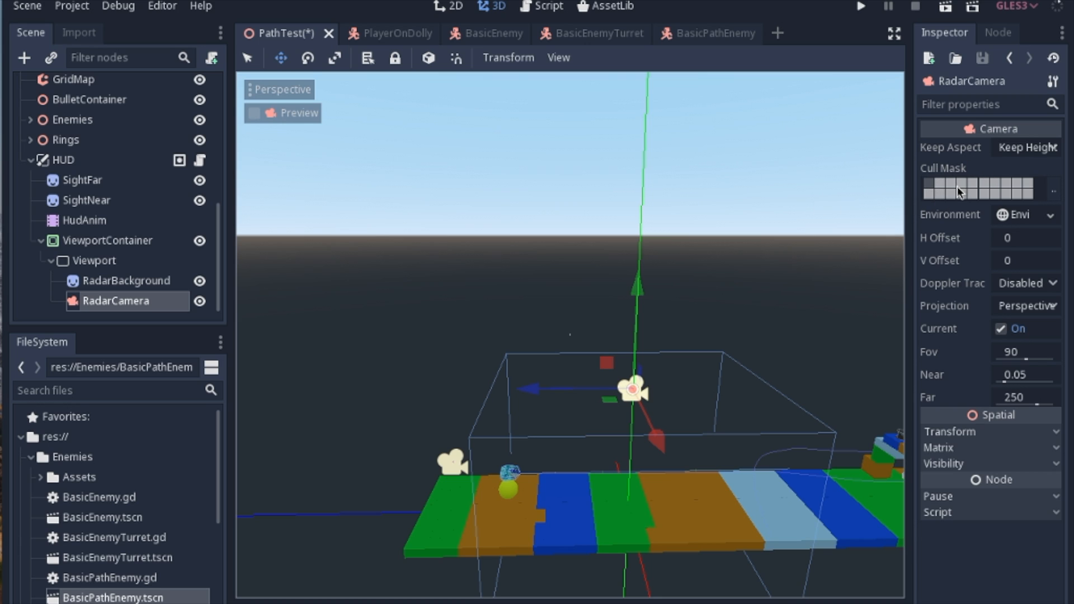
{"action": "mouse_move", "coordinate": [932, 189]}
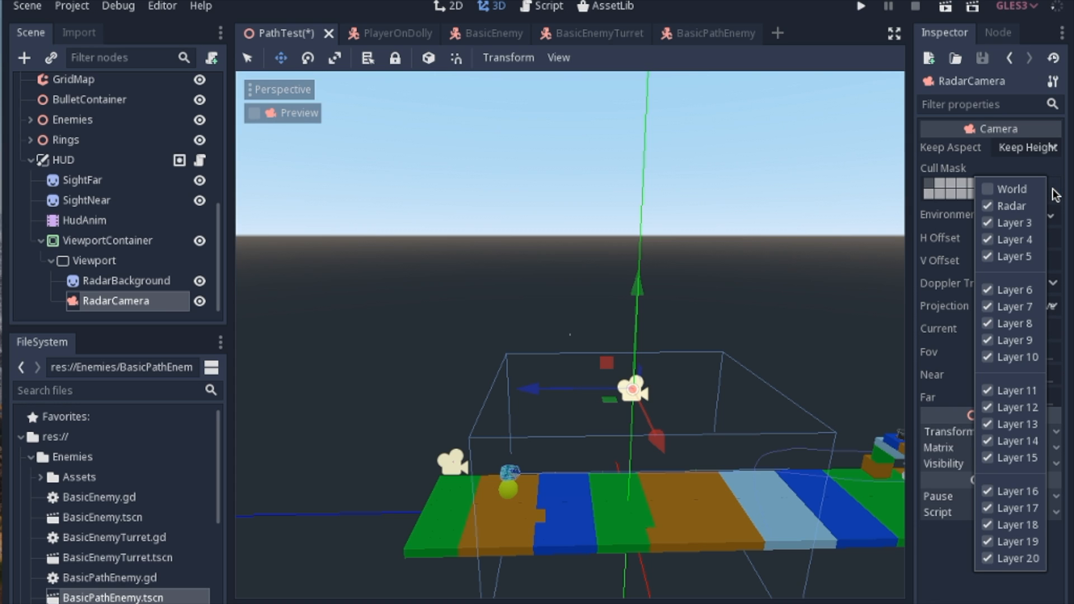
{"action": "mouse_move", "coordinate": [1011, 189]}
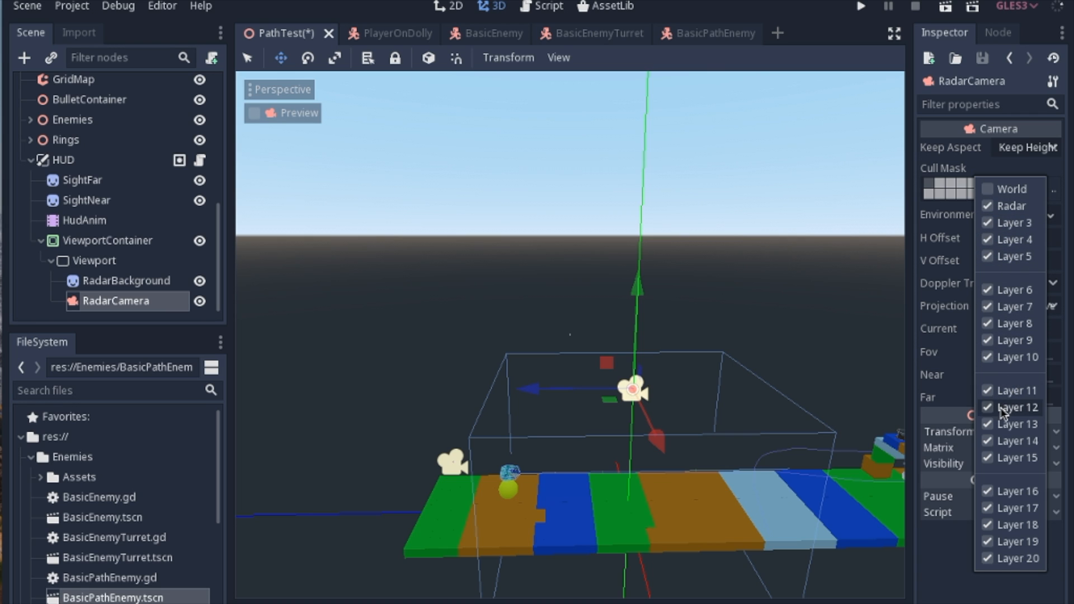
After confirming the cull mask excludes World but keeps Radar, head to the Project menu.
{"action": "left_click", "coordinate": [71, 7]}
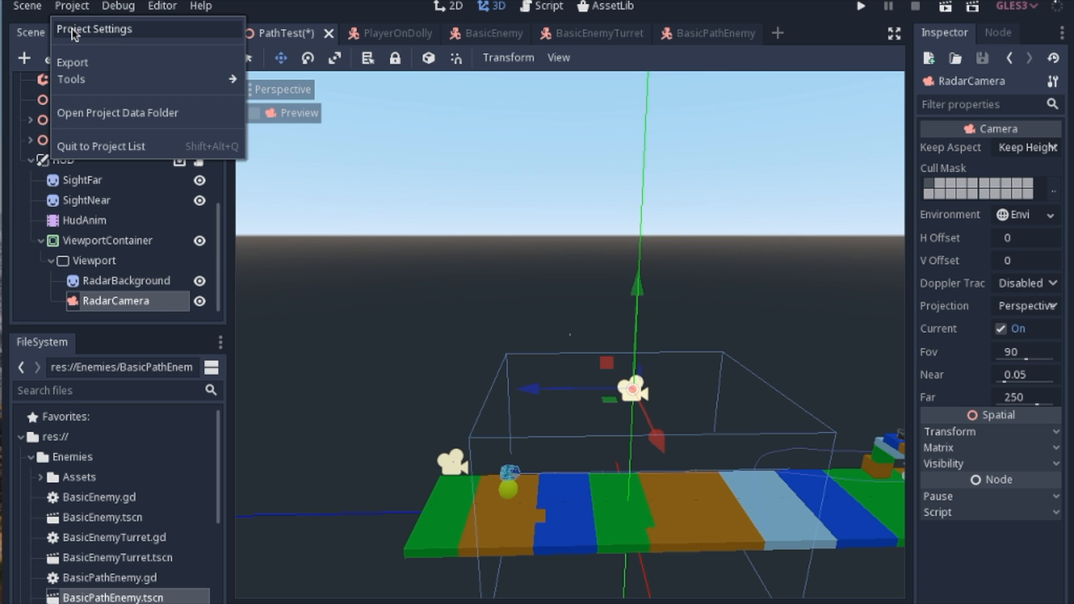
Verify 3D render layers 1 and 2 read World and Radar, then bring up PlayerOnDolly.
{"action": "left_click", "coordinate": [95, 29]}
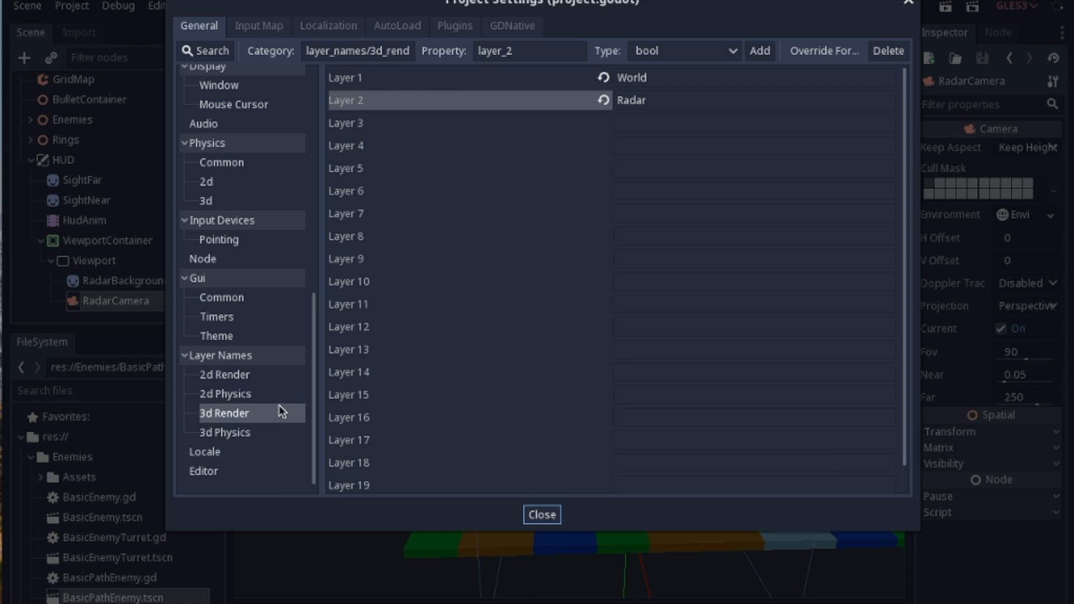
{"action": "mouse_move", "coordinate": [387, 90]}
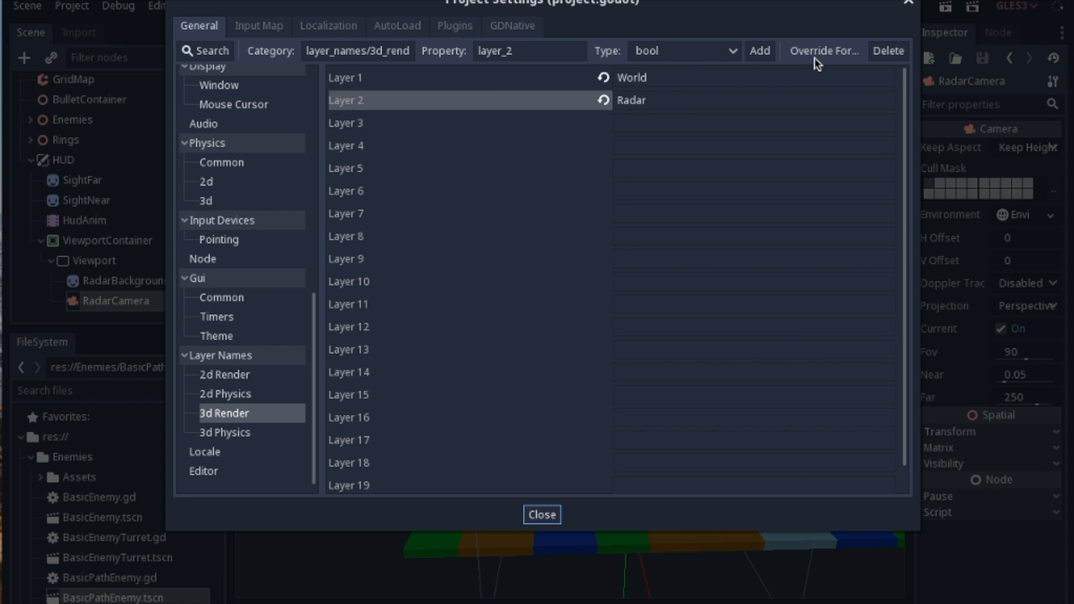
{"action": "mouse_move", "coordinate": [609, 81]}
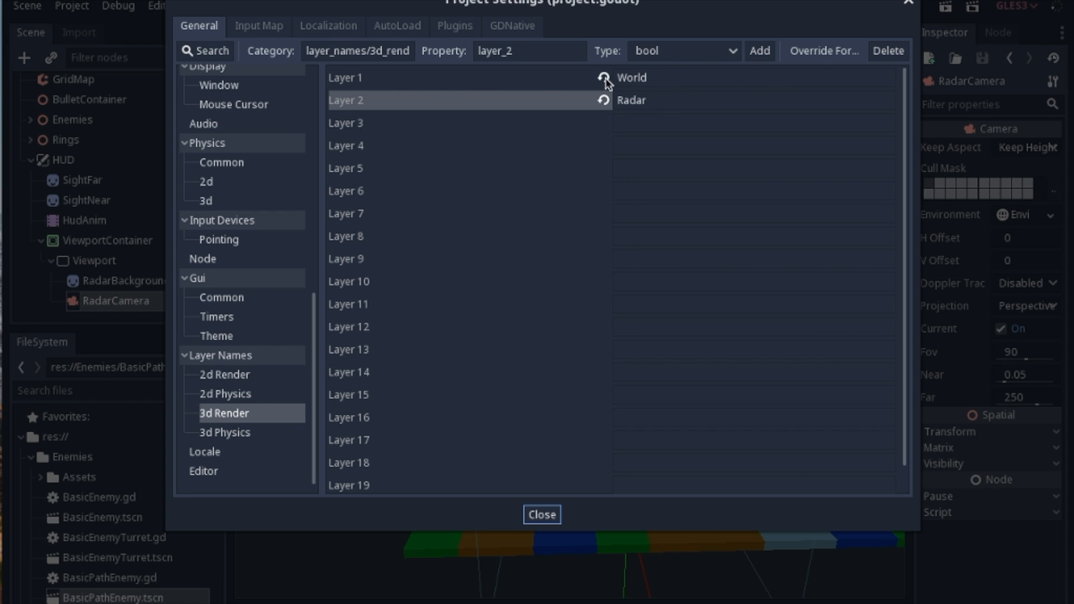
{"action": "mouse_move", "coordinate": [541, 114]}
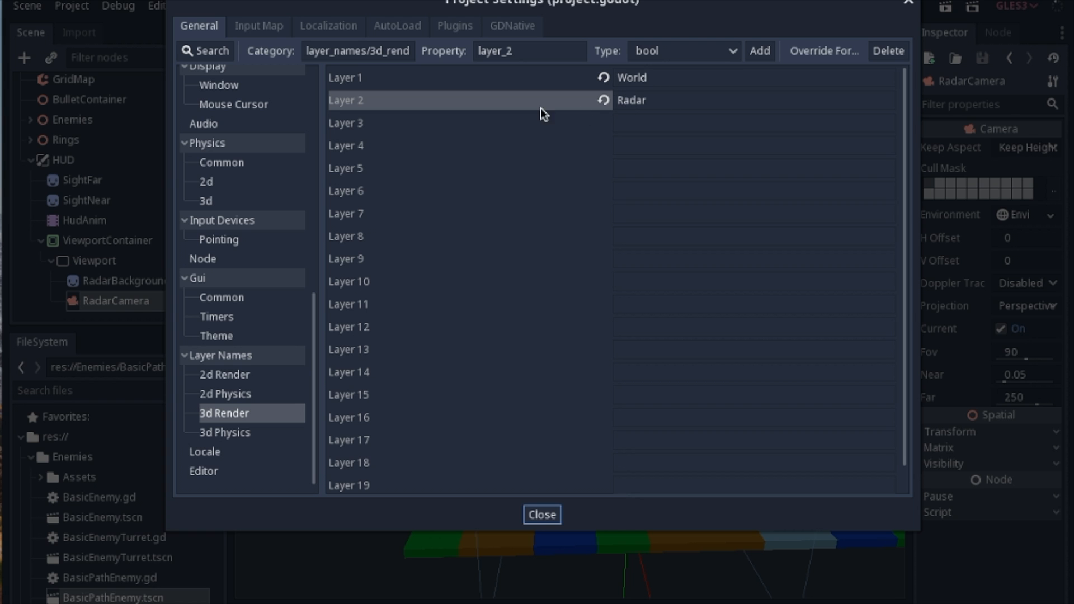
{"action": "mouse_move", "coordinate": [910, 7]}
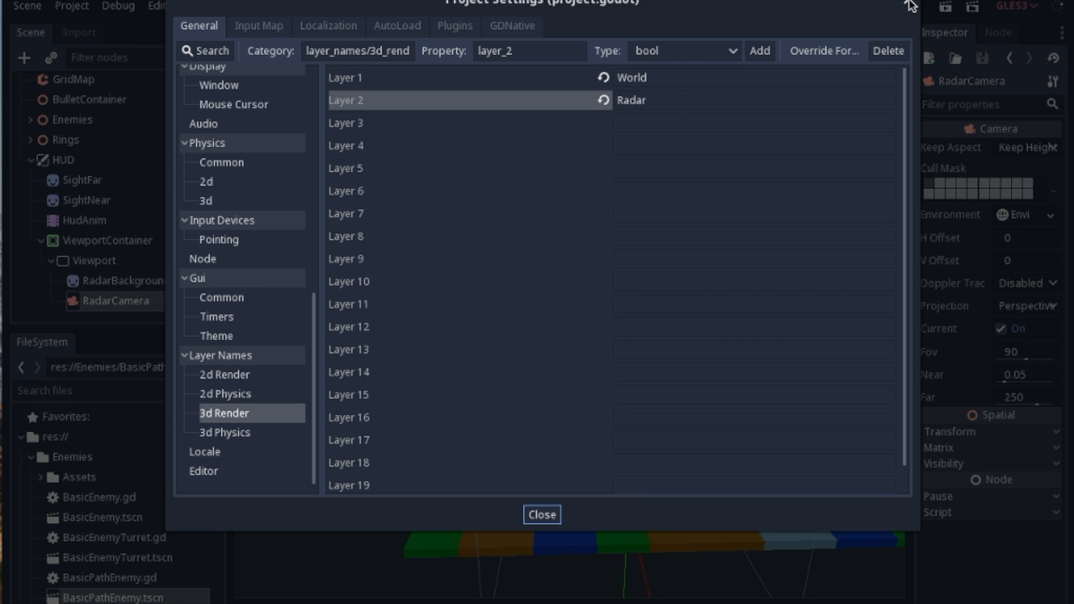
{"action": "left_click", "coordinate": [541, 514]}
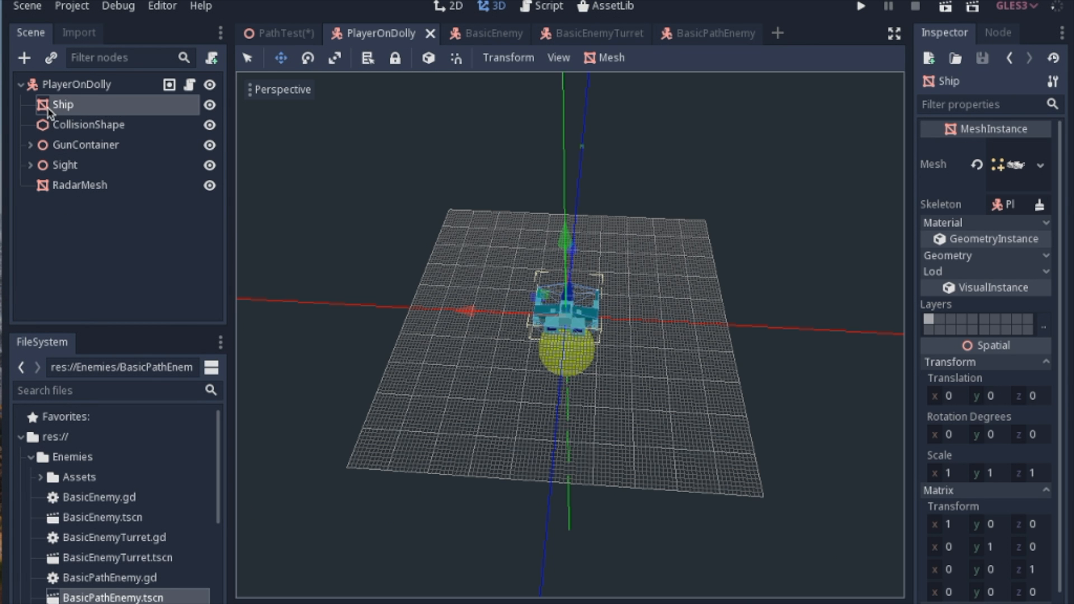
{"action": "mouse_move", "coordinate": [132, 113]}
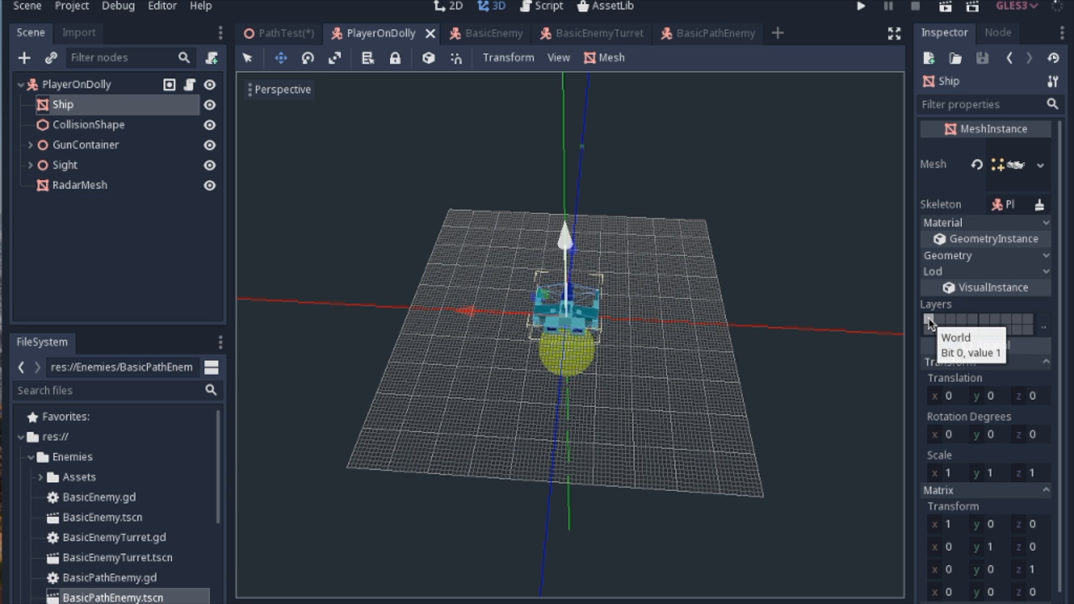
Lower the player's RadarMesh beneath the ship to Translation y -2.
{"action": "left_click", "coordinate": [81, 184]}
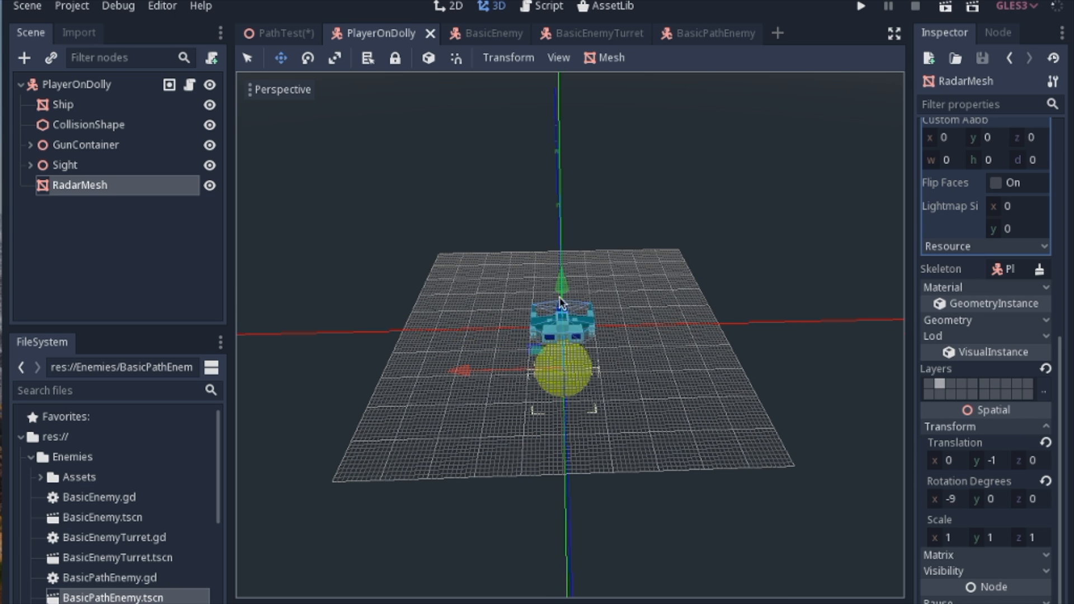
{"action": "left_click_drag", "start_coordinate": [560, 288], "coordinate": [560, 144]}
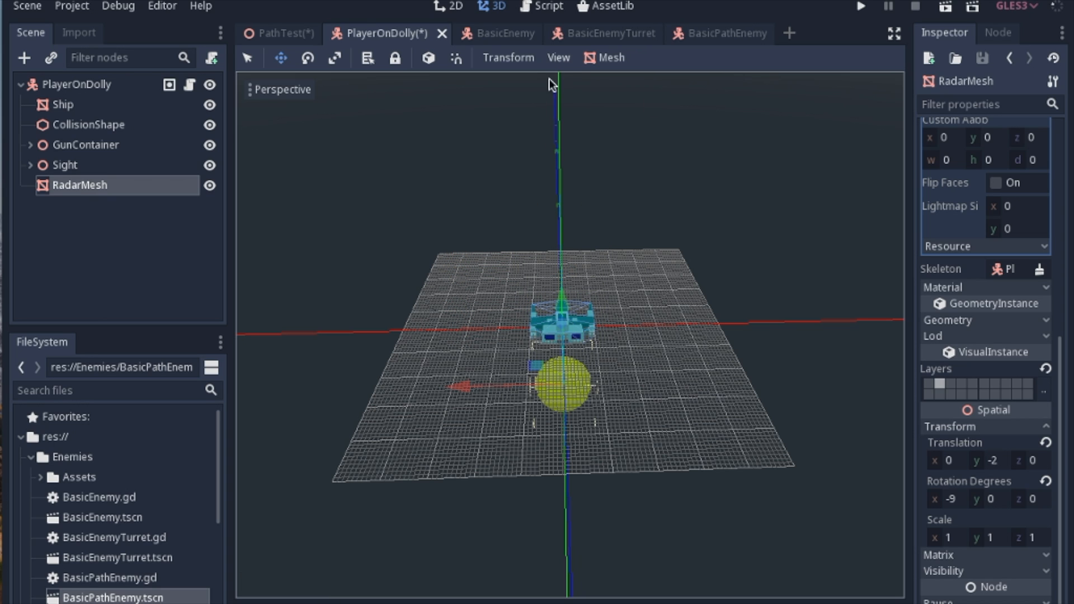
{"action": "mouse_move", "coordinate": [581, 376]}
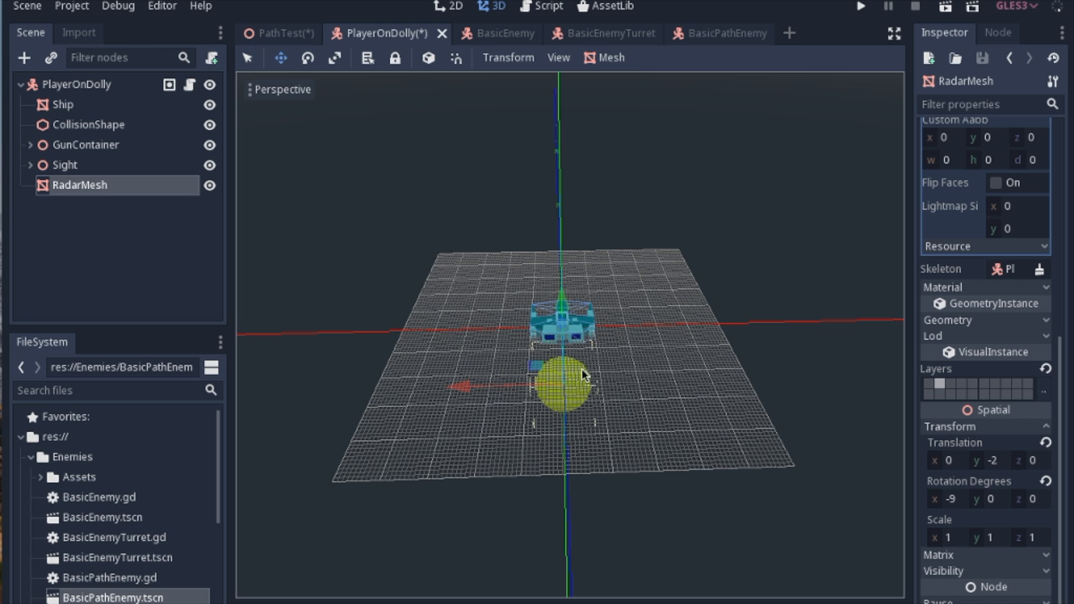
{"action": "mouse_move", "coordinate": [130, 268]}
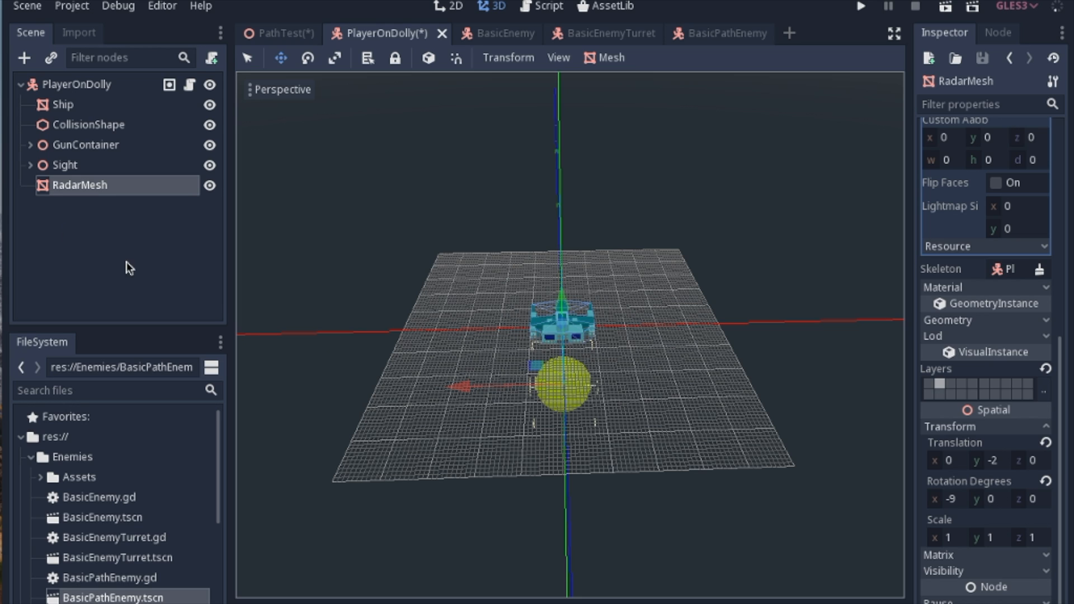
{"action": "mouse_move", "coordinate": [517, 374]}
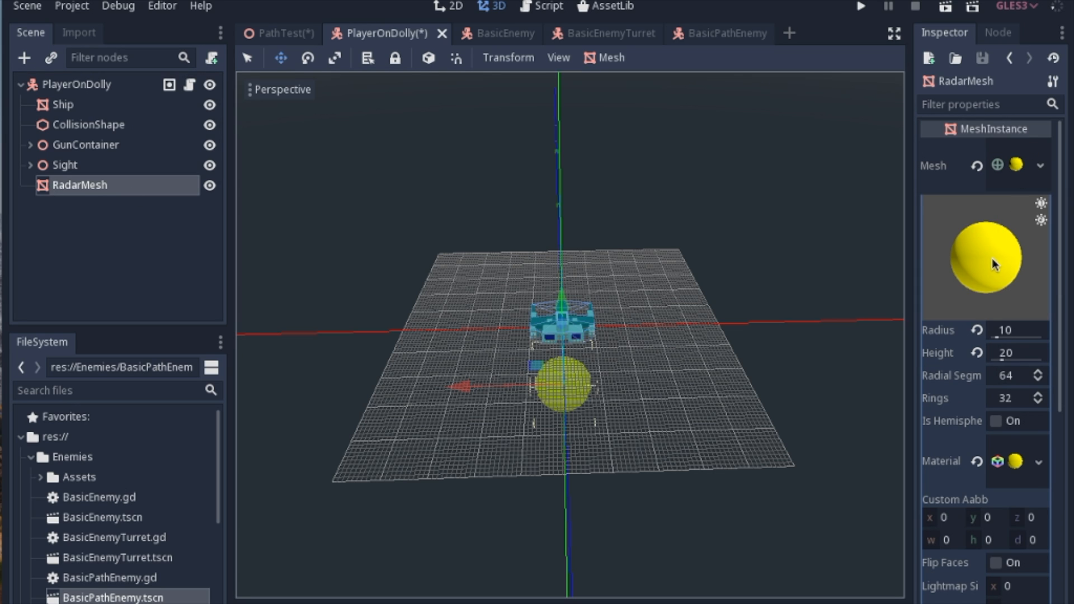
{"action": "mouse_move", "coordinate": [975, 294]}
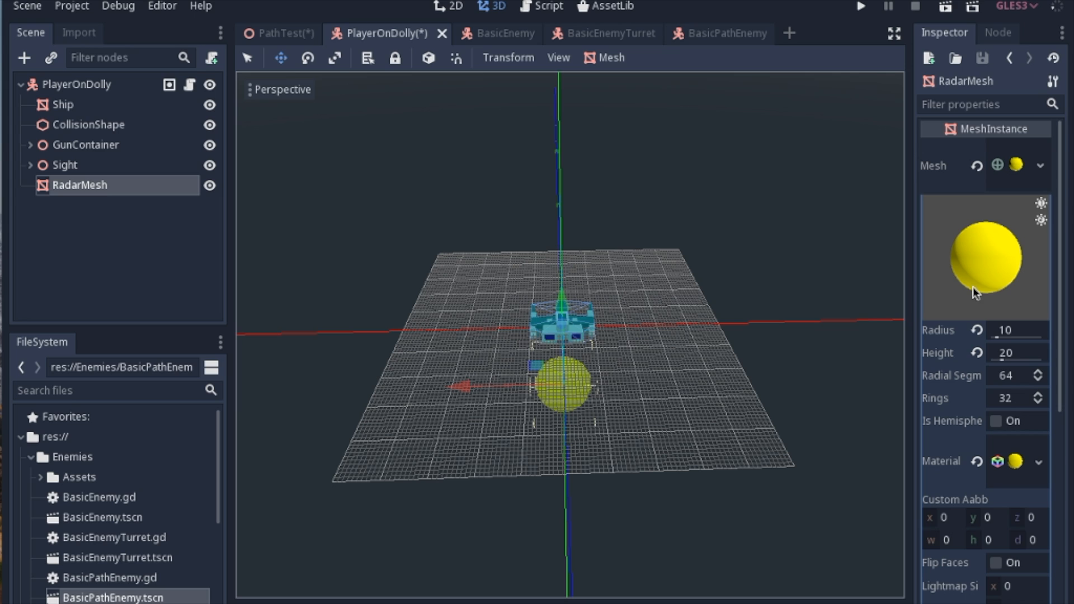
{"action": "mouse_move", "coordinate": [545, 303]}
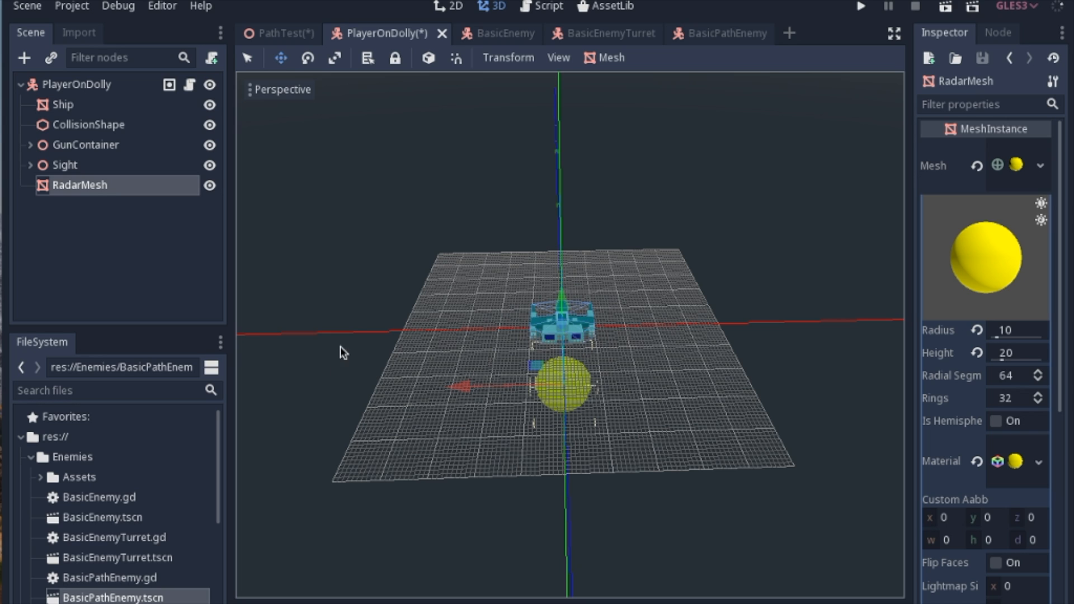
{"action": "mouse_move", "coordinate": [561, 329]}
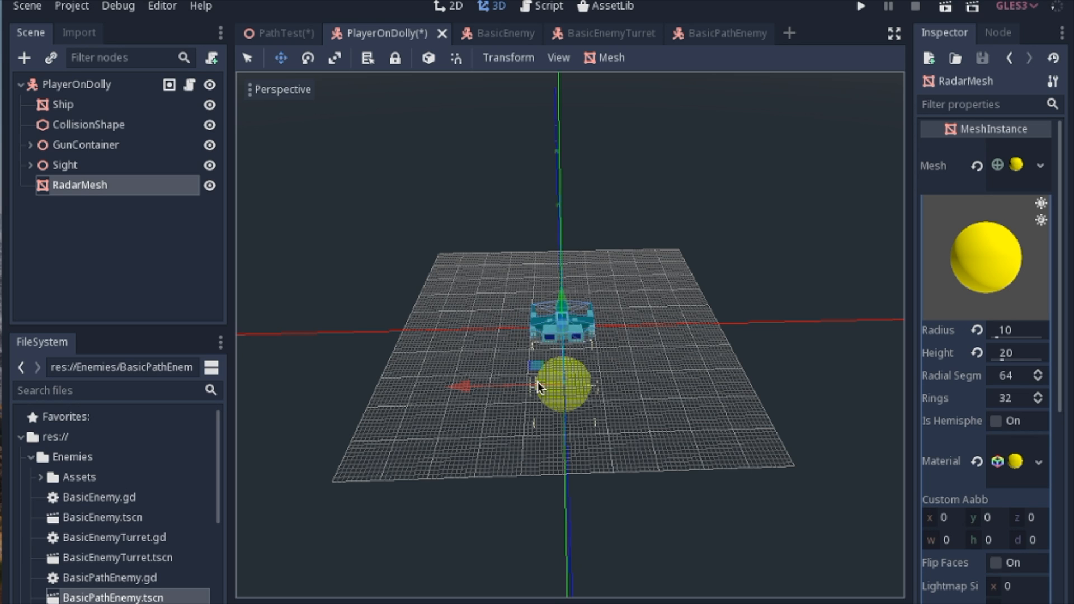
{"action": "mouse_move", "coordinate": [526, 310]}
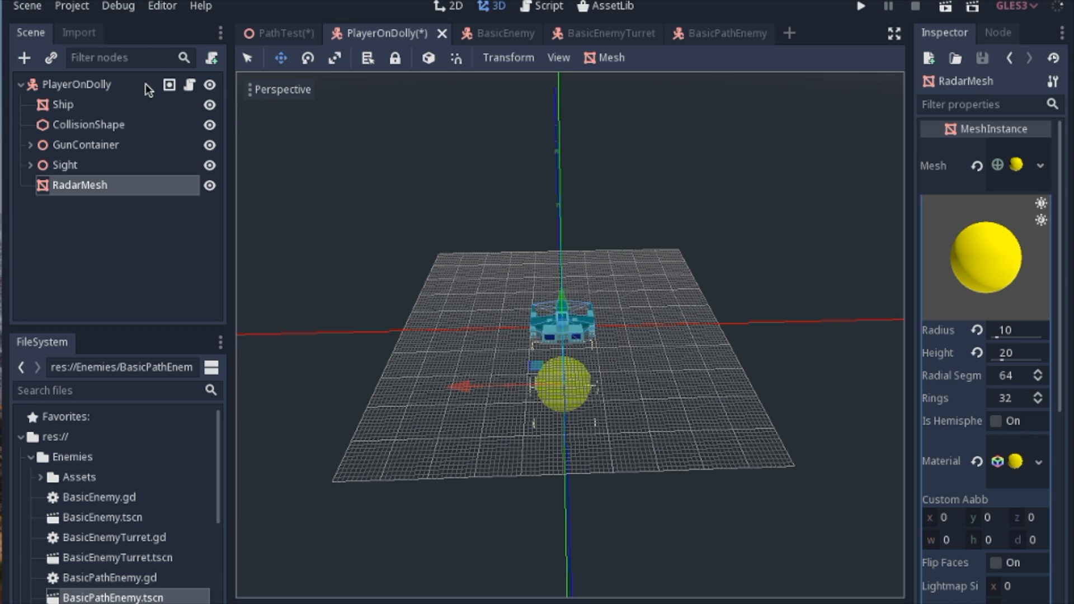
{"action": "mouse_move", "coordinate": [94, 90]}
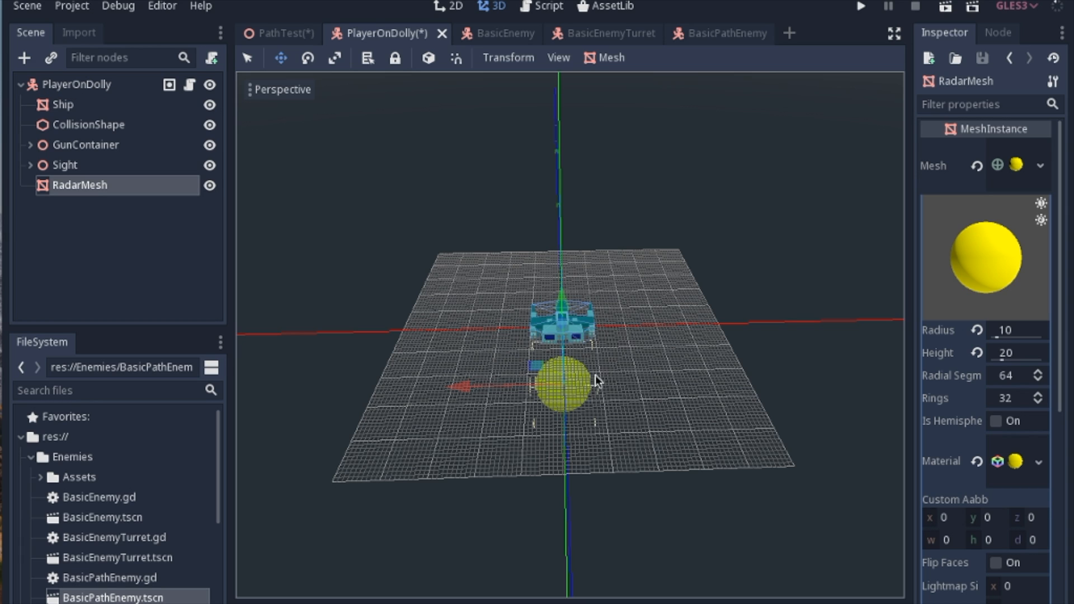
{"action": "mouse_move", "coordinate": [483, 312]}
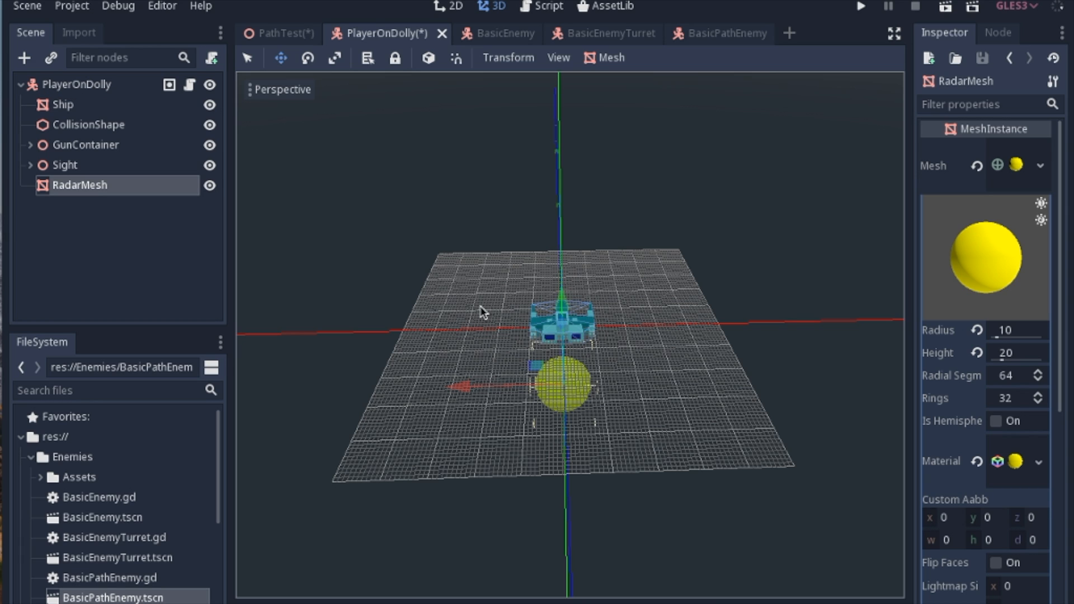
{"action": "mouse_move", "coordinate": [592, 398]}
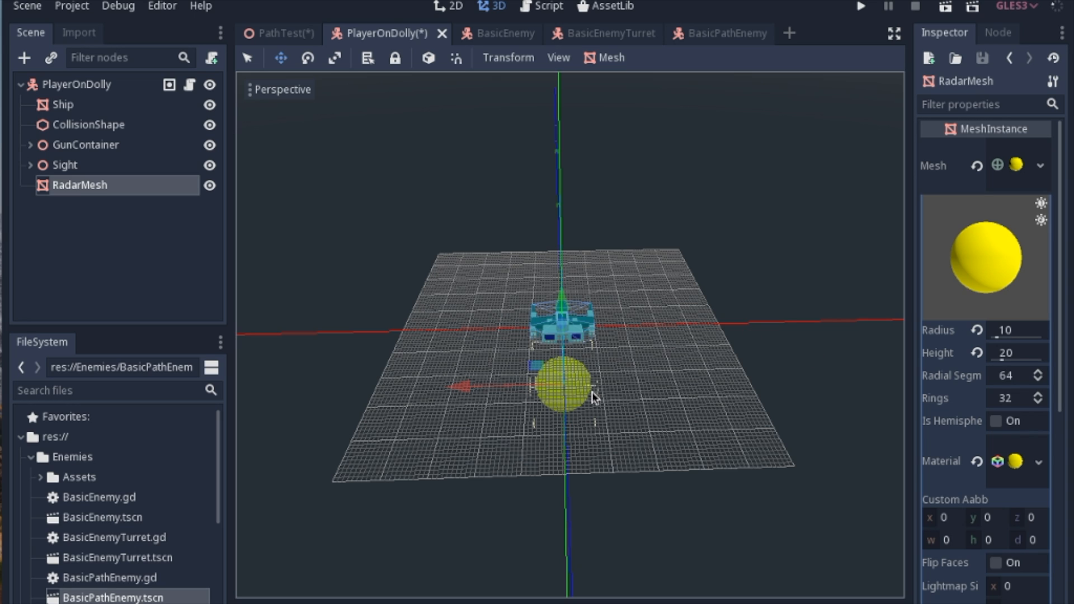
{"action": "mouse_move", "coordinate": [577, 376]}
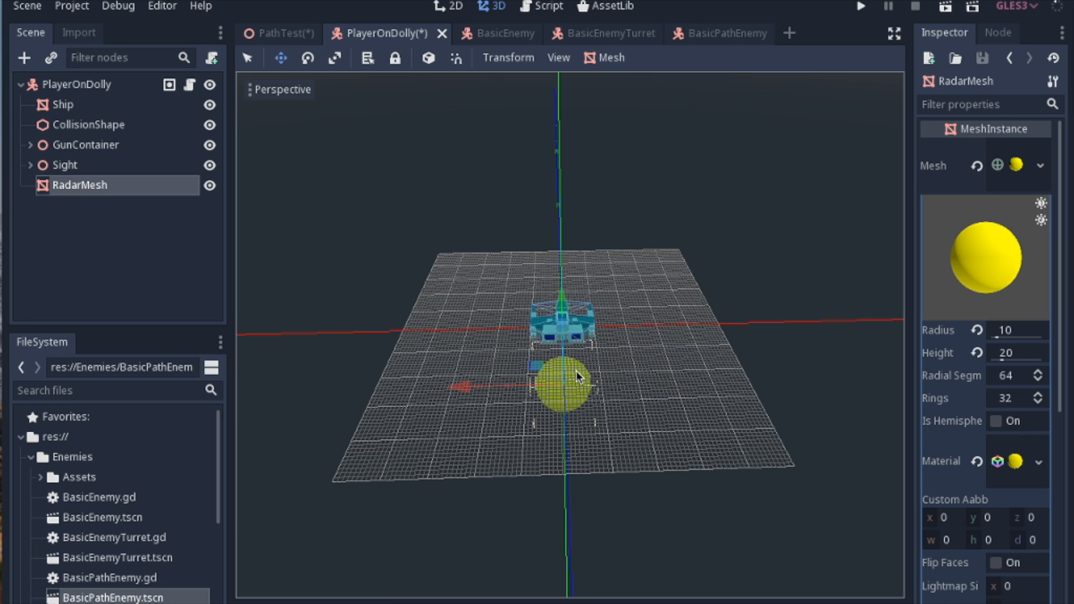
{"action": "mouse_move", "coordinate": [494, 35]}
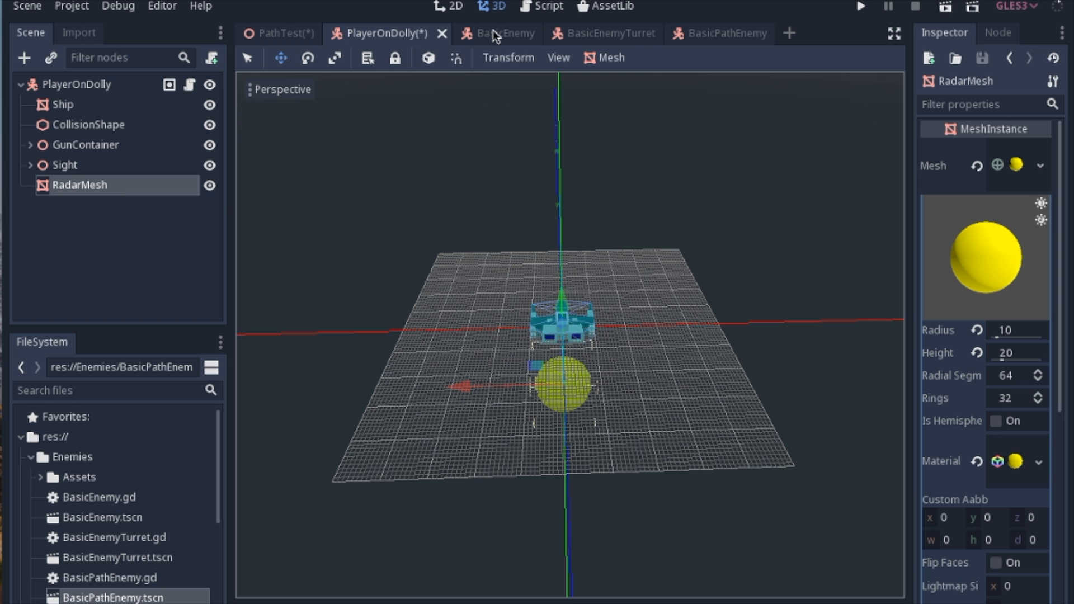
Inspect RadarMesh in BasicEnemyTurret, PlayerOnDolly, BasicEnemy and BasicPathEnemy in turn.
{"action": "left_click", "coordinate": [603, 33]}
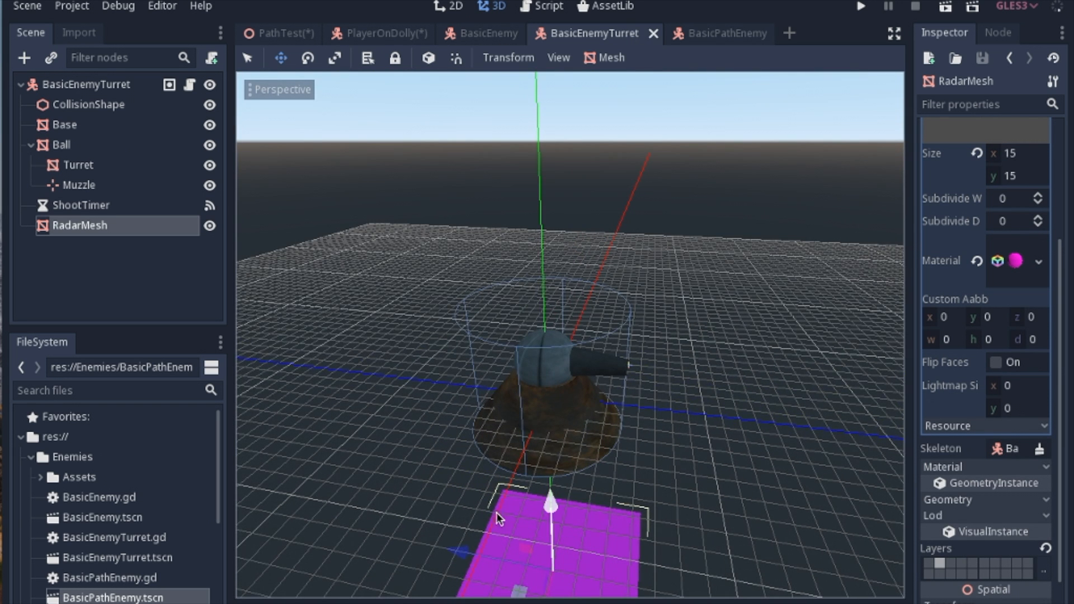
{"action": "mouse_move", "coordinate": [460, 493]}
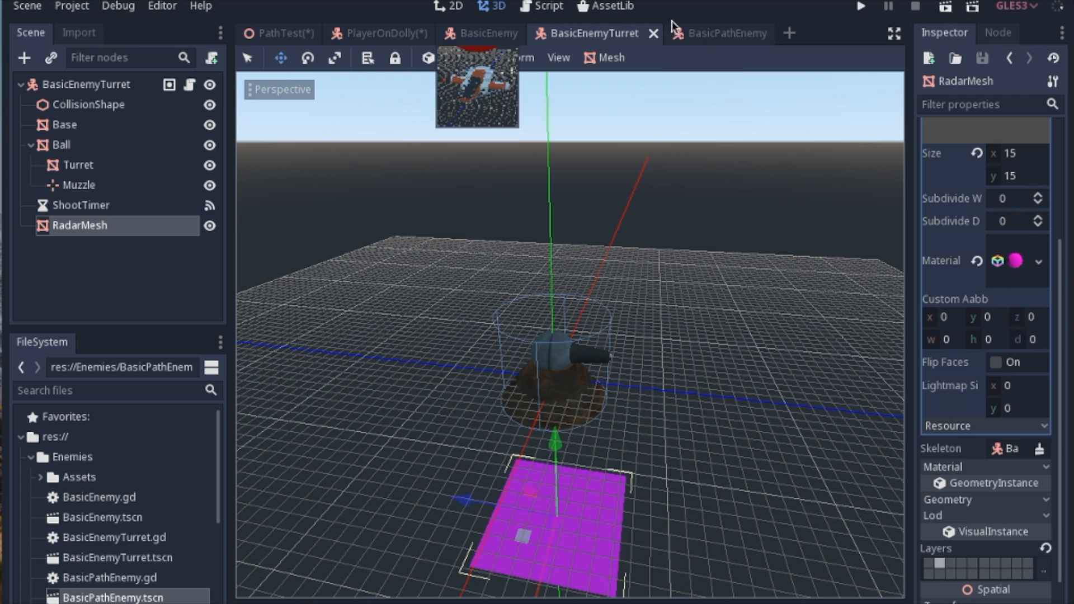
{"action": "left_click", "coordinate": [377, 33]}
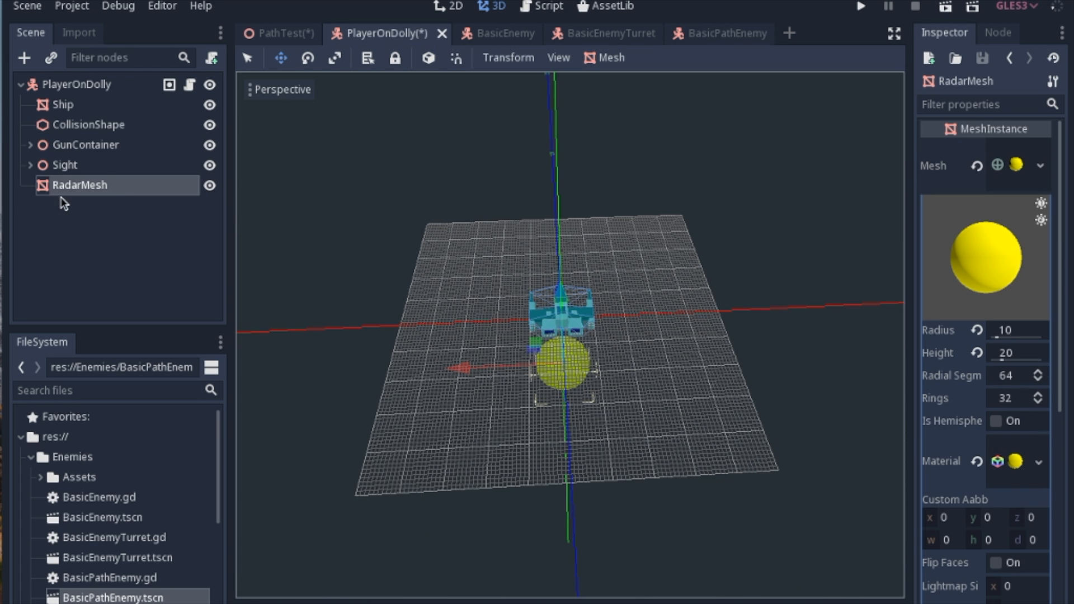
{"action": "left_click", "coordinate": [504, 33]}
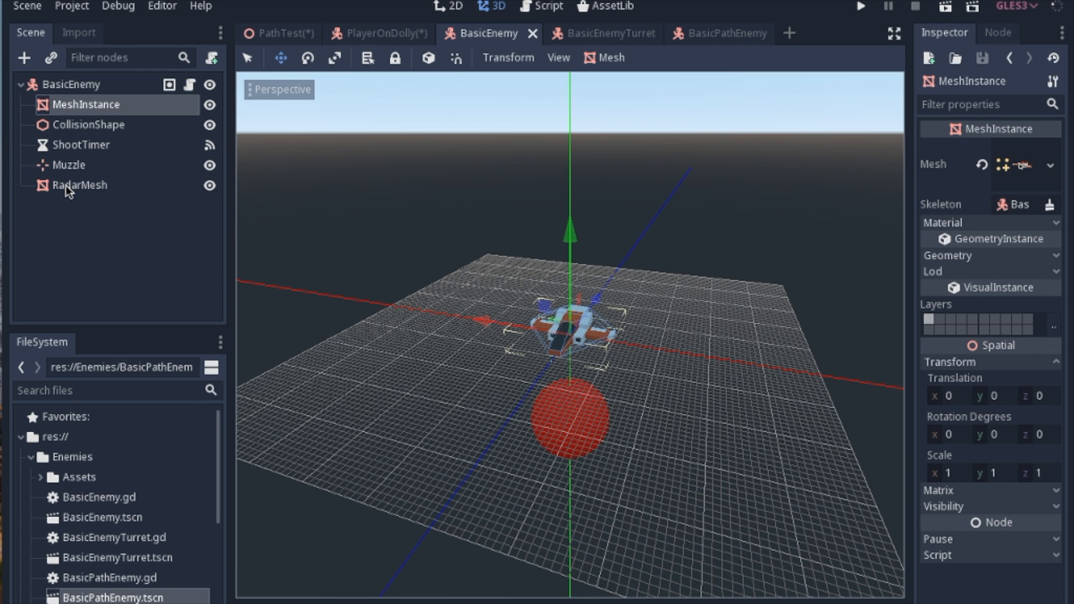
{"action": "mouse_move", "coordinate": [706, 46]}
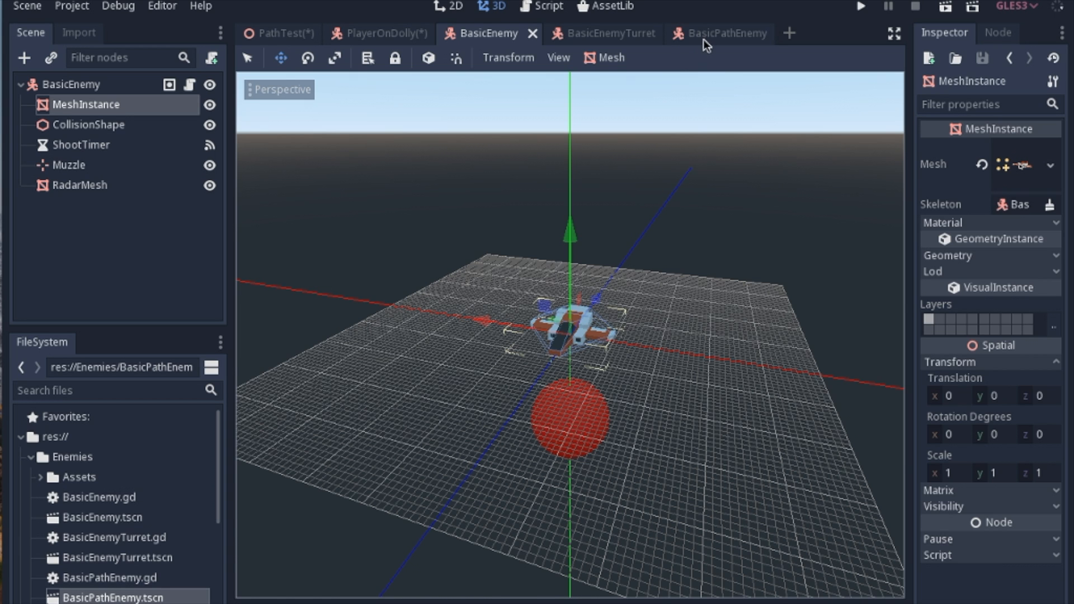
{"action": "left_click", "coordinate": [718, 32]}
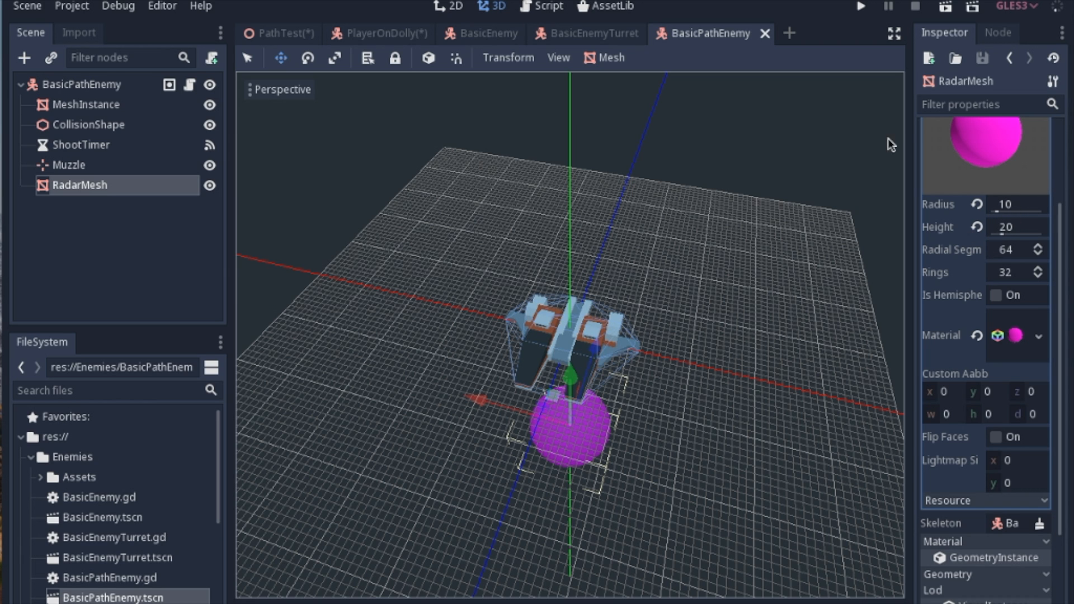
{"action": "mouse_move", "coordinate": [523, 322]}
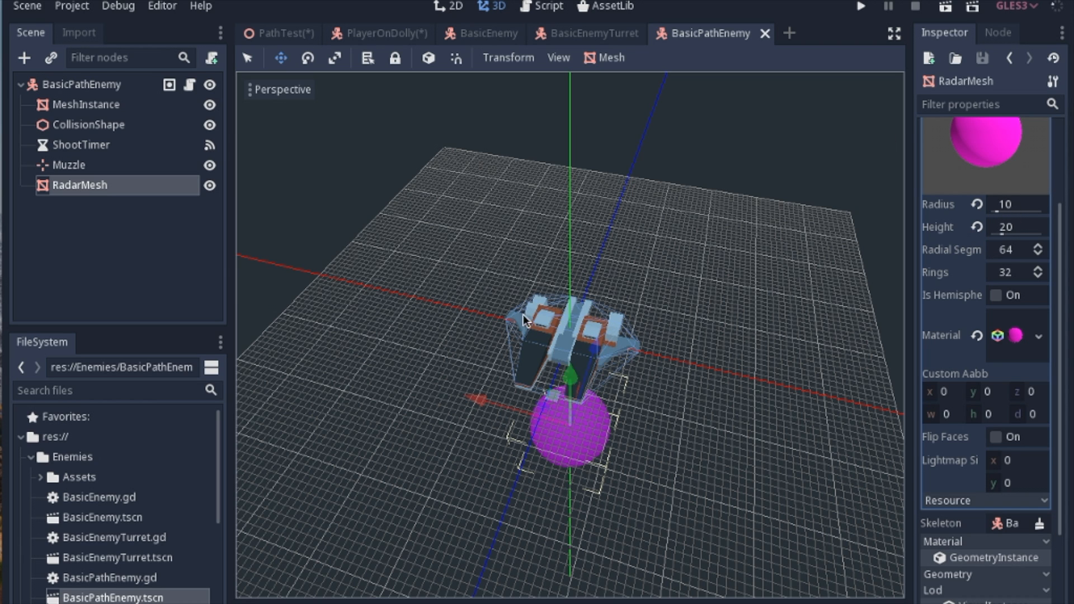
{"action": "mouse_move", "coordinate": [612, 421]}
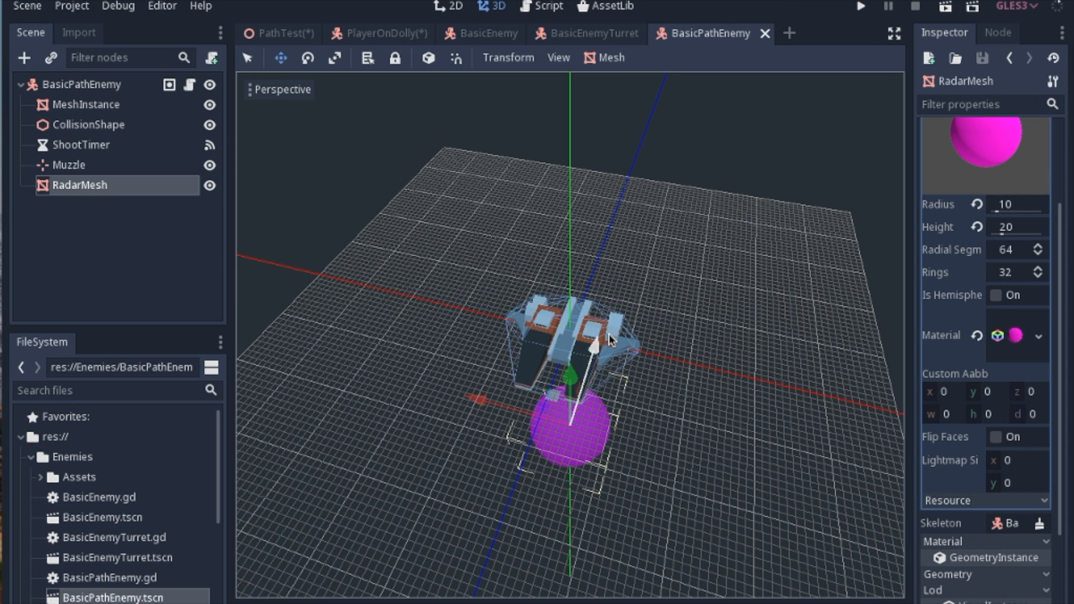
Return to PathTest and show the HUD Viewport's 150×150 Transparent settings.
{"action": "left_click", "coordinate": [280, 32]}
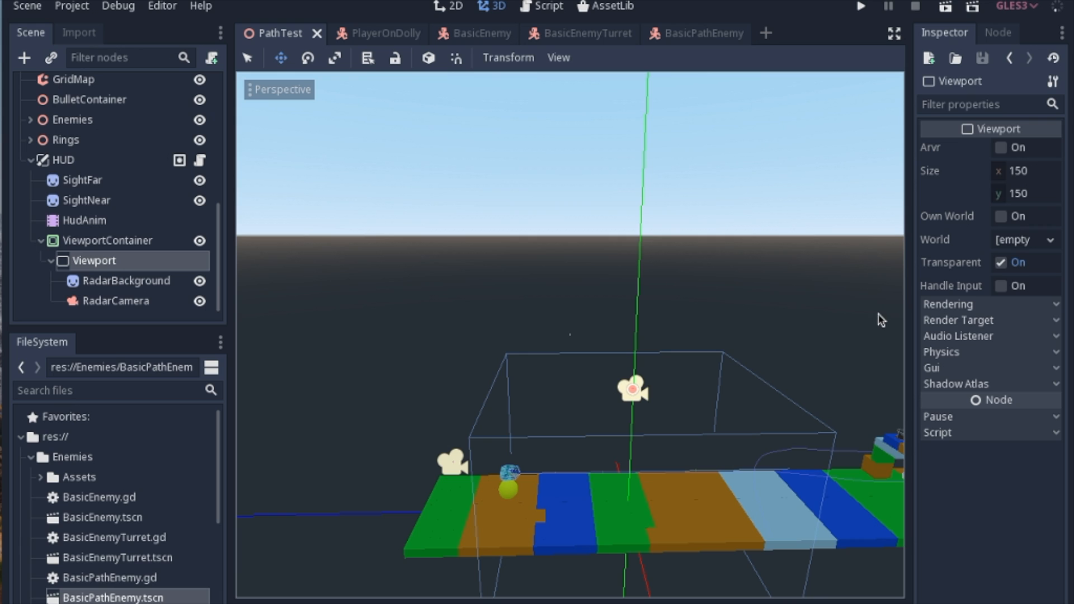
{"action": "mouse_move", "coordinate": [975, 275]}
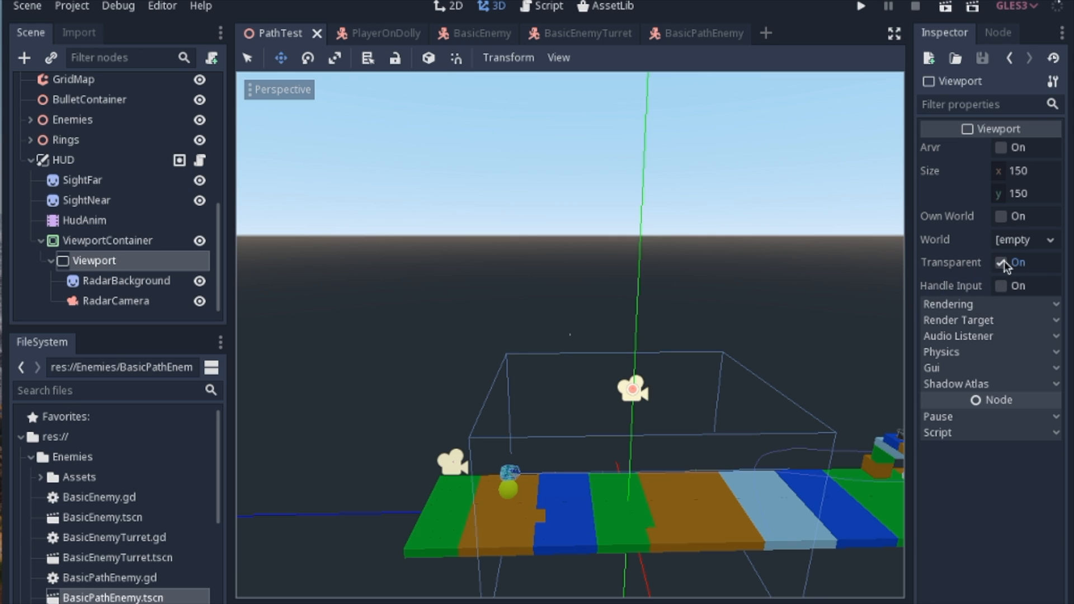
{"action": "left_click", "coordinate": [1000, 262]}
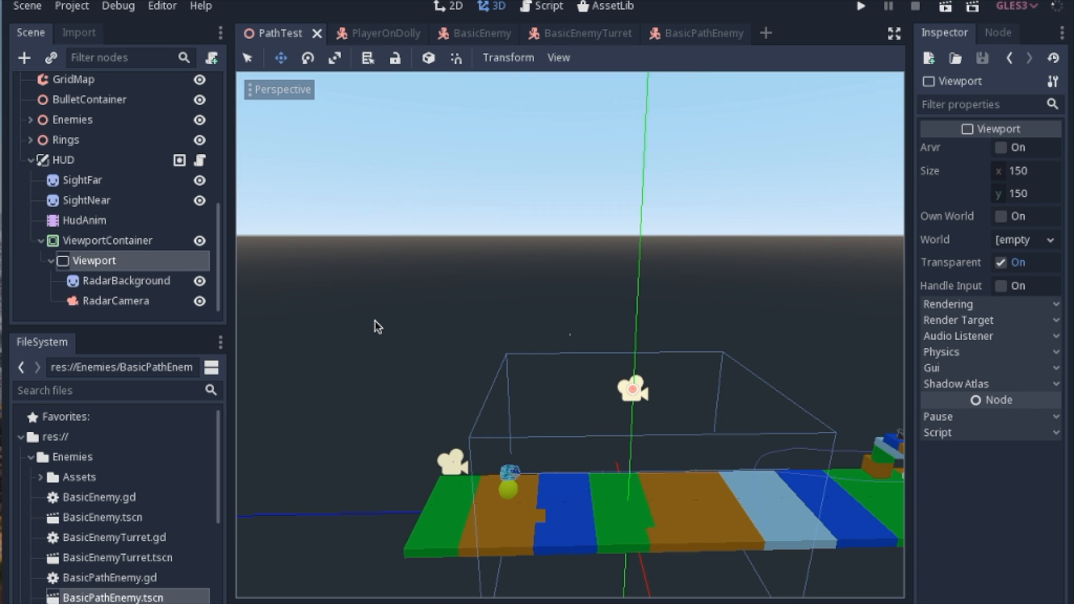
{"action": "left_click", "coordinate": [859, 7]}
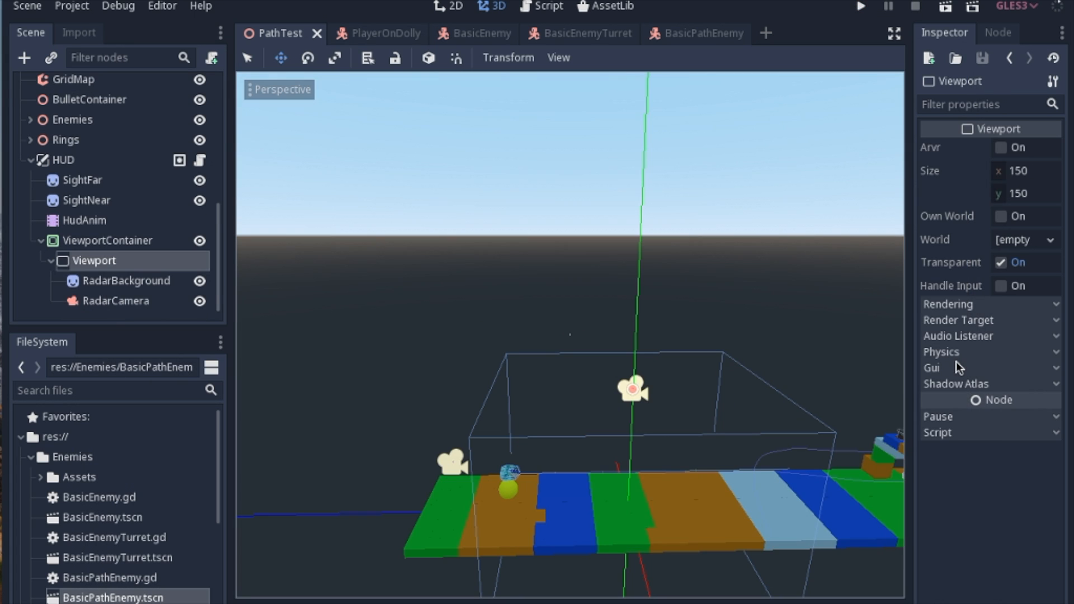
Set RadarCamera's environment background to Sky with energy 10.15.
{"action": "left_click", "coordinate": [123, 301]}
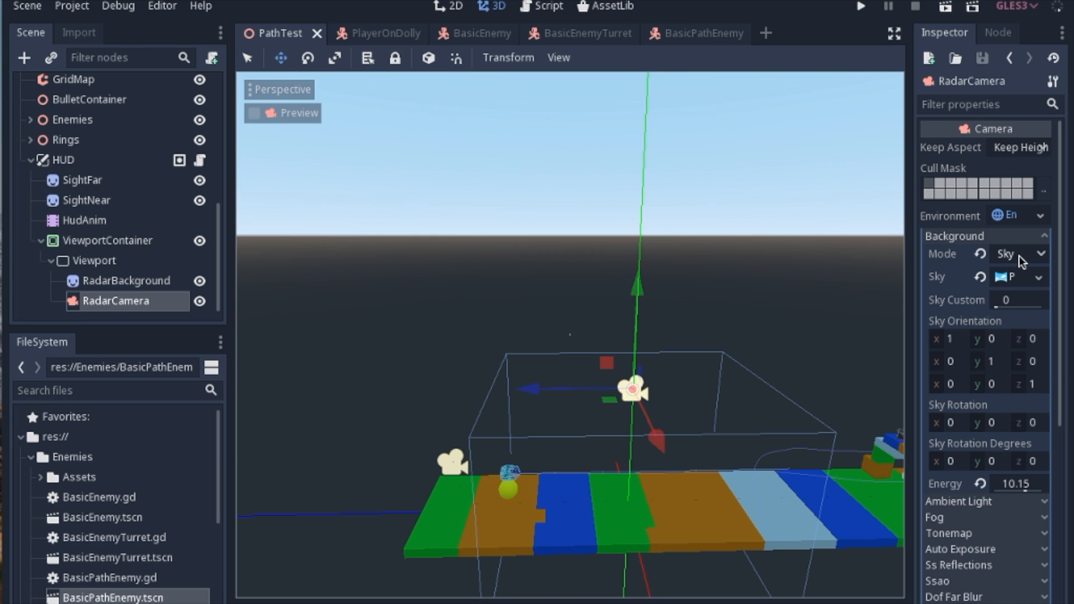
{"action": "left_click", "coordinate": [1020, 254]}
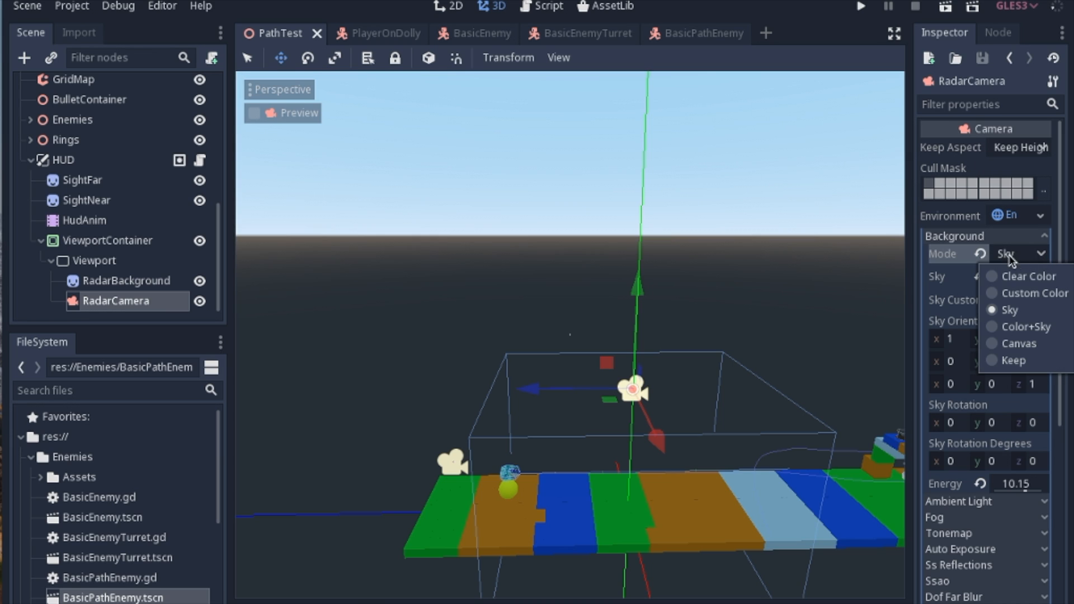
{"action": "left_click", "coordinate": [1008, 309]}
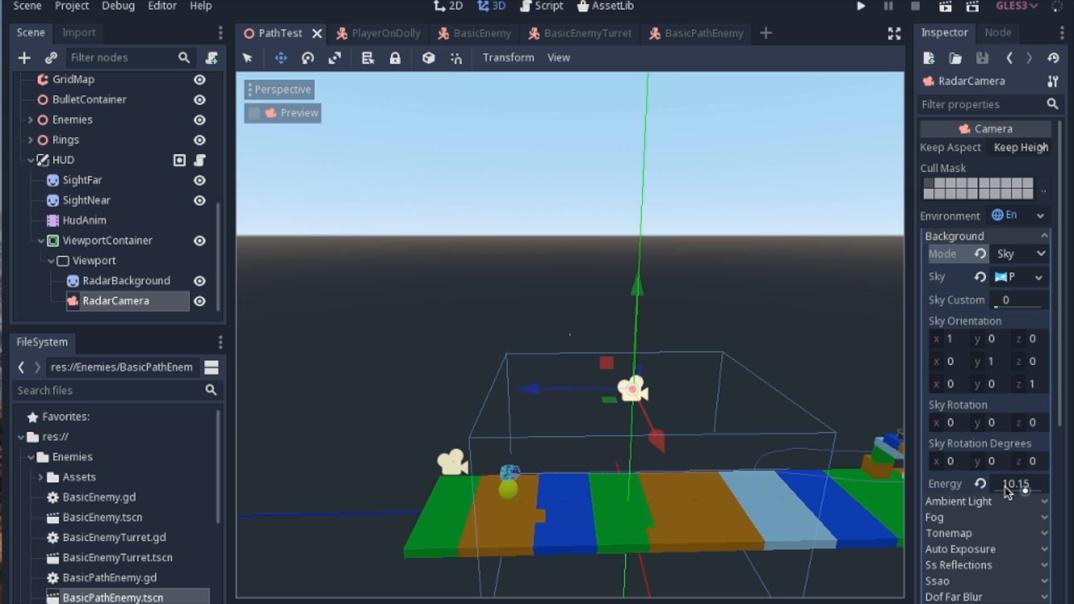
{"action": "mouse_move", "coordinate": [1008, 494]}
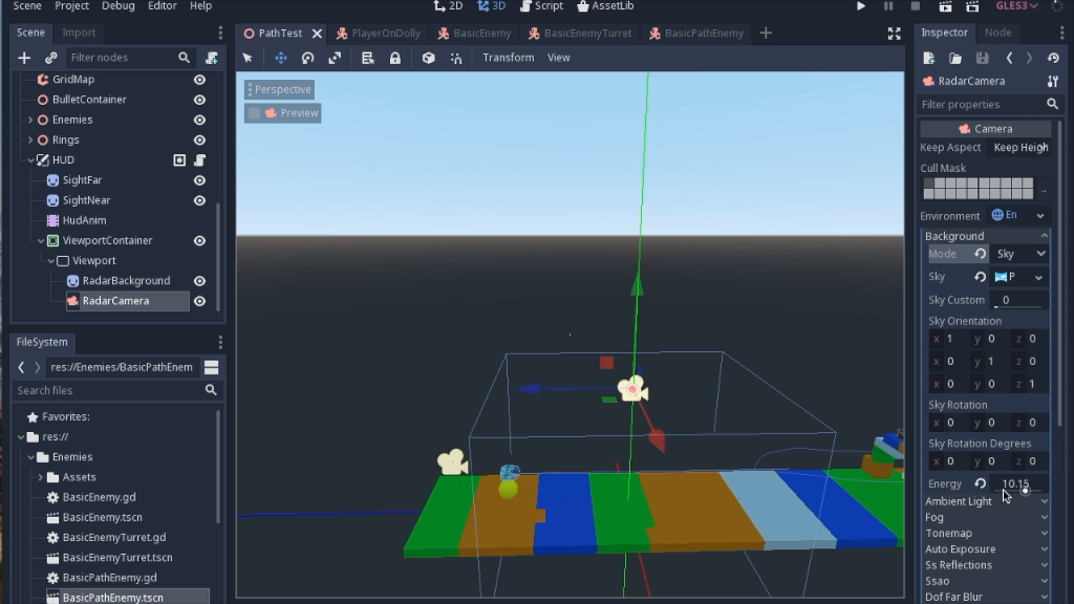
{"action": "mouse_move", "coordinate": [1020, 493]}
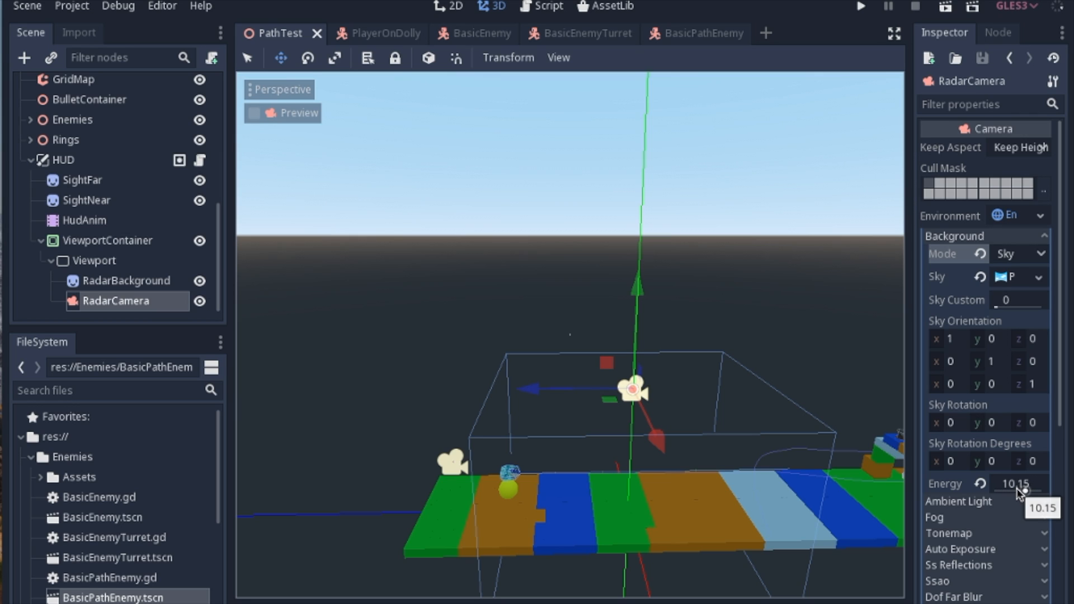
{"action": "mouse_move", "coordinate": [482, 250]}
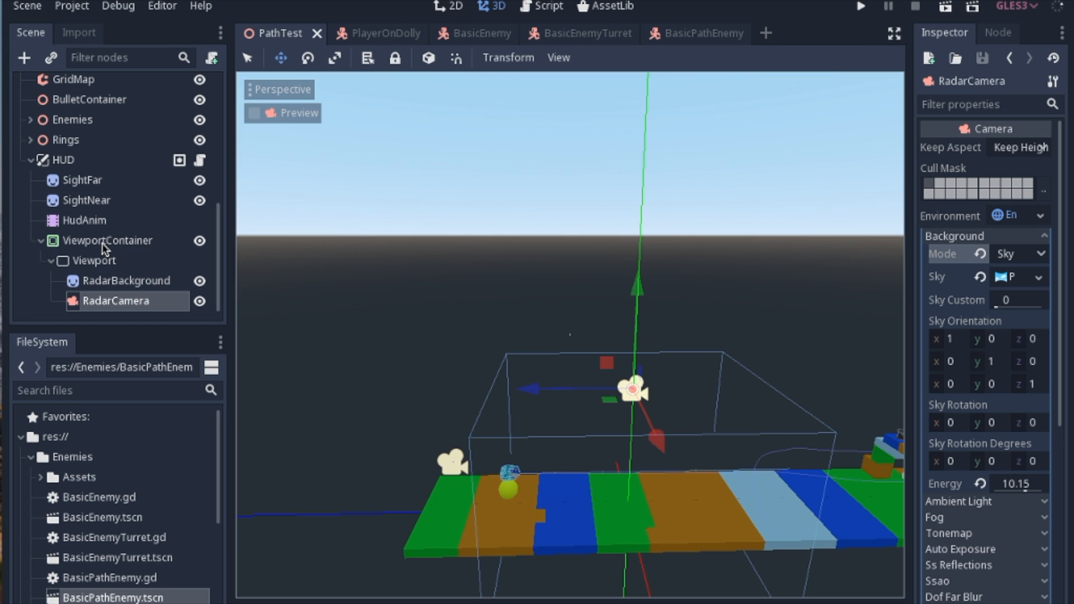
{"action": "left_click", "coordinate": [107, 241]}
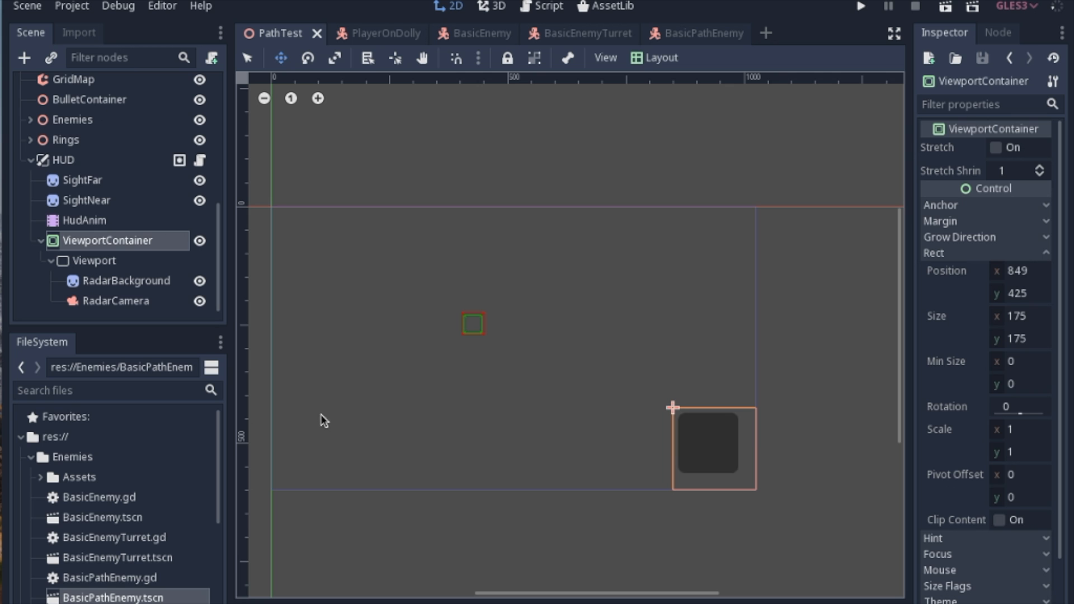
{"action": "left_click", "coordinate": [116, 301]}
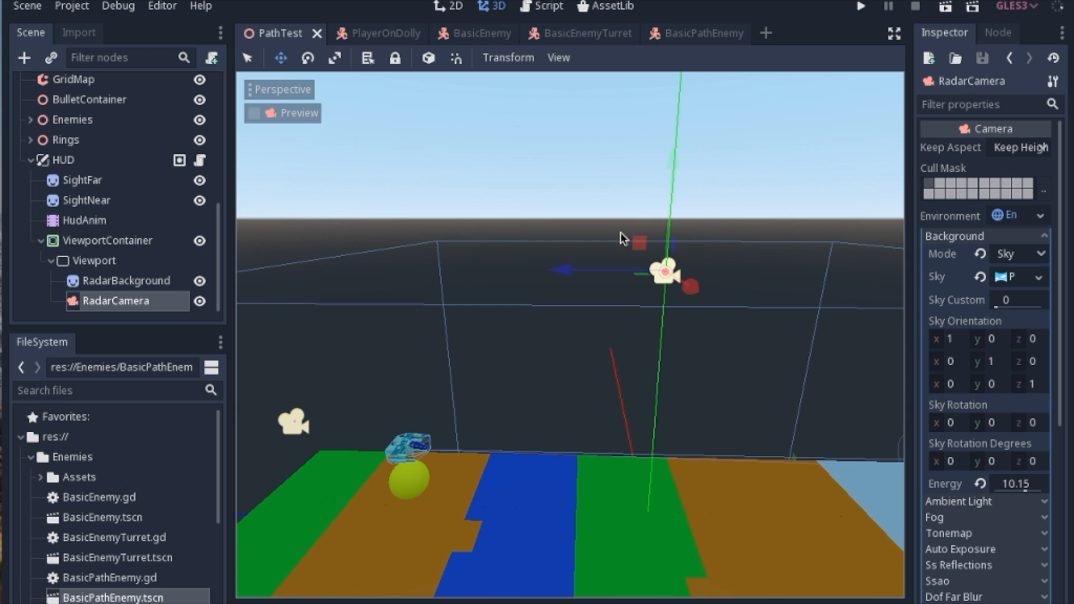
{"action": "mouse_move", "coordinate": [542, 295]}
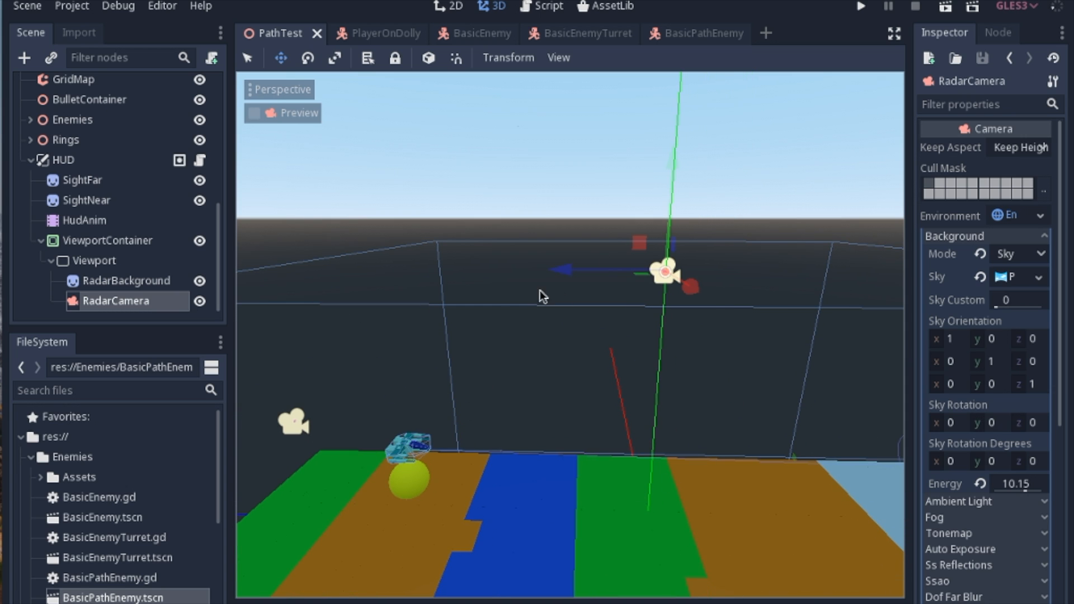
Add the Lock Radar Mesh line pinning radar_mesh's global y to 0 in PlayerOnDolly.gd.
{"action": "left_click", "coordinate": [544, 6]}
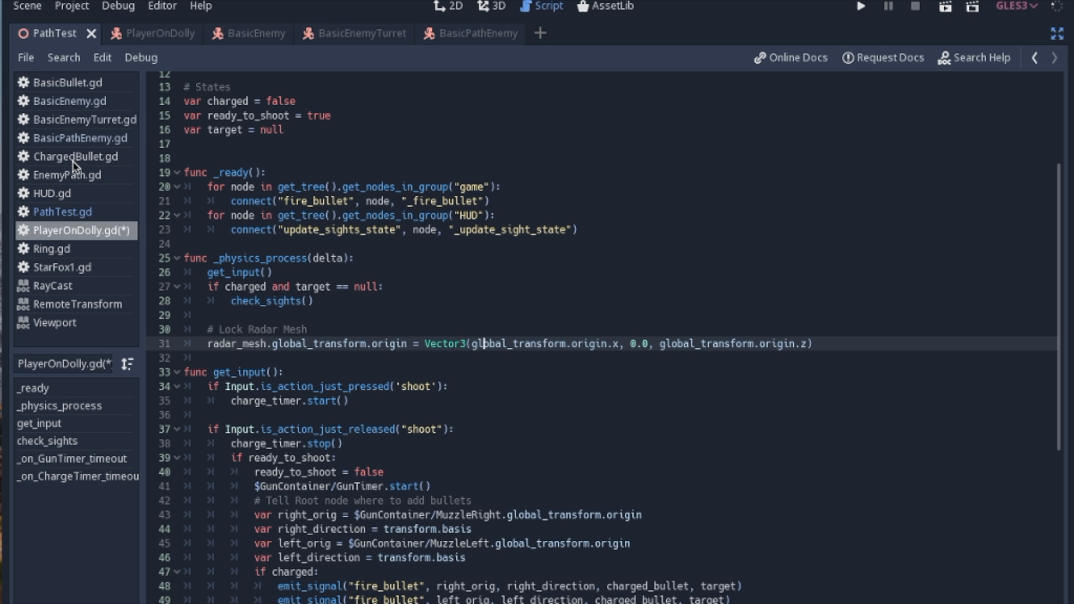
{"action": "mouse_move", "coordinate": [79, 142]}
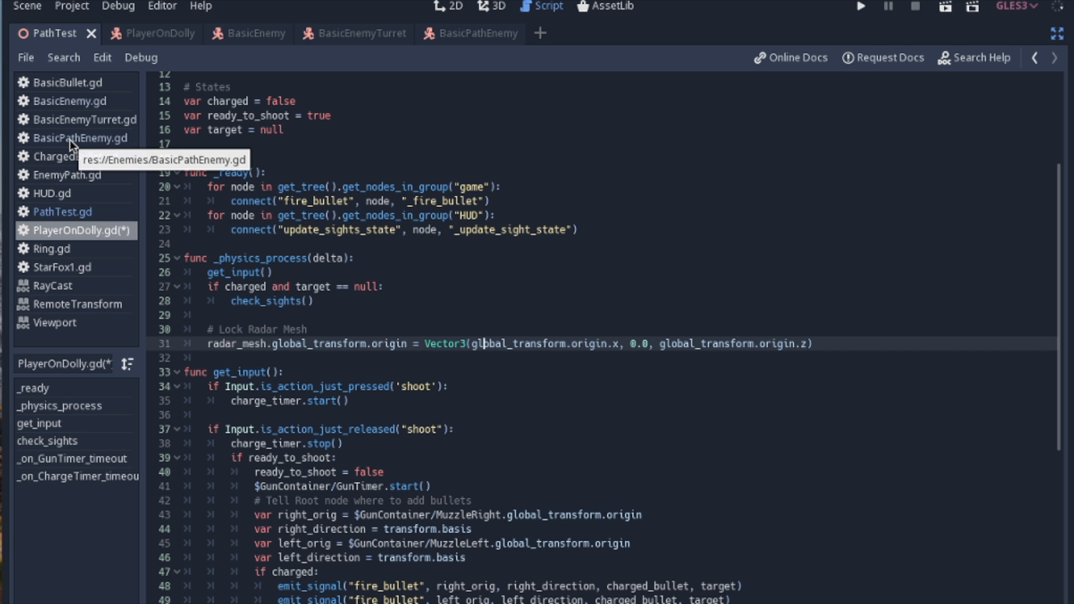
View the radar y=0 lock lines in BasicPathEnemy.gd, BasicEnemyTurret.gd and BasicEnemy.gd.
{"action": "left_click", "coordinate": [81, 138]}
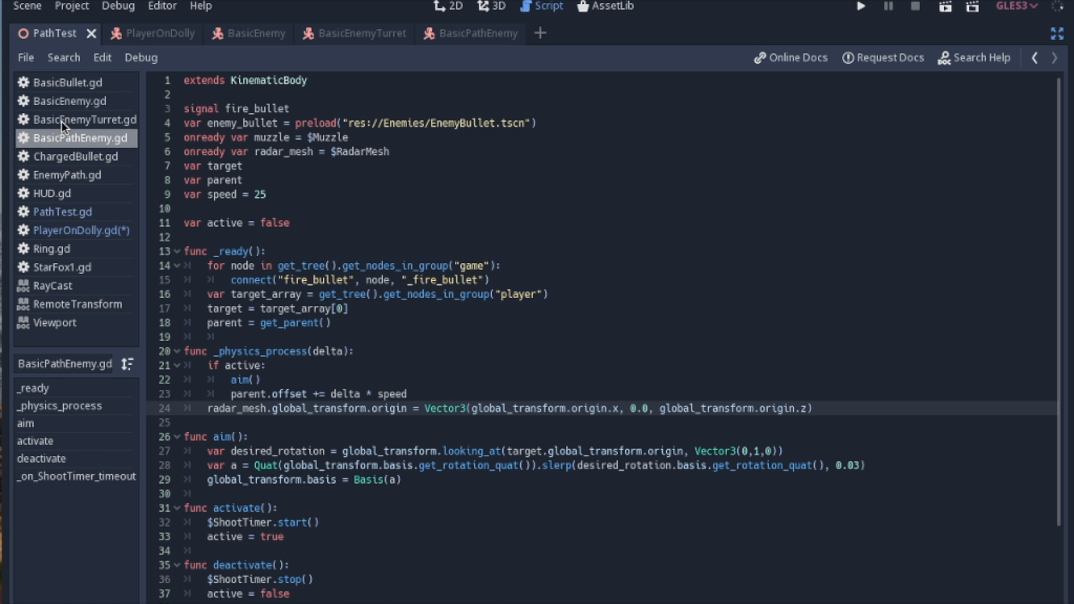
{"action": "left_click", "coordinate": [81, 118]}
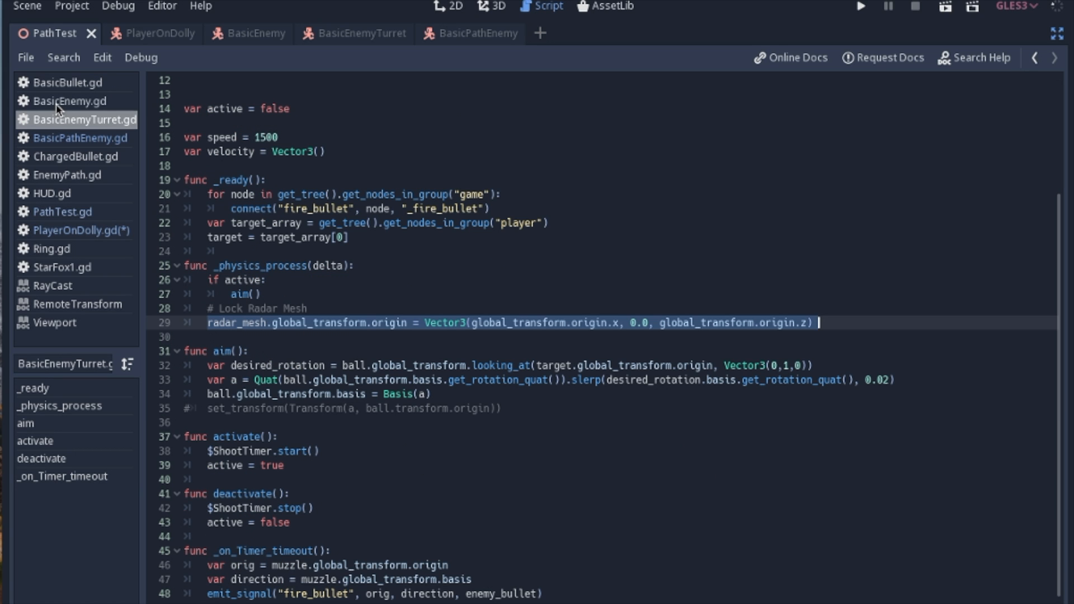
{"action": "left_click", "coordinate": [69, 100]}
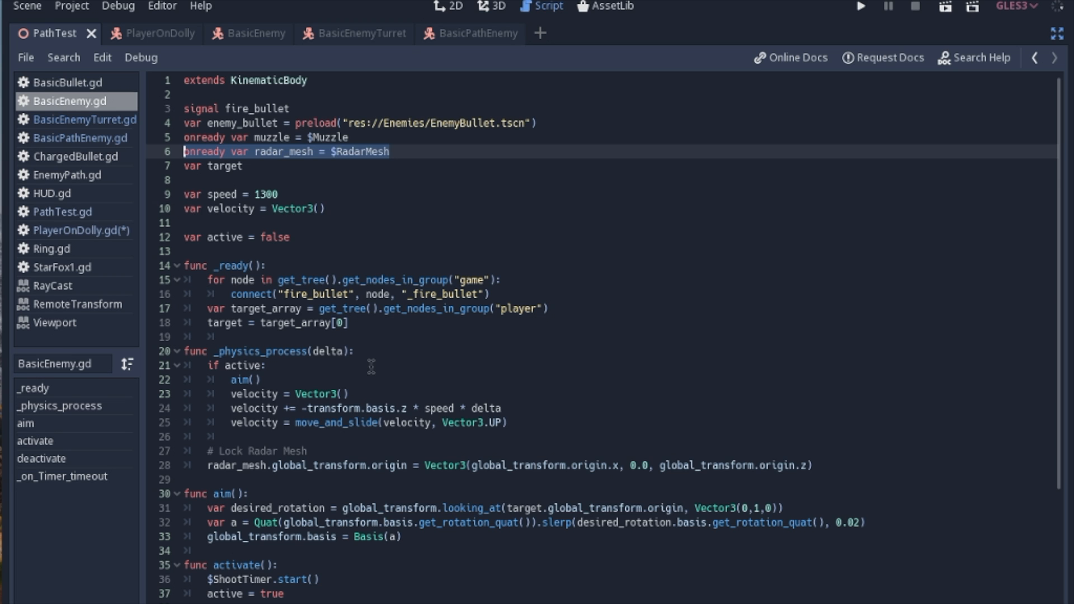
{"action": "scroll", "scroll_direction": "down", "scroll_amount": 3}
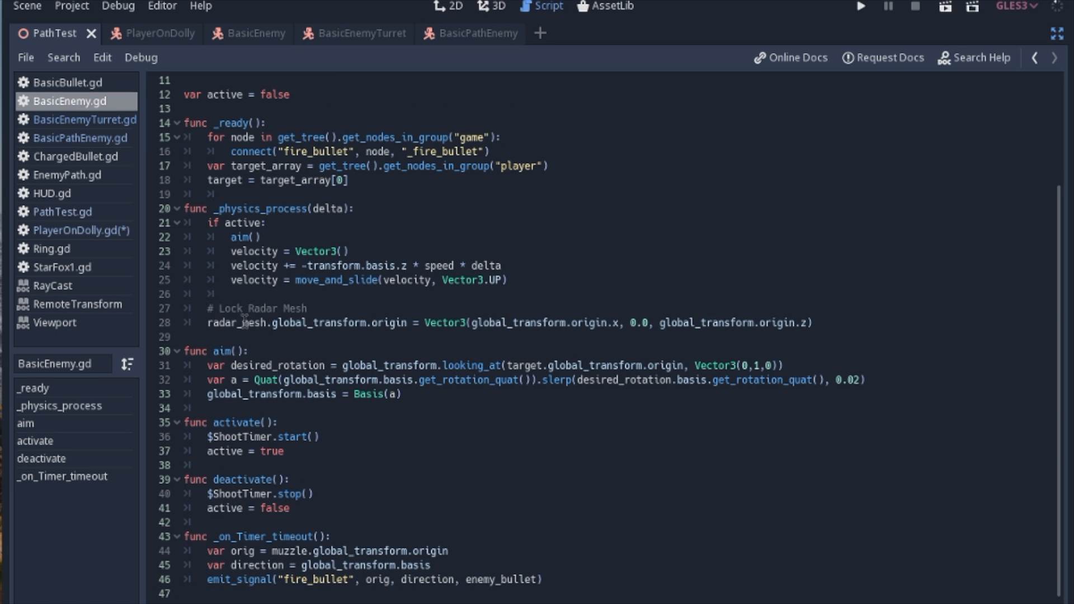